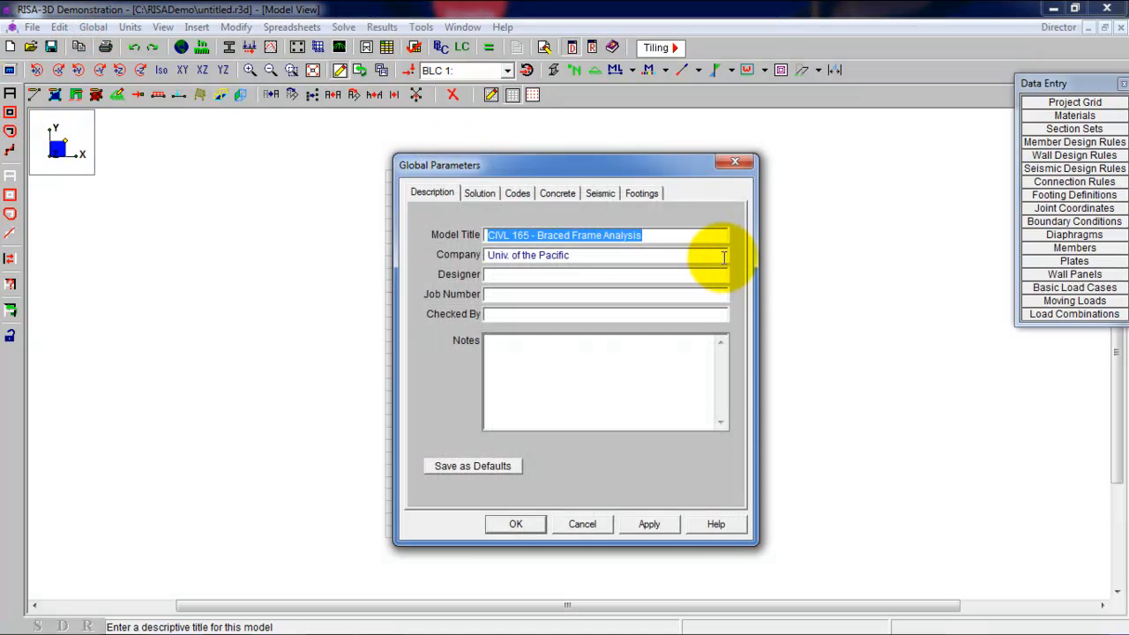
- Title the model 'civl 166 - continuous beam design' and confirm Global Parameters
type("civl 166 - conti")
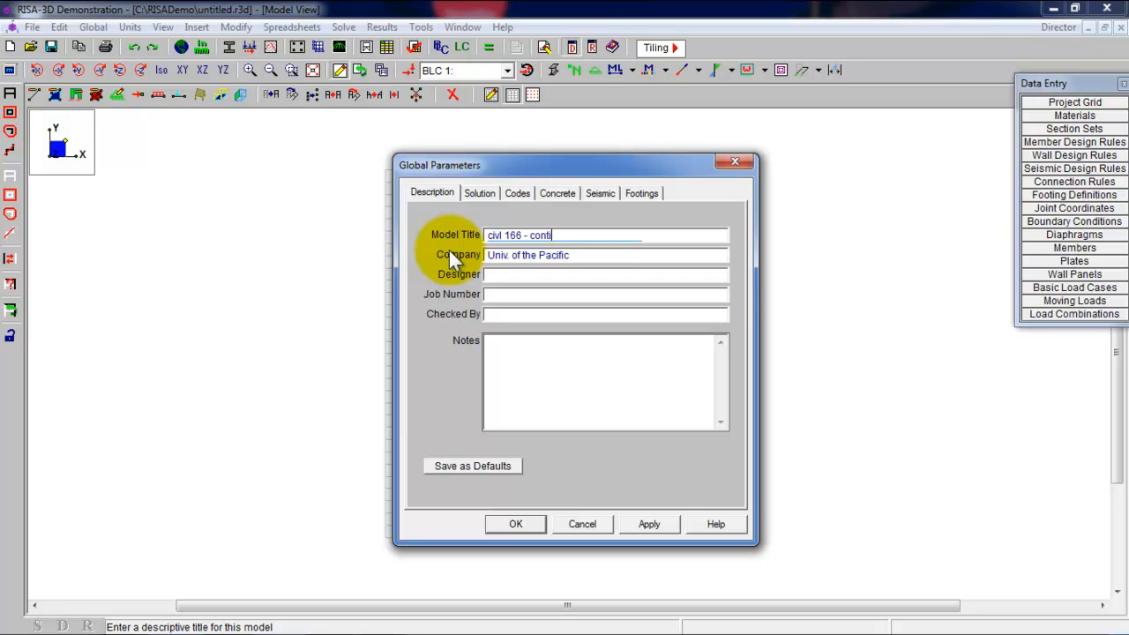
type("nuous beam design")
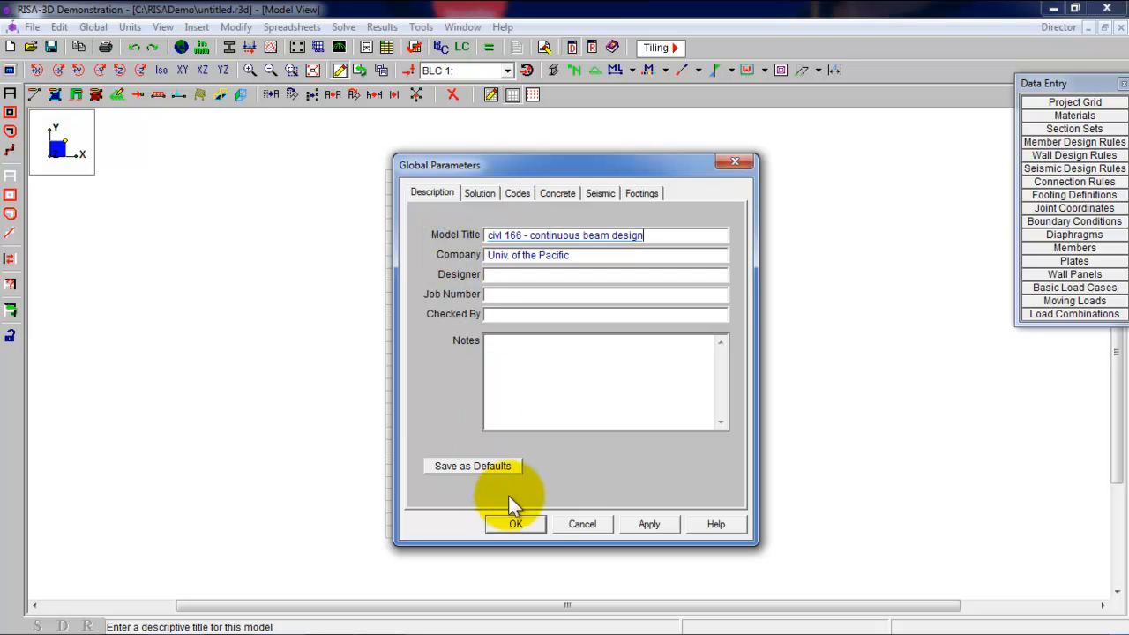
left_click(515, 524)
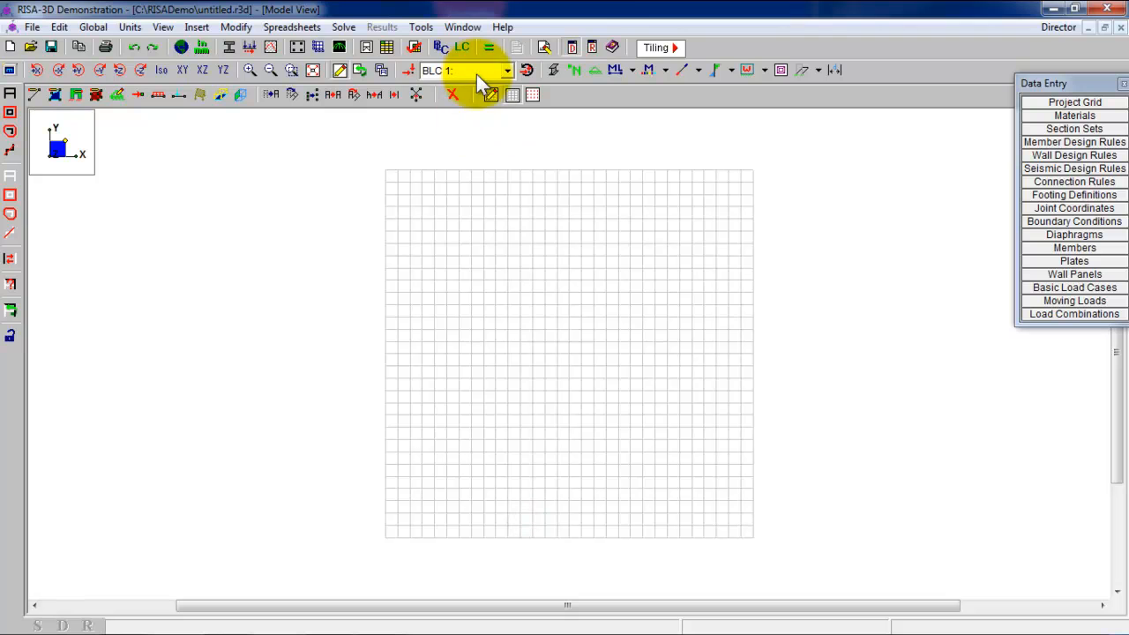
mouse_move(525, 92)
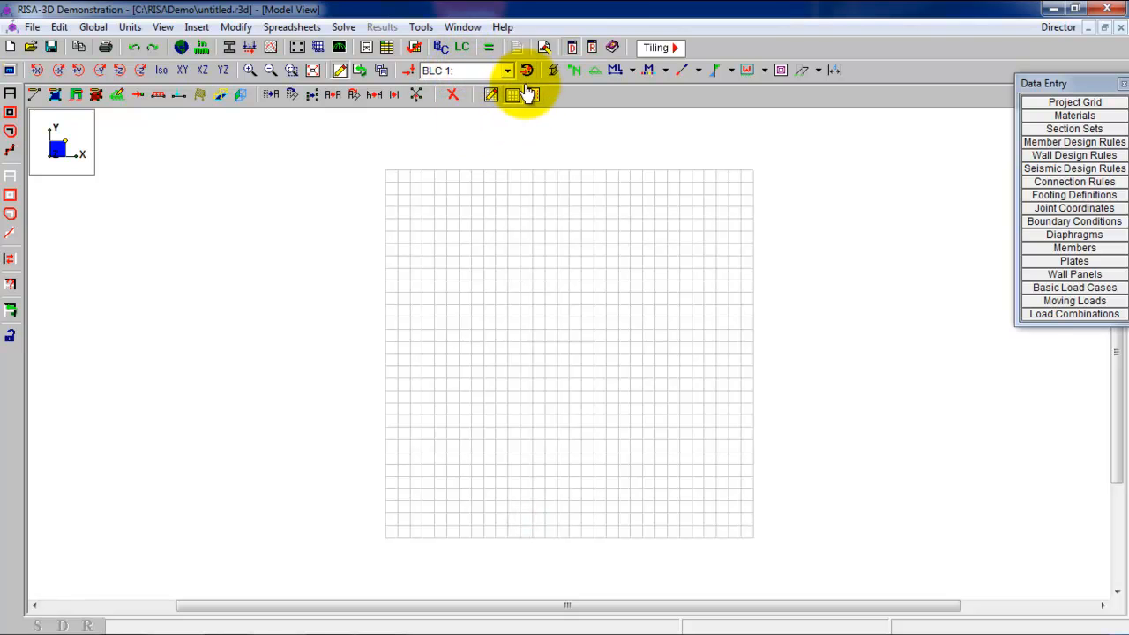
- Set the drawing grid to X axis 3@25 ft and Y axis 1@1
left_click(491, 95)
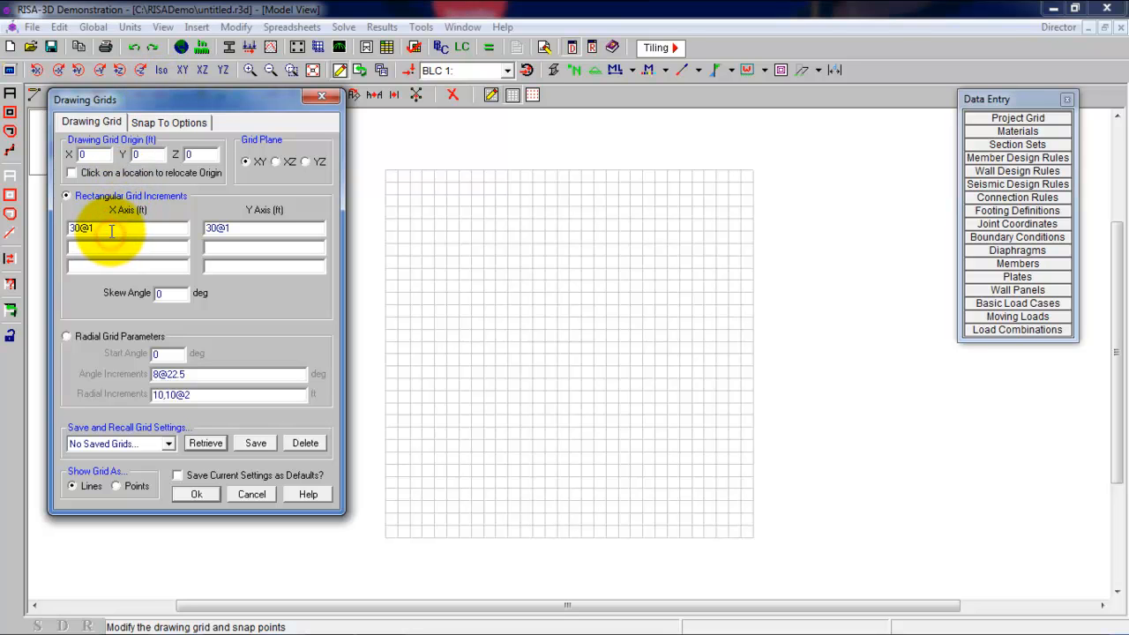
triple_click(128, 228)
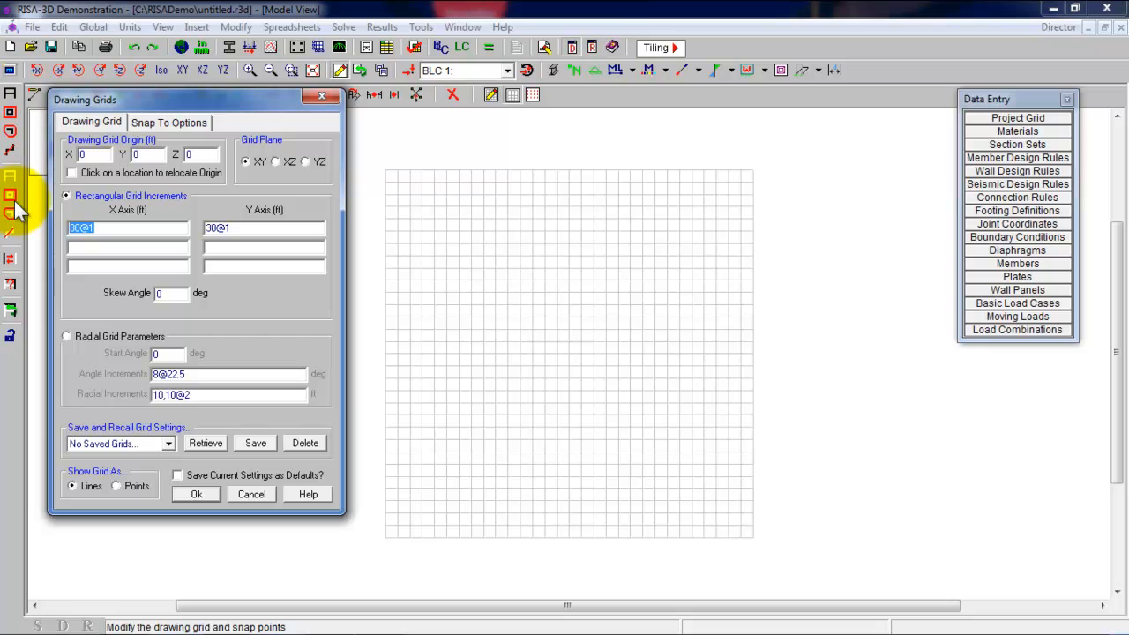
type("3")
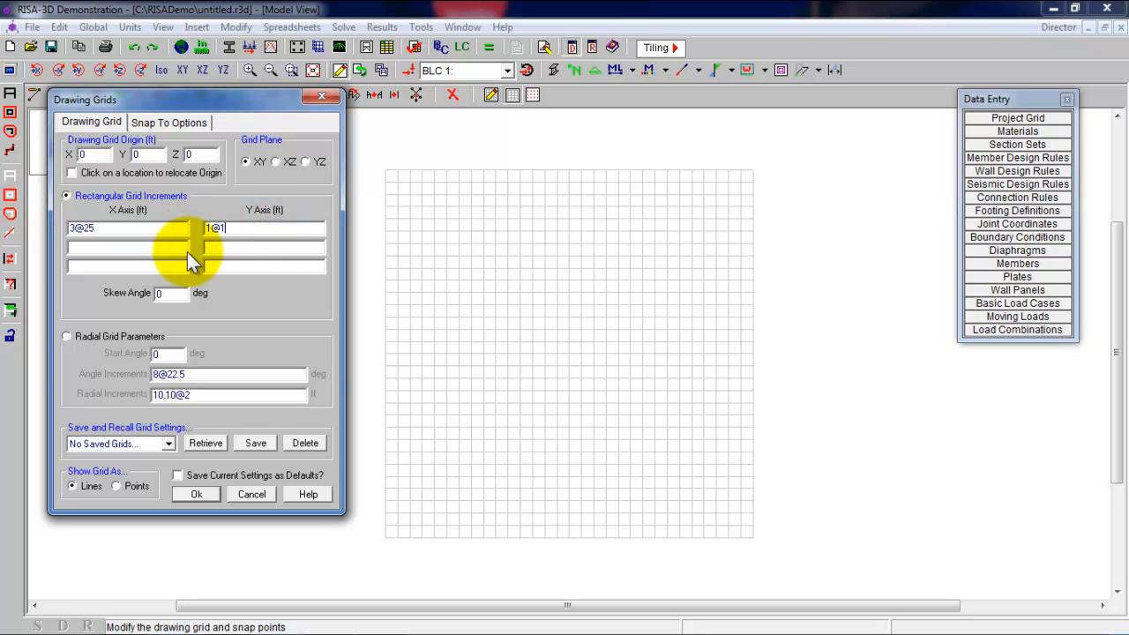
mouse_move(185, 507)
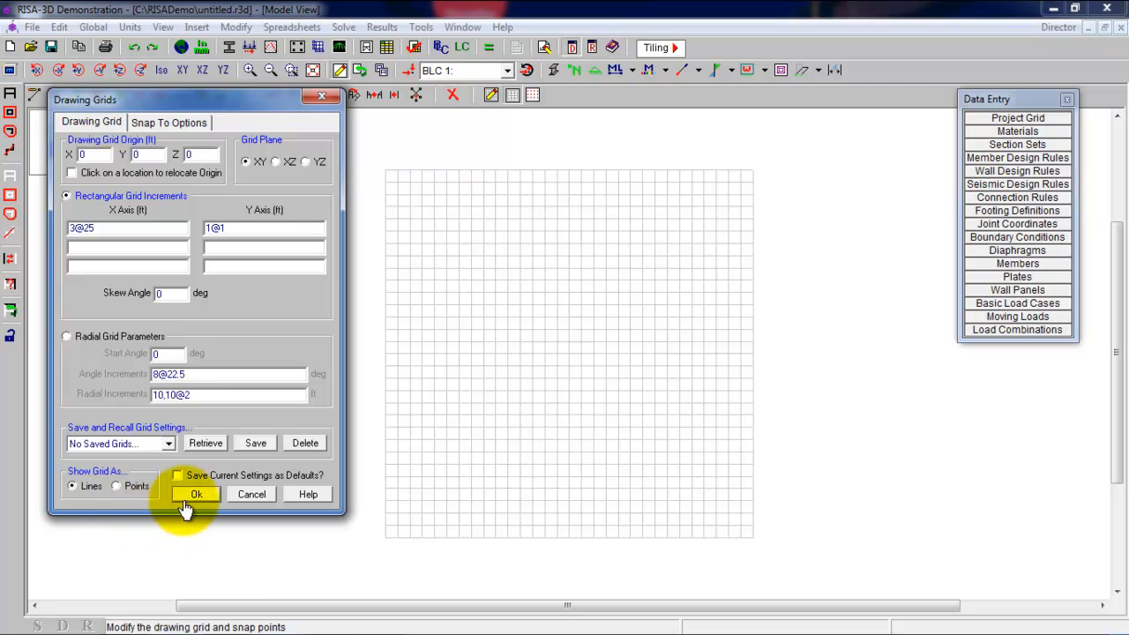
left_click(196, 494)
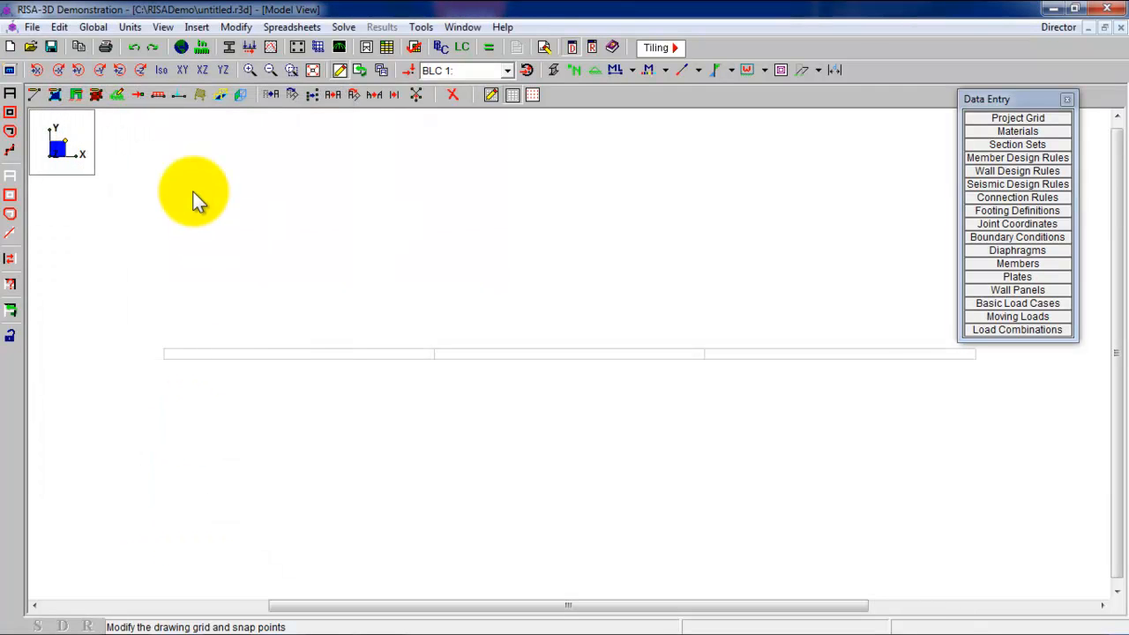
left_click(1017, 131)
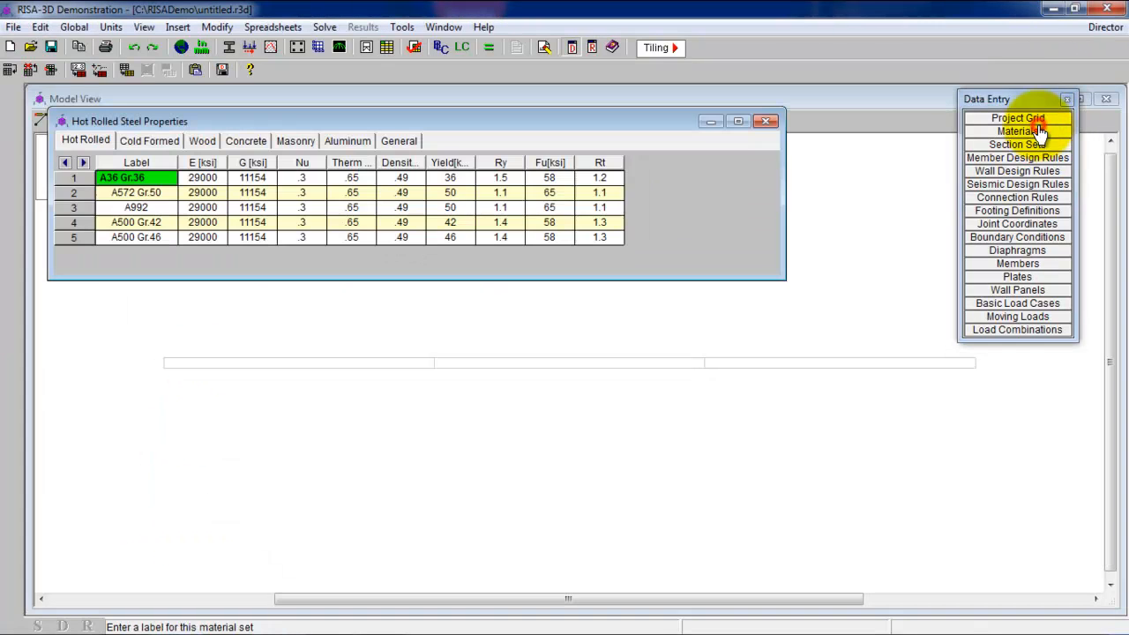
left_click(245, 141)
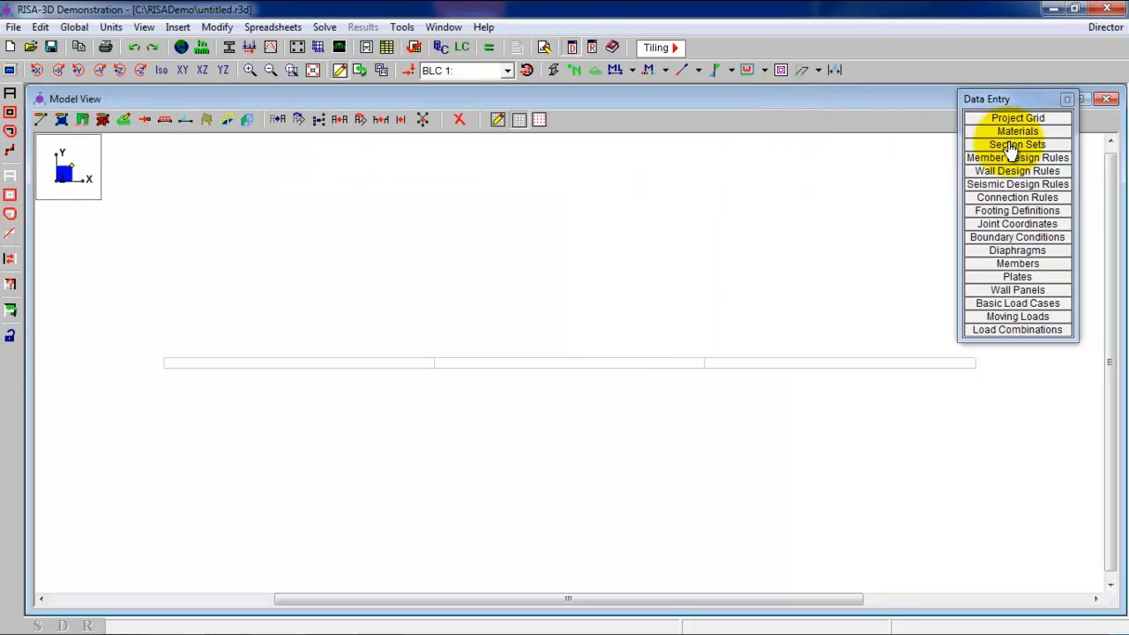
- Create concrete section set 'Beam' with a CRECT24X12 shape, then close the table
left_click(1018, 144)
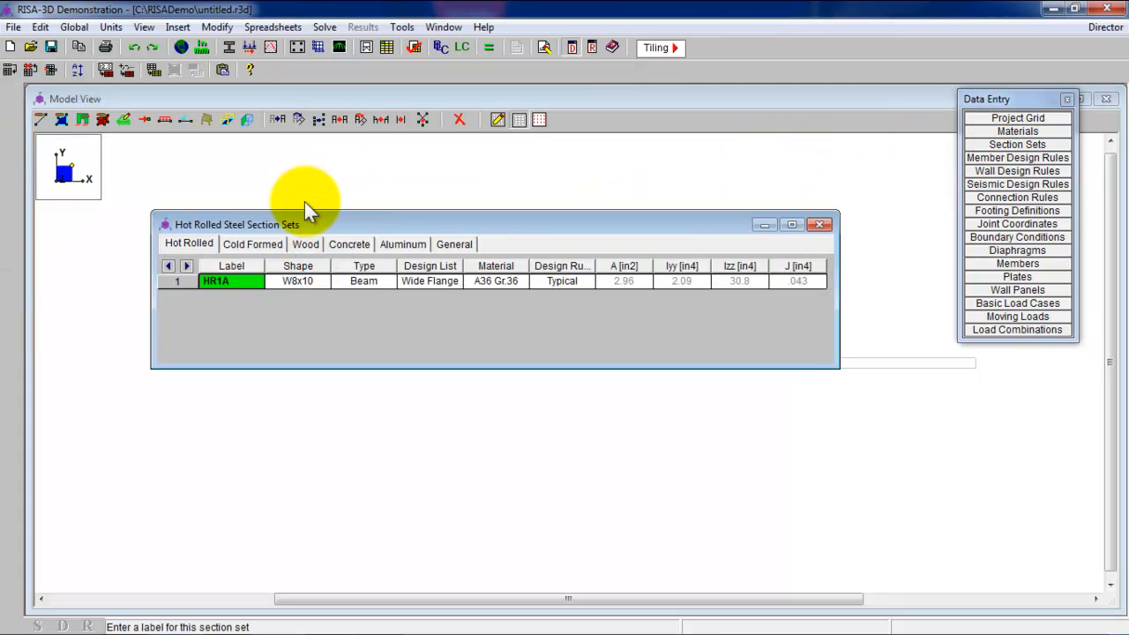
left_click(349, 245)
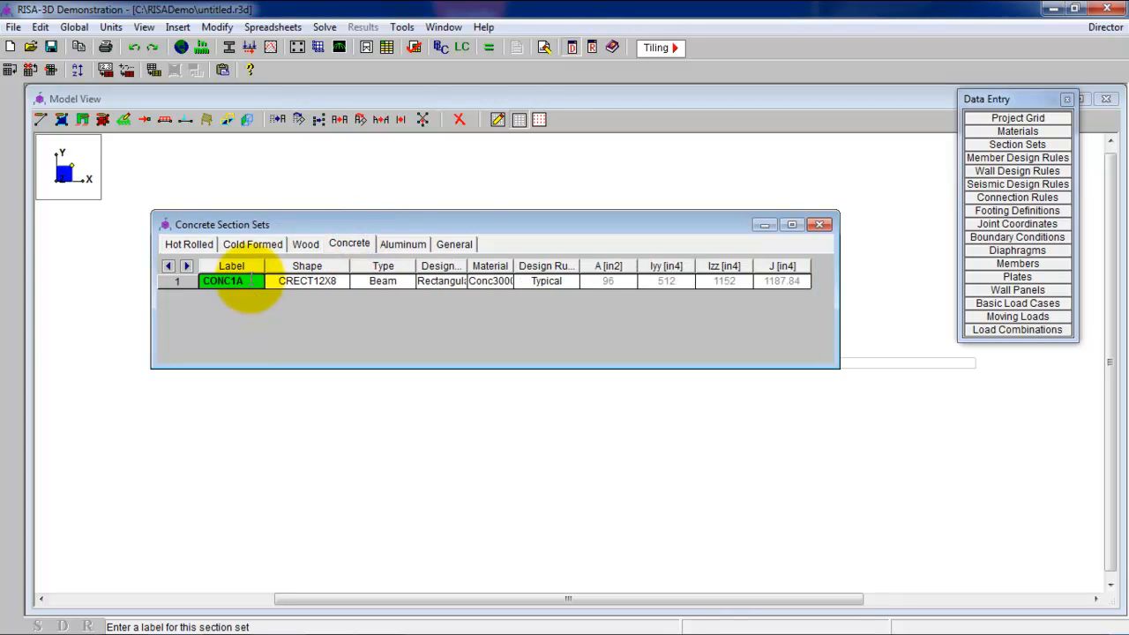
left_click(307, 280)
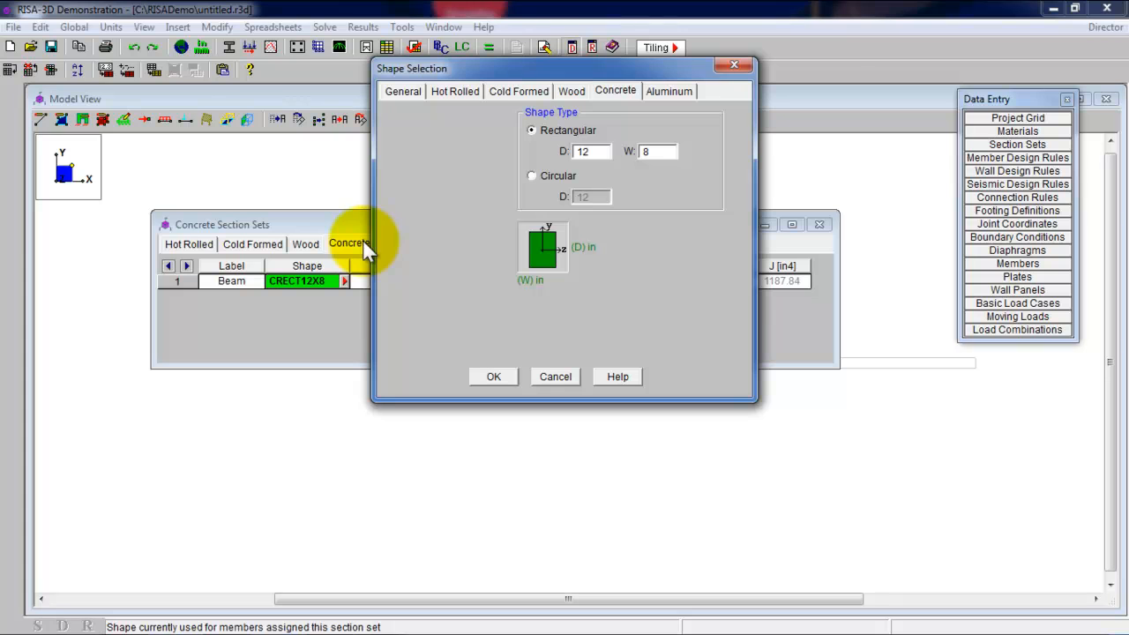
triple_click(584, 151)
type("24")
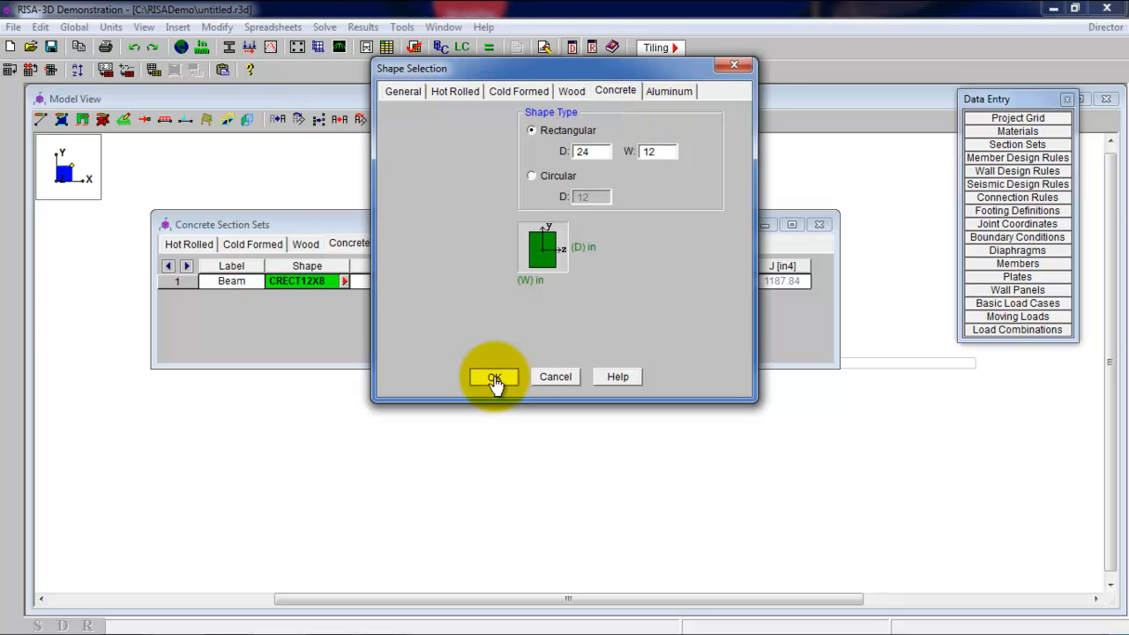
left_click(494, 377)
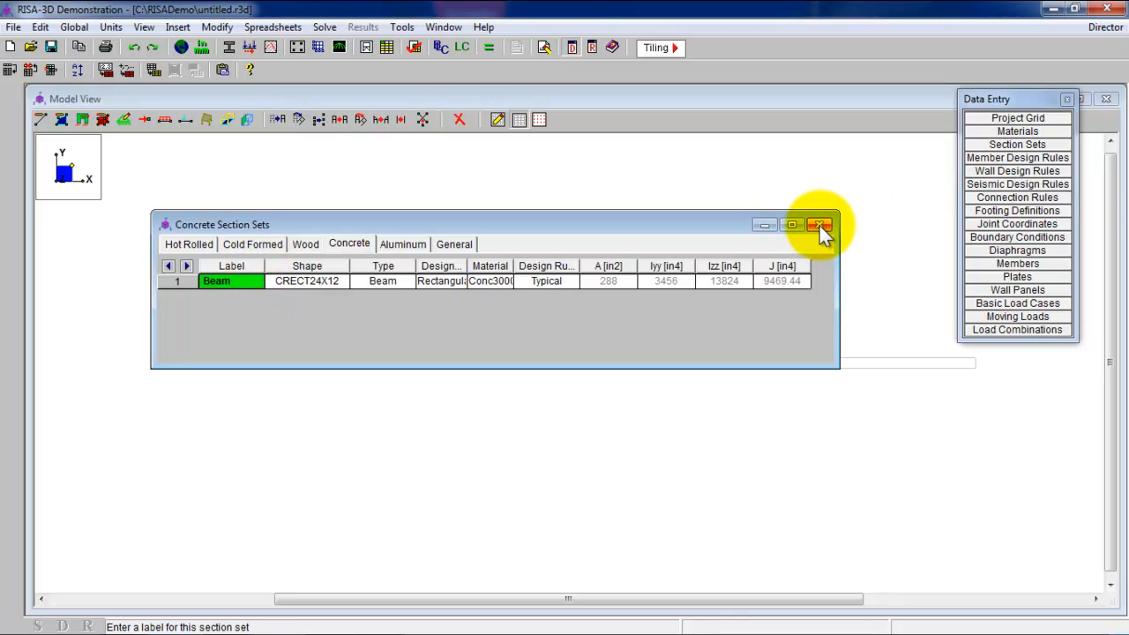
left_click(819, 225)
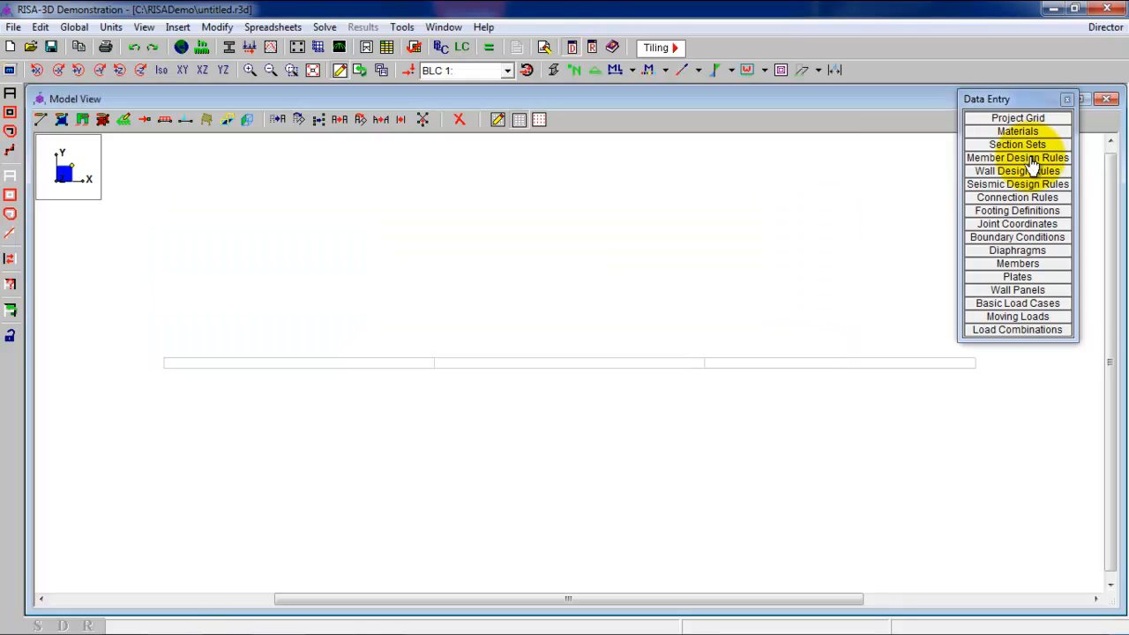
- Limit the Typical rule to depths 36–12 in and widths 20–12 in
left_click(1017, 157)
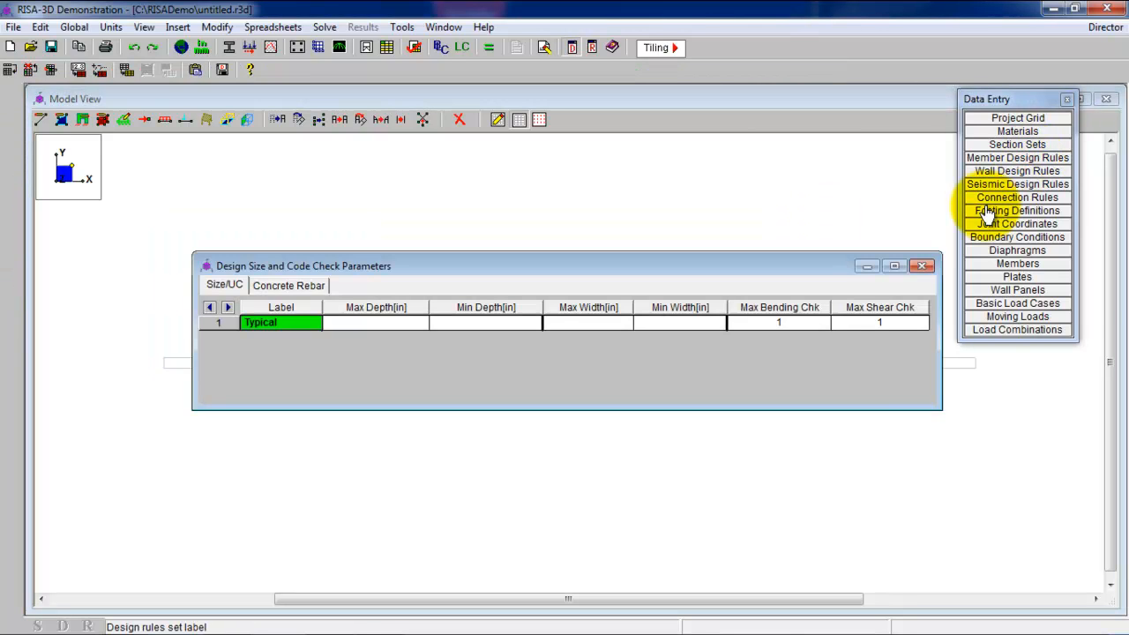
left_click(375, 322)
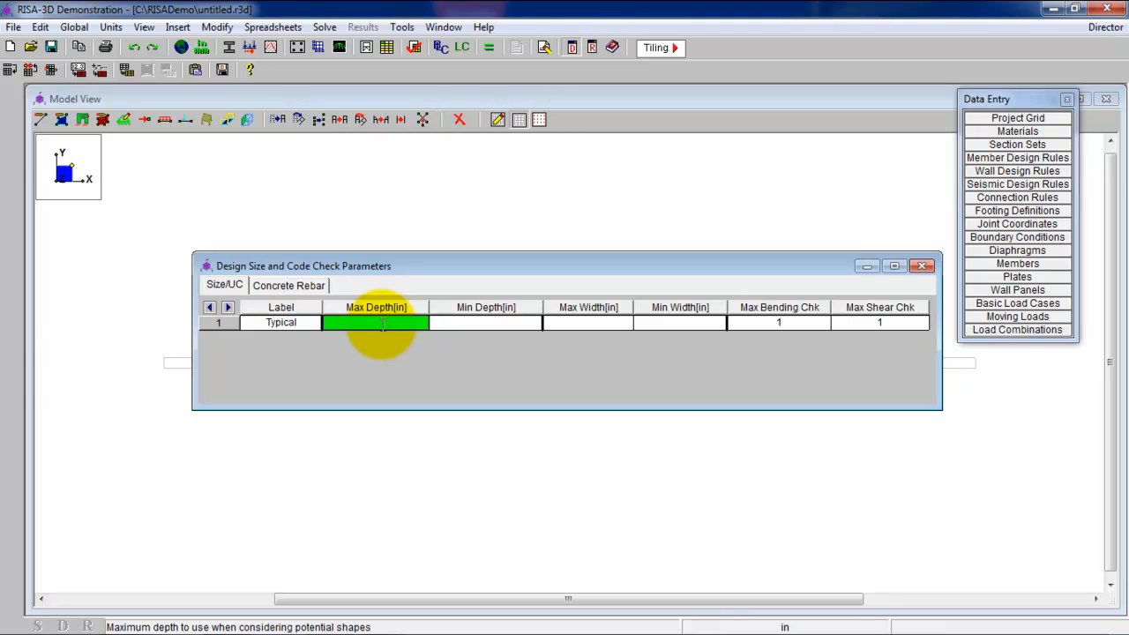
type("36")
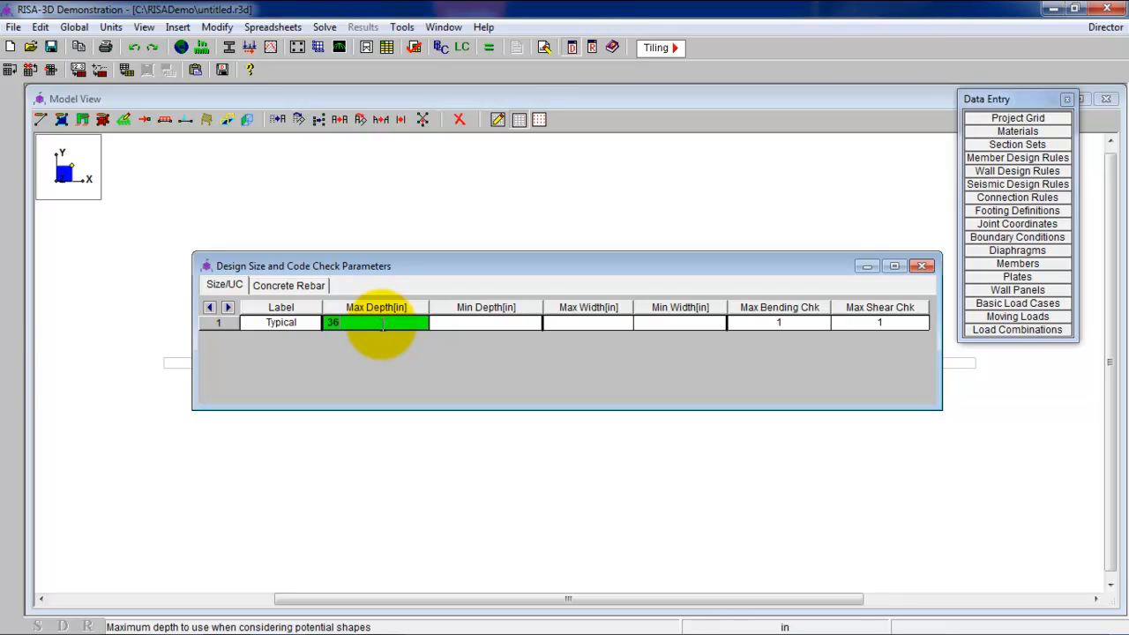
left_click(485, 322)
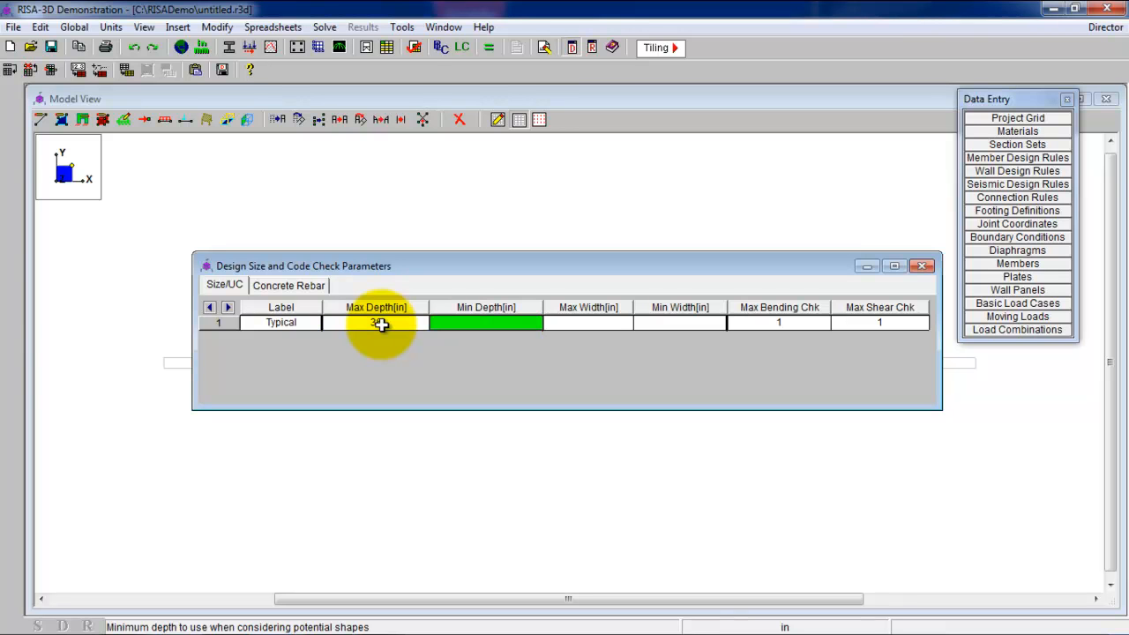
type("12")
left_click(588, 322)
type("20")
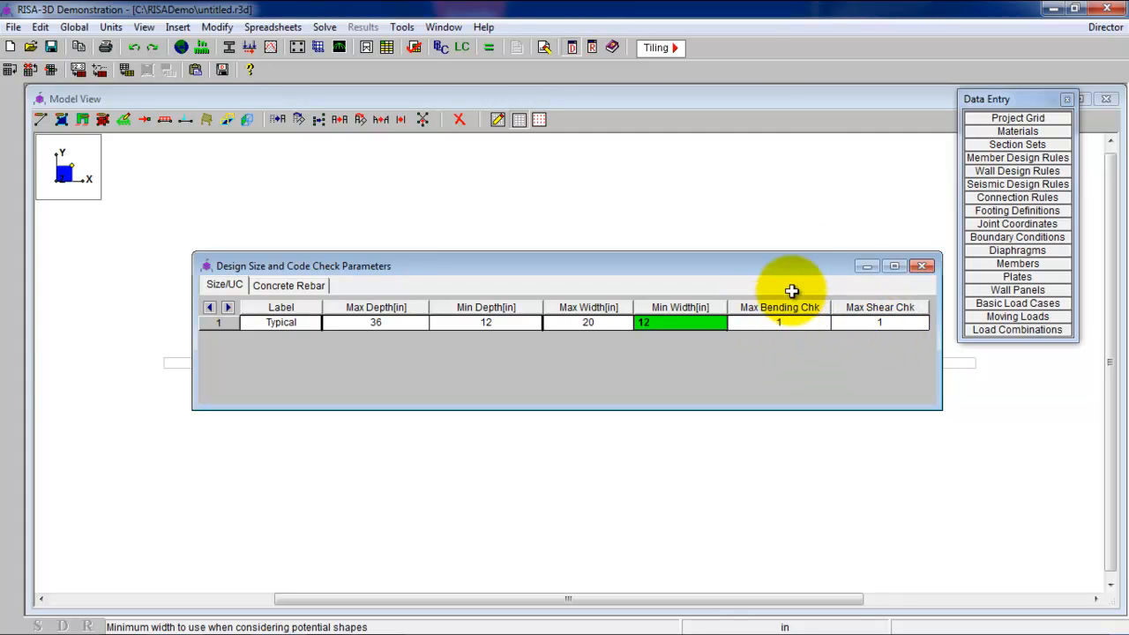
mouse_move(714, 494)
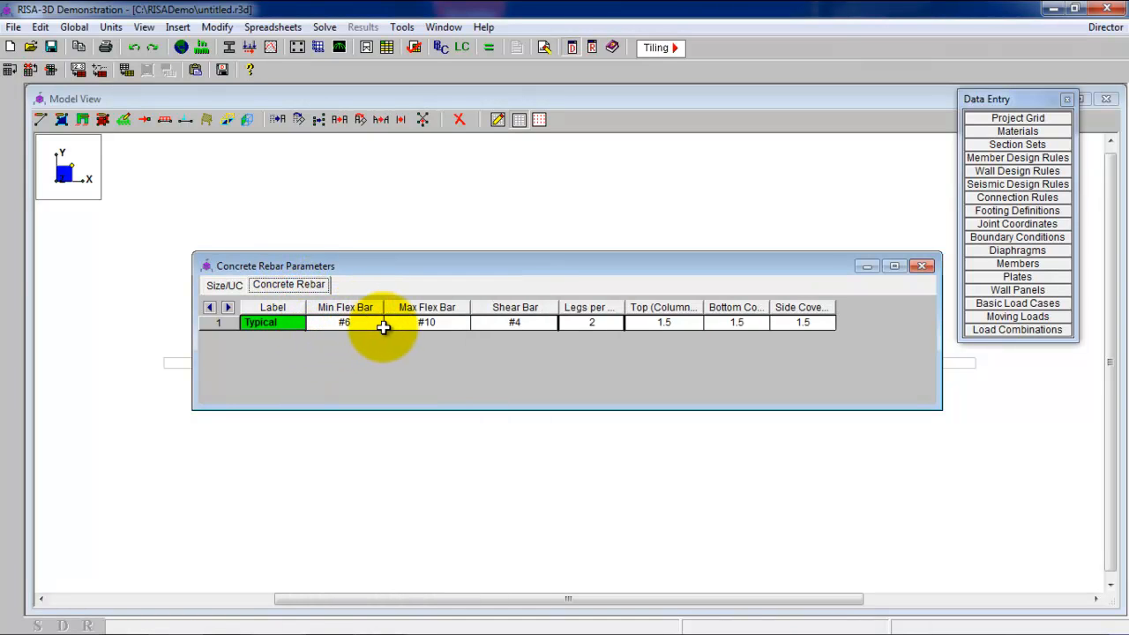
- Keep #6–#10 flexural bars and #4 shear bars, then close rebar parameters
left_click(344, 321)
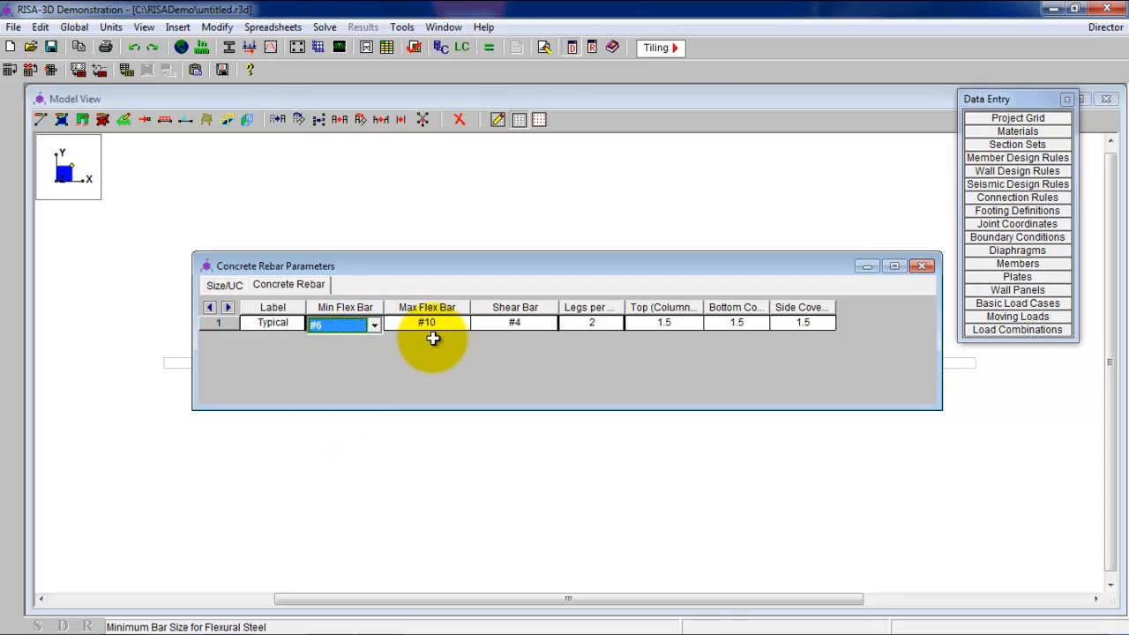
mouse_move(516, 331)
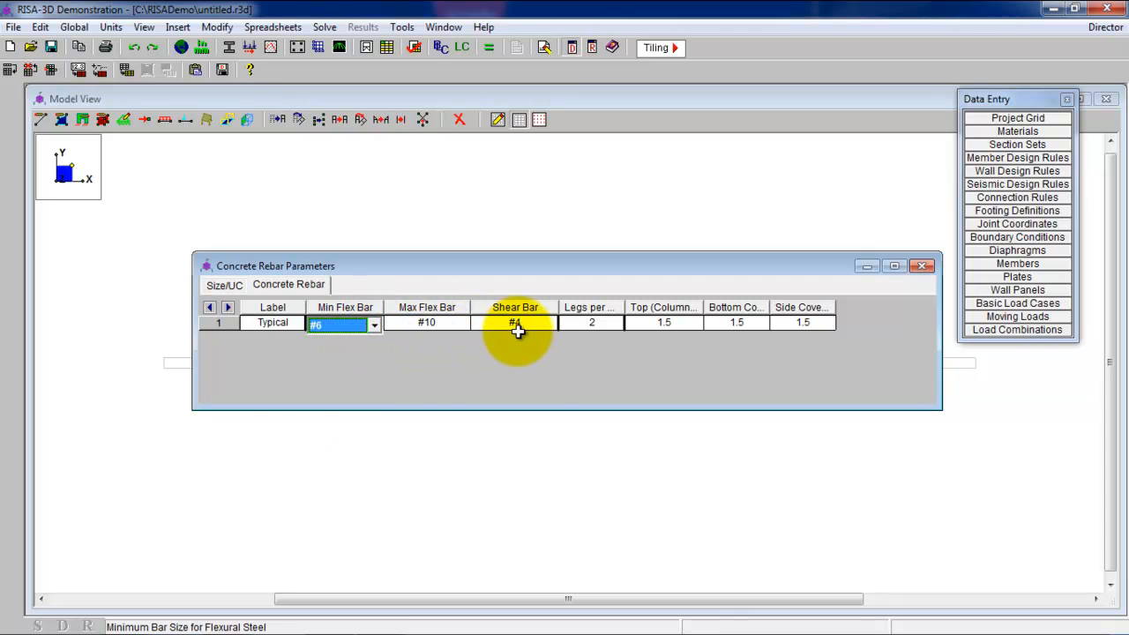
left_click(549, 324)
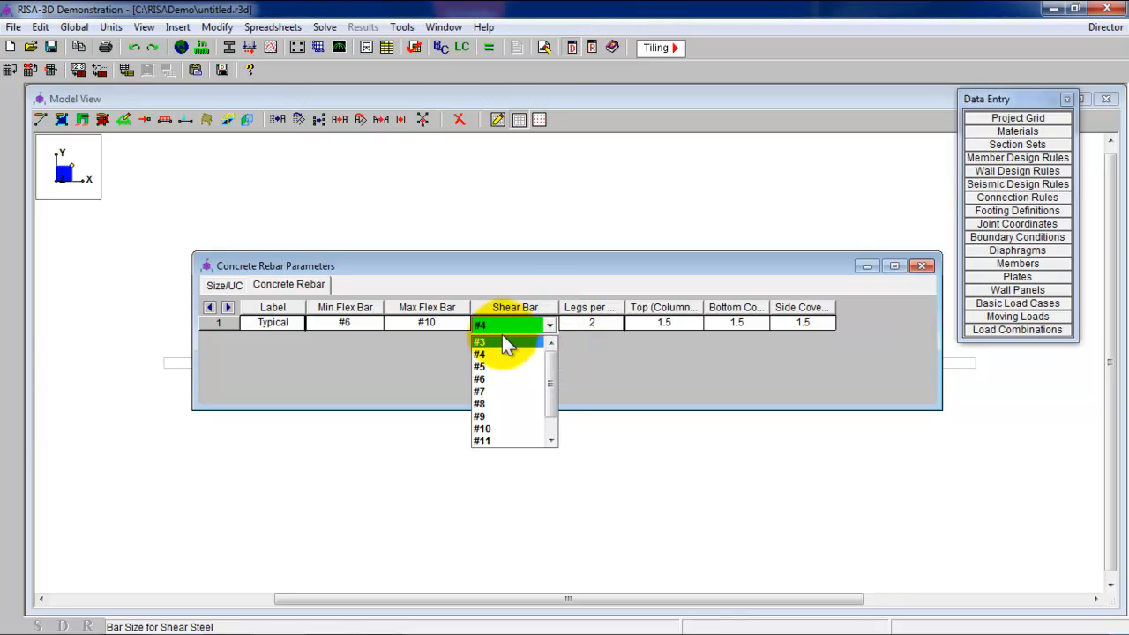
mouse_move(505, 354)
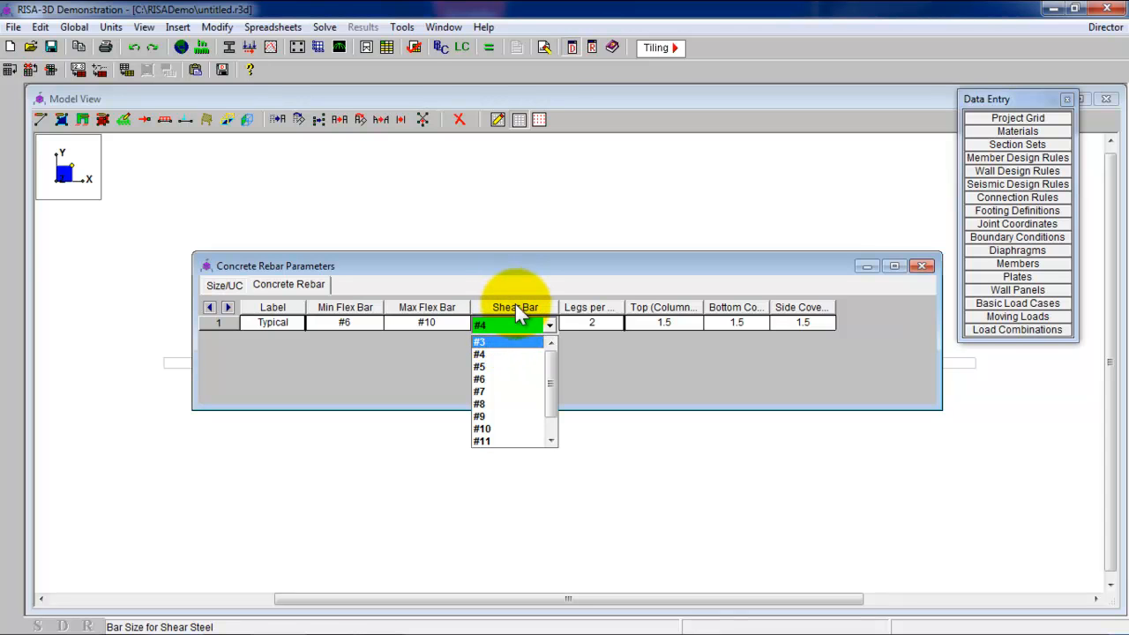
left_click(479, 354)
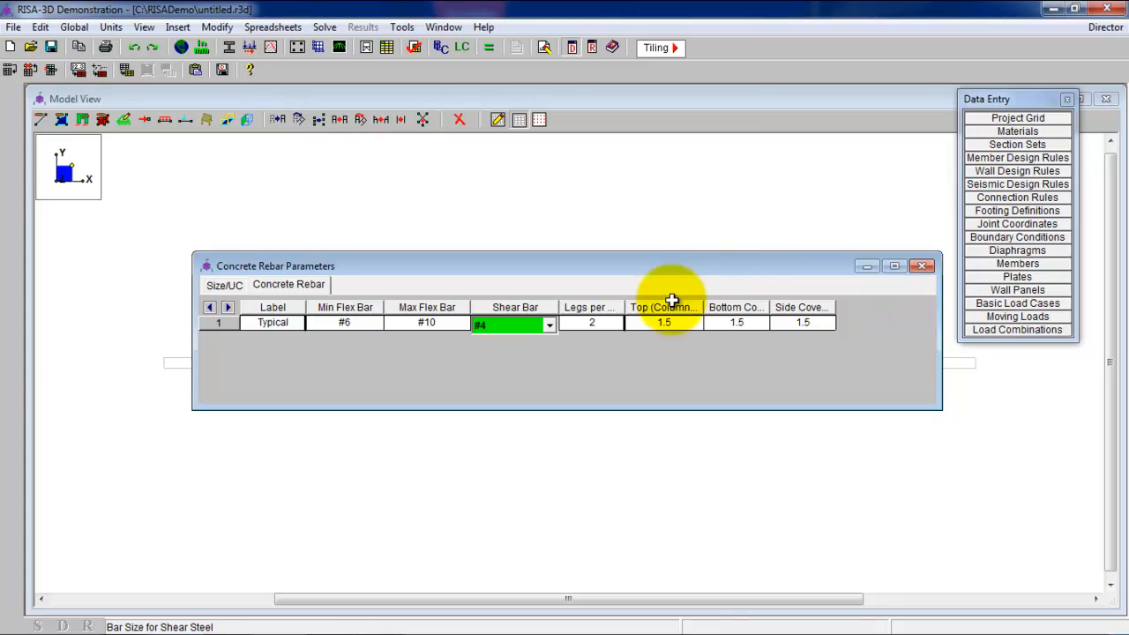
mouse_move(923, 265)
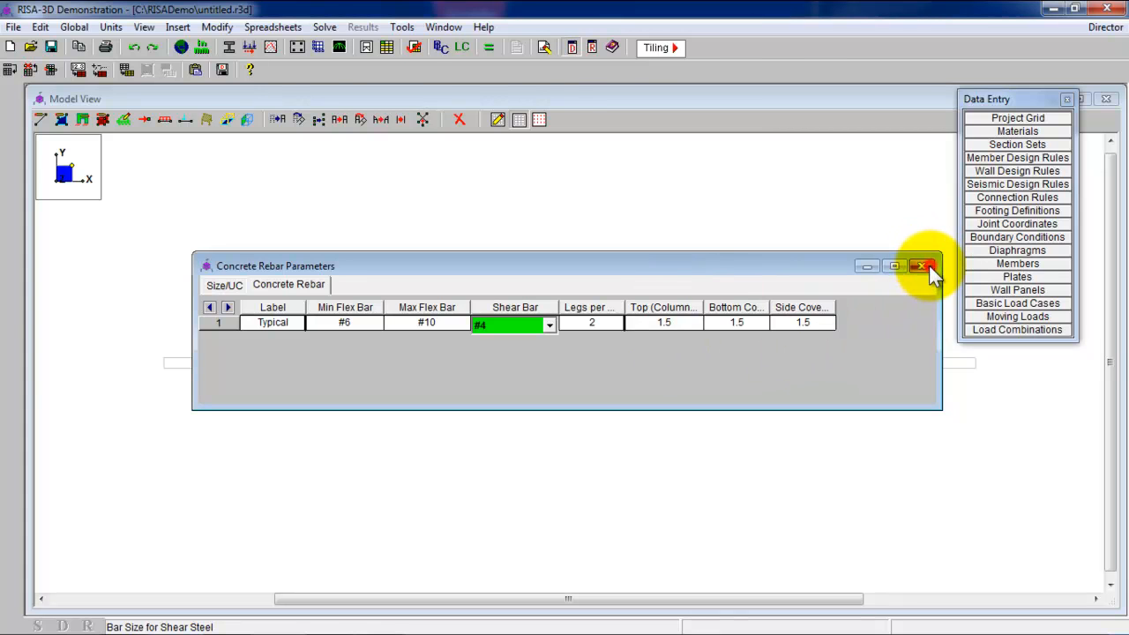
left_click(923, 265)
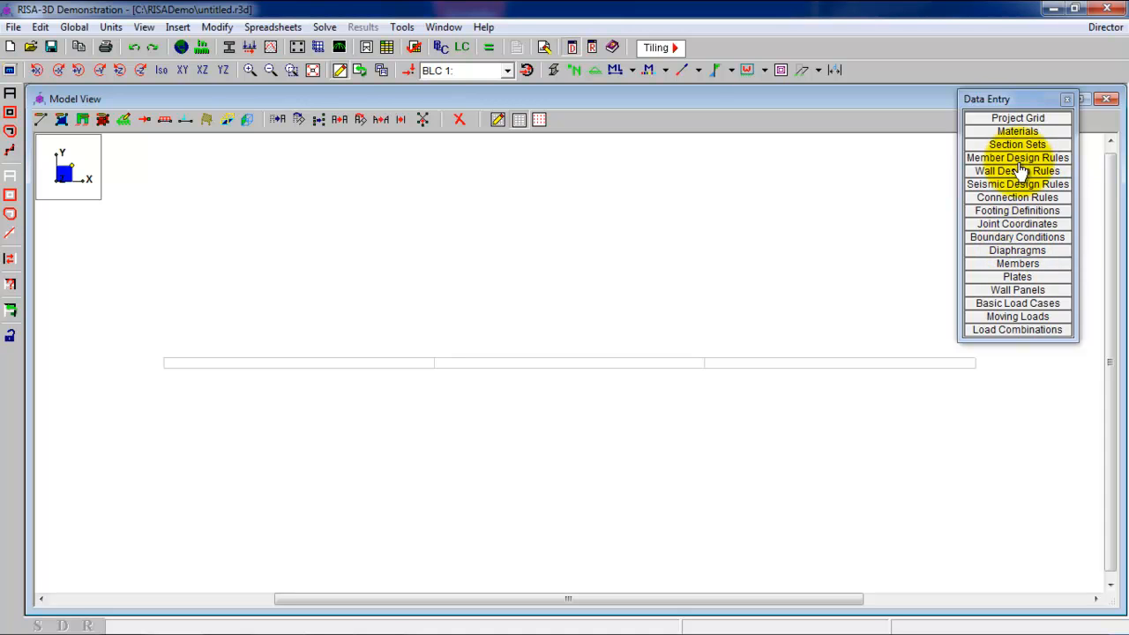
mouse_move(1017, 196)
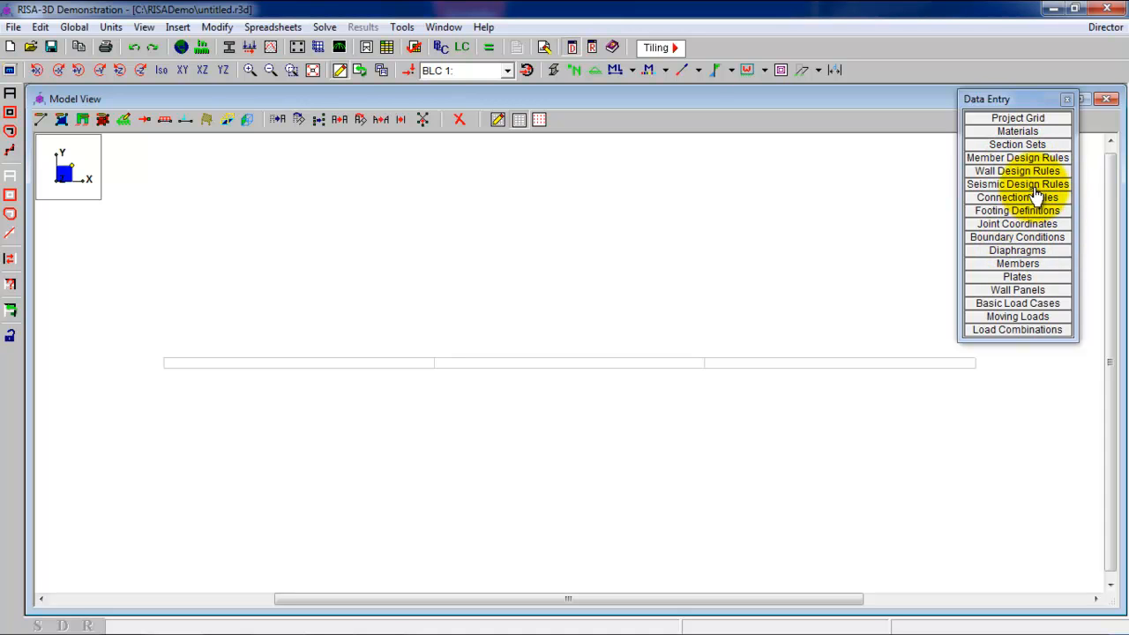
mouse_move(168, 142)
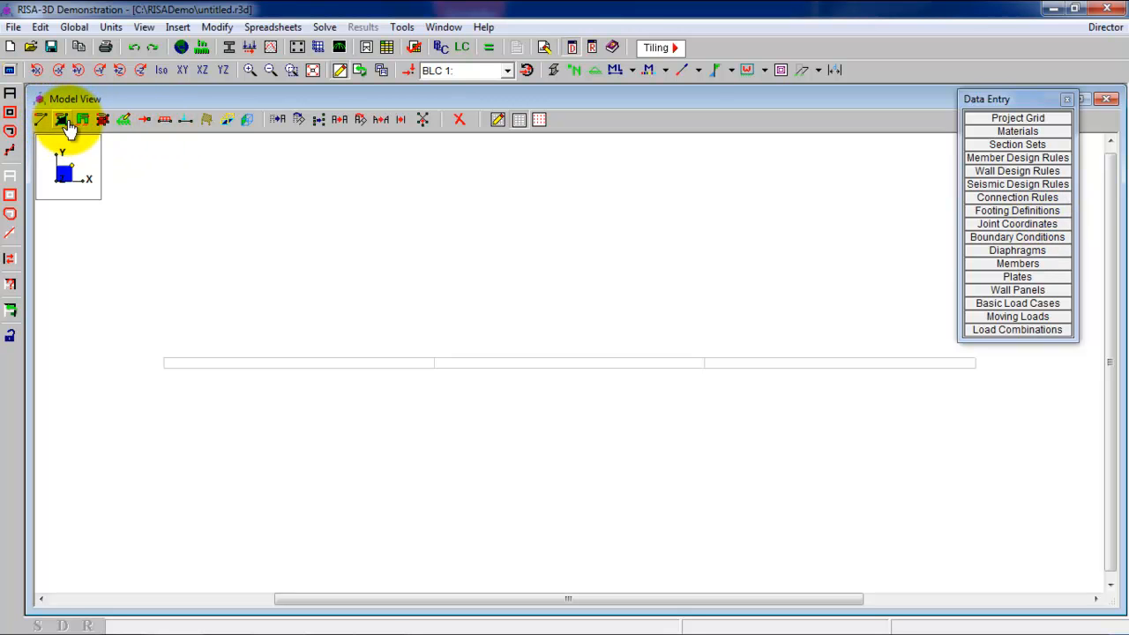
- Draw concrete members using the Beam section set along the grid from N1
left_click(61, 119)
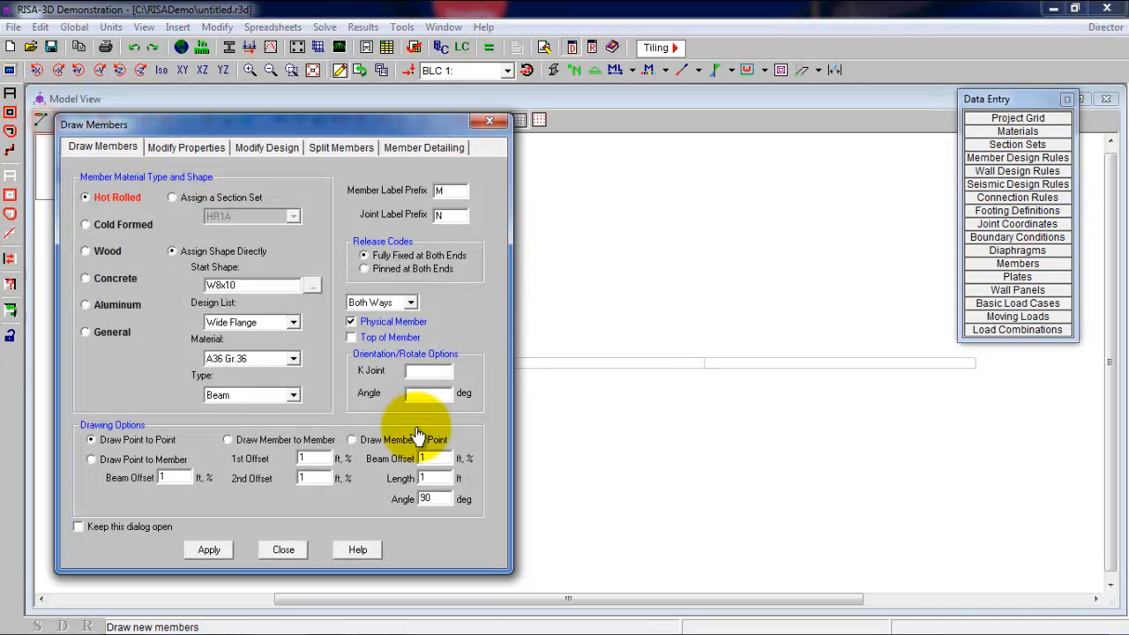
left_click(85, 278)
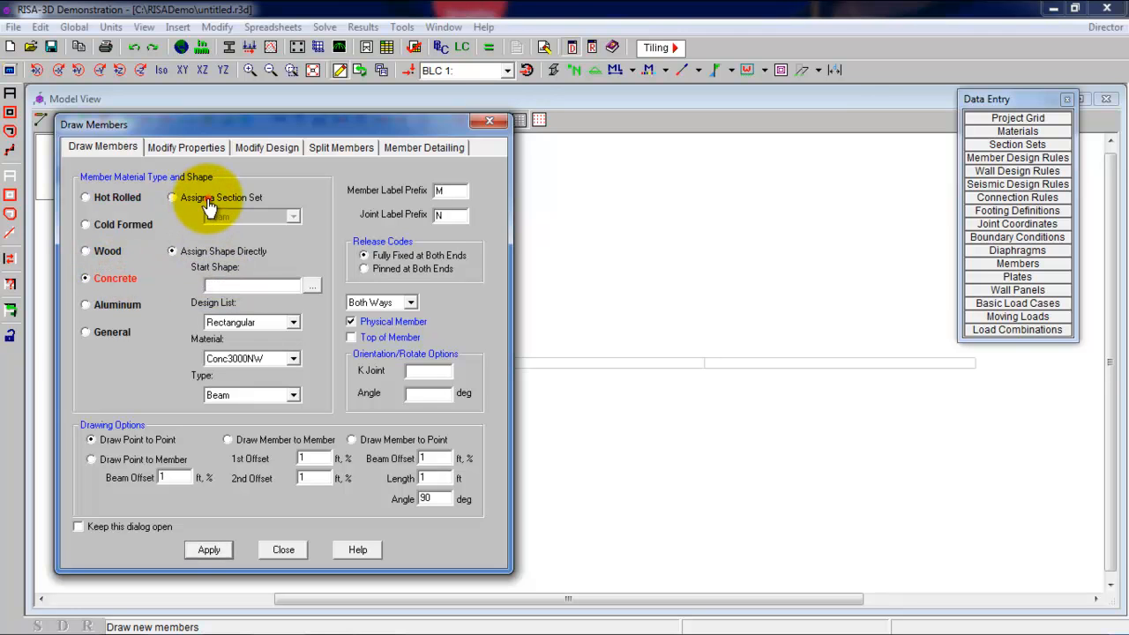
left_click(173, 197)
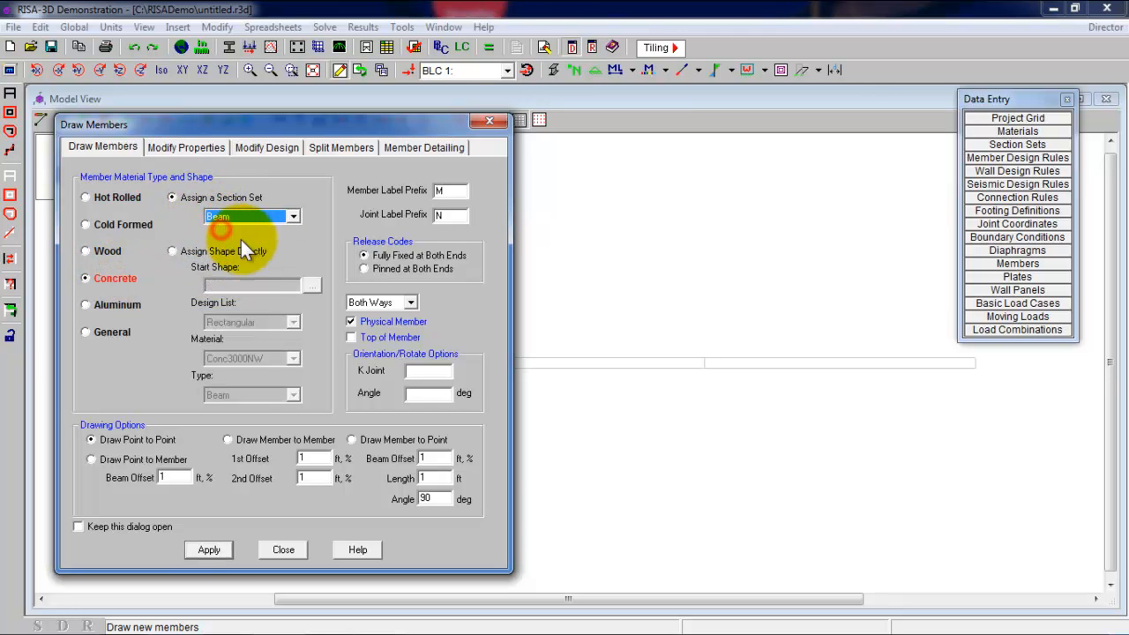
left_click(209, 549)
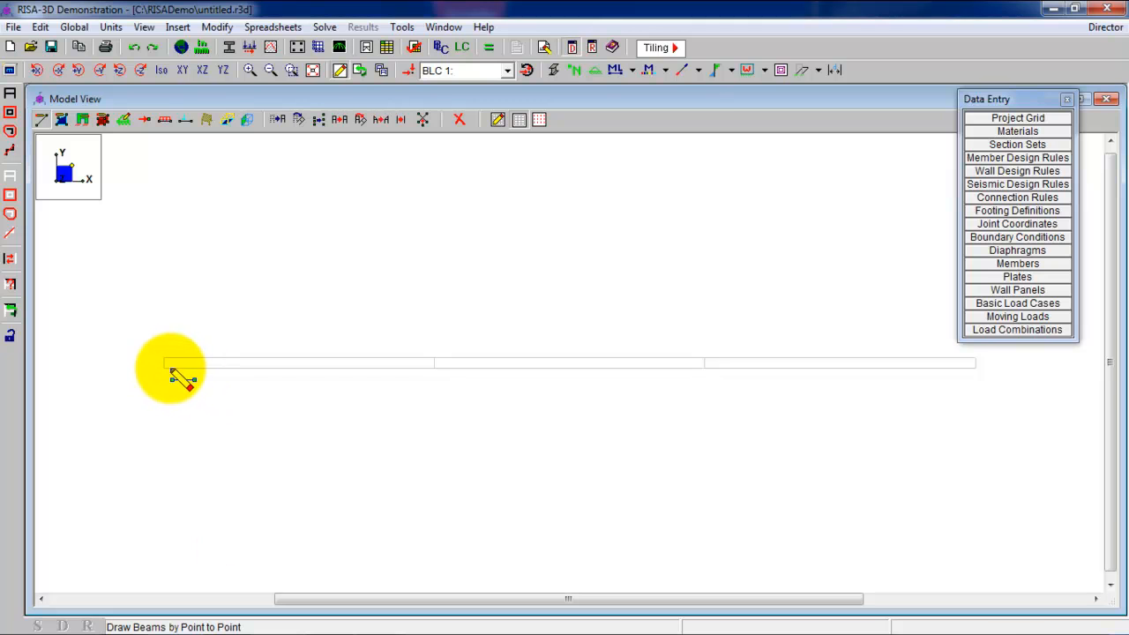
left_click(434, 369)
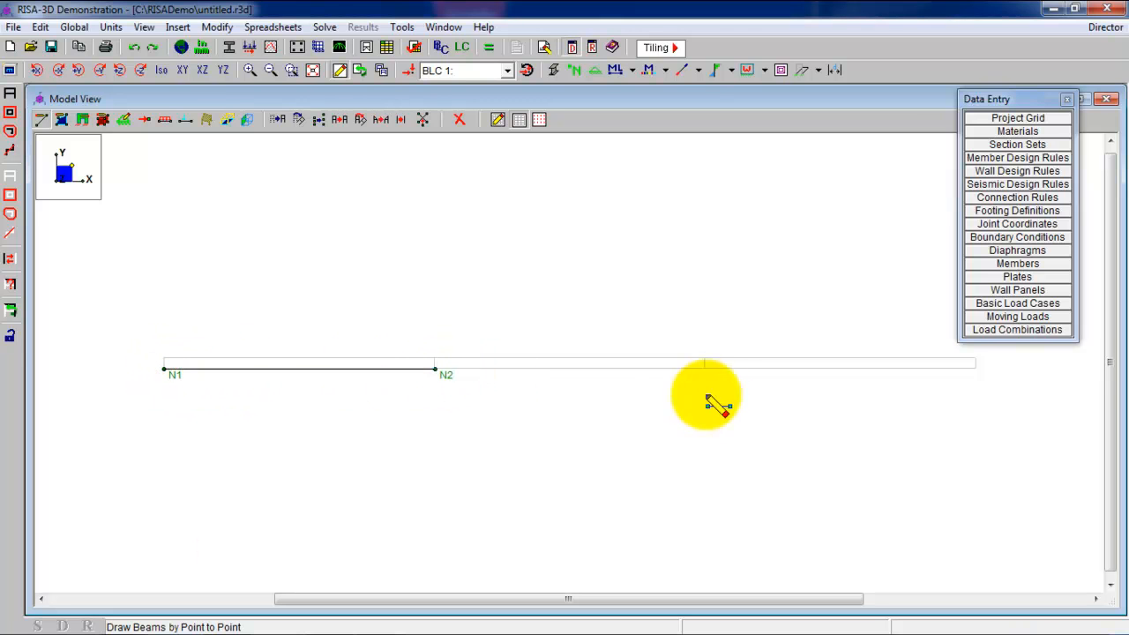
left_click(705, 368)
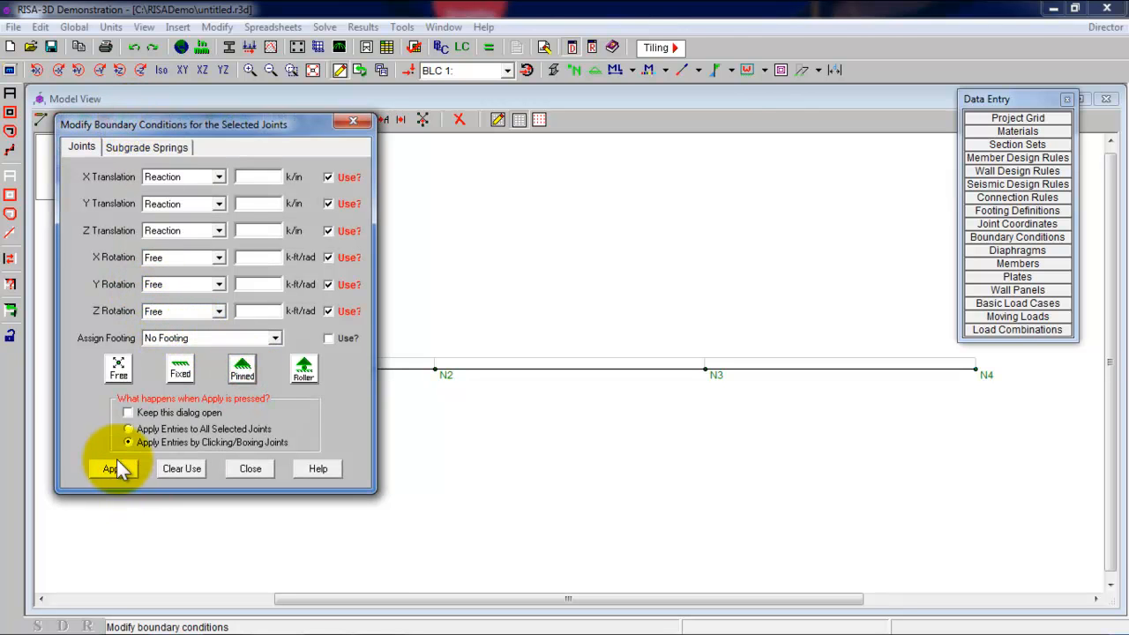
- Pin N1 and N4, and give N2 and N3 Y-restrained, Z-fixed supports
left_click(108, 468)
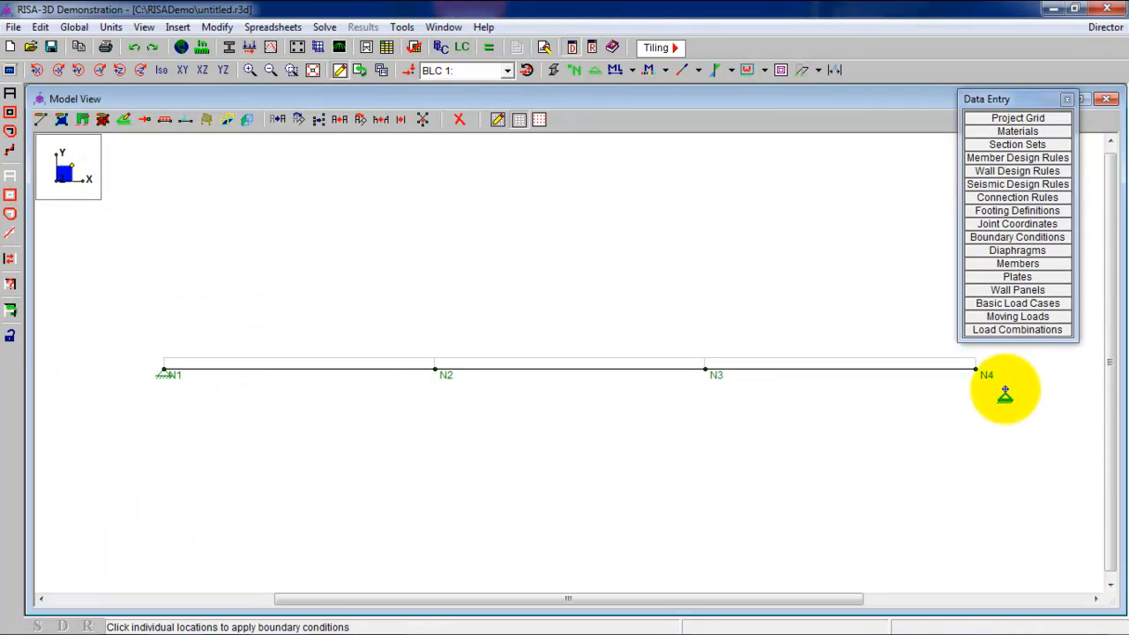
left_click(124, 119)
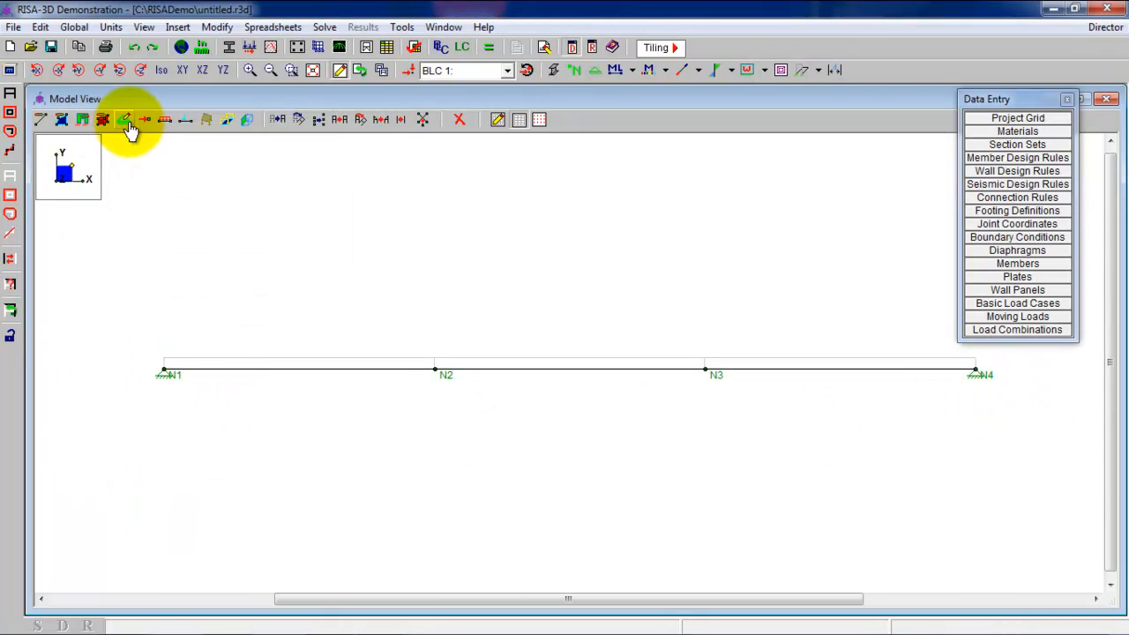
left_click(125, 119)
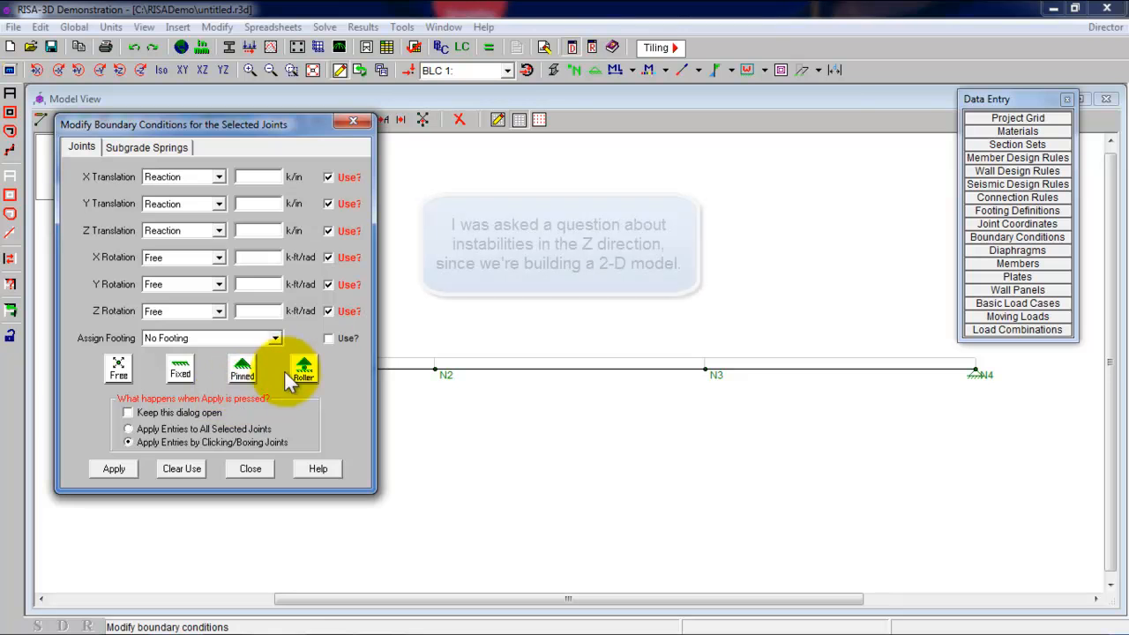
left_click(303, 369)
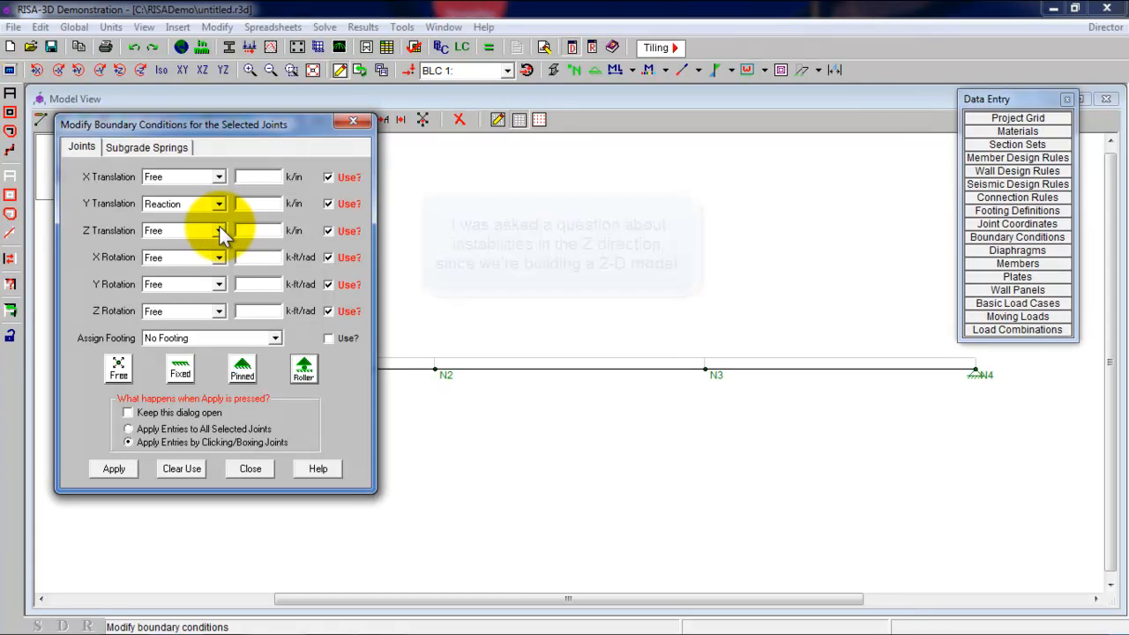
left_click(218, 230)
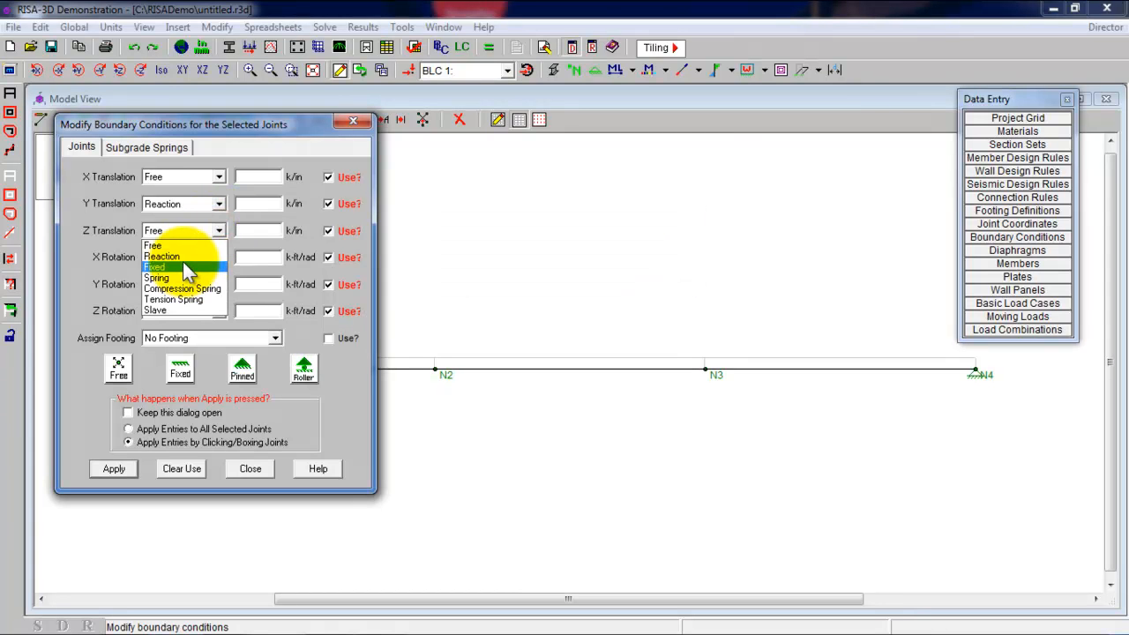
mouse_move(181, 278)
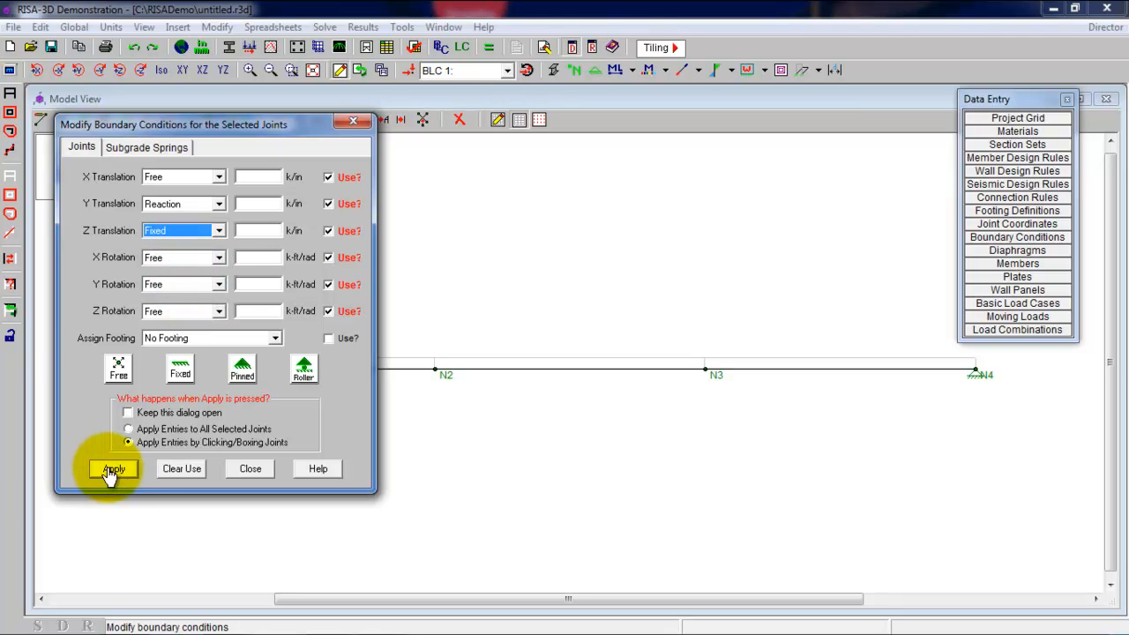
left_click(113, 469)
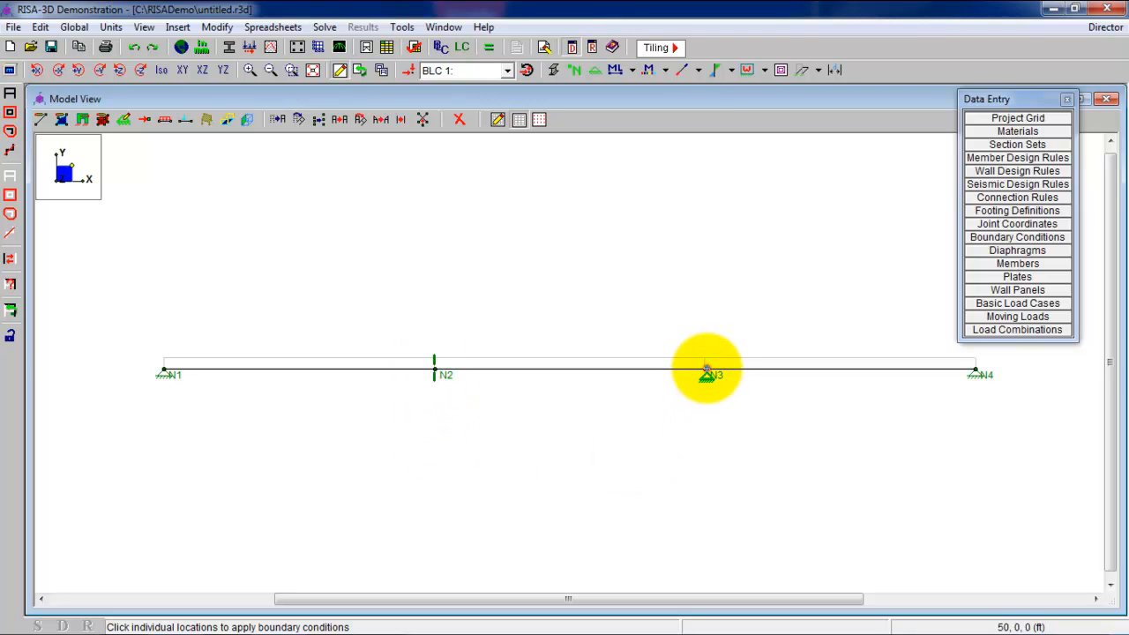
left_click(705, 368)
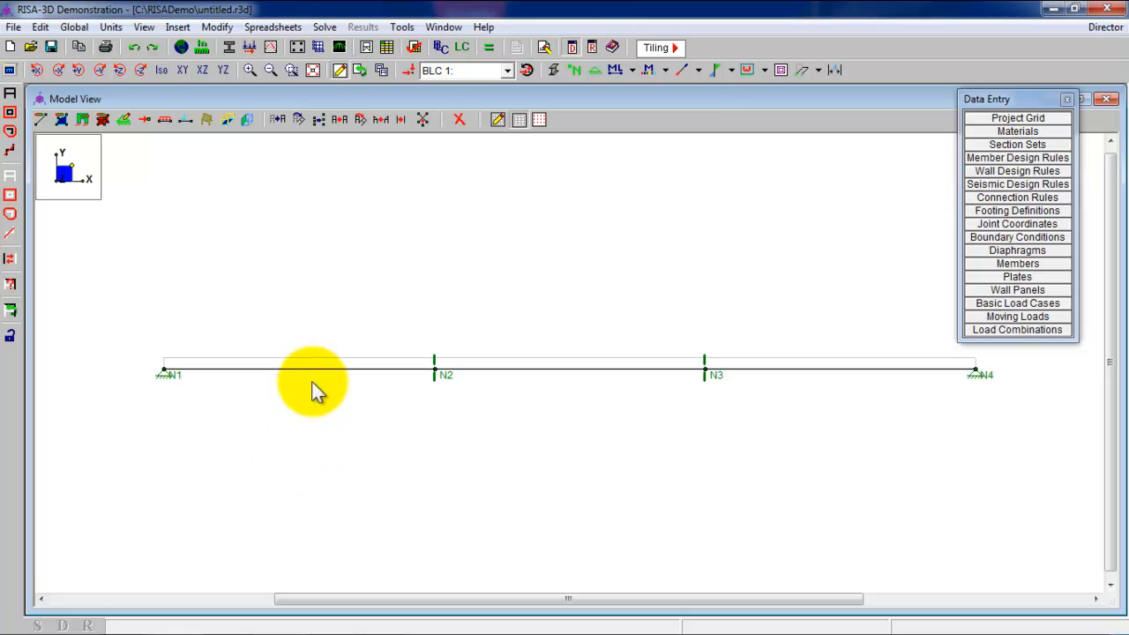
mouse_move(291, 397)
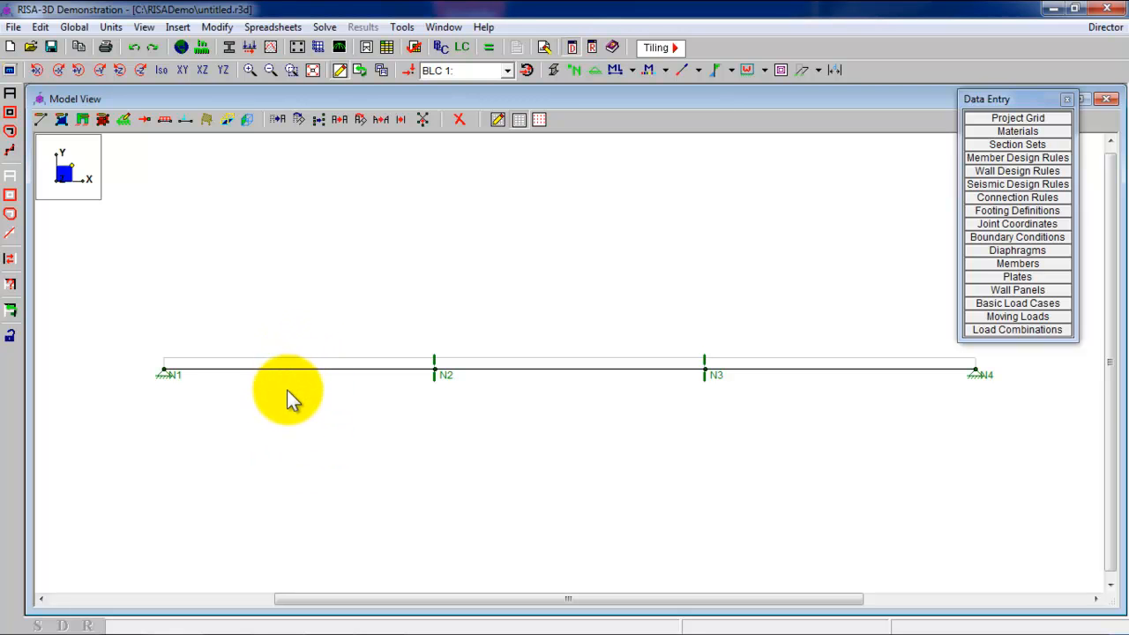
mouse_move(283, 410)
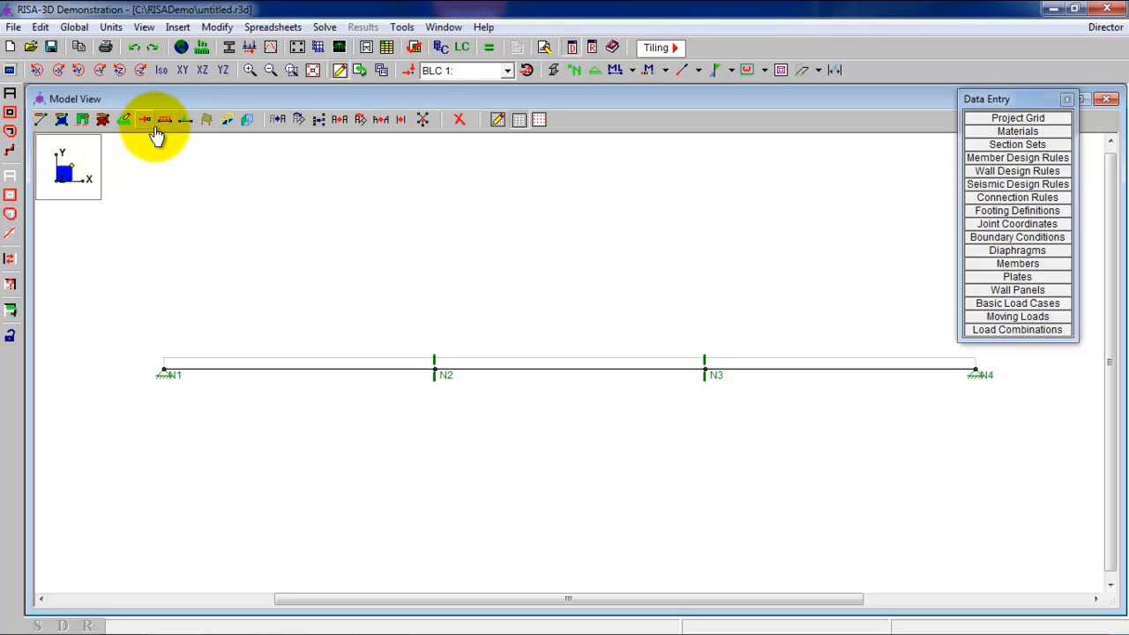
- Enter load cases Dead Load (DL), LL everywhere, LL odd spans, LL even spans
left_click(1017, 302)
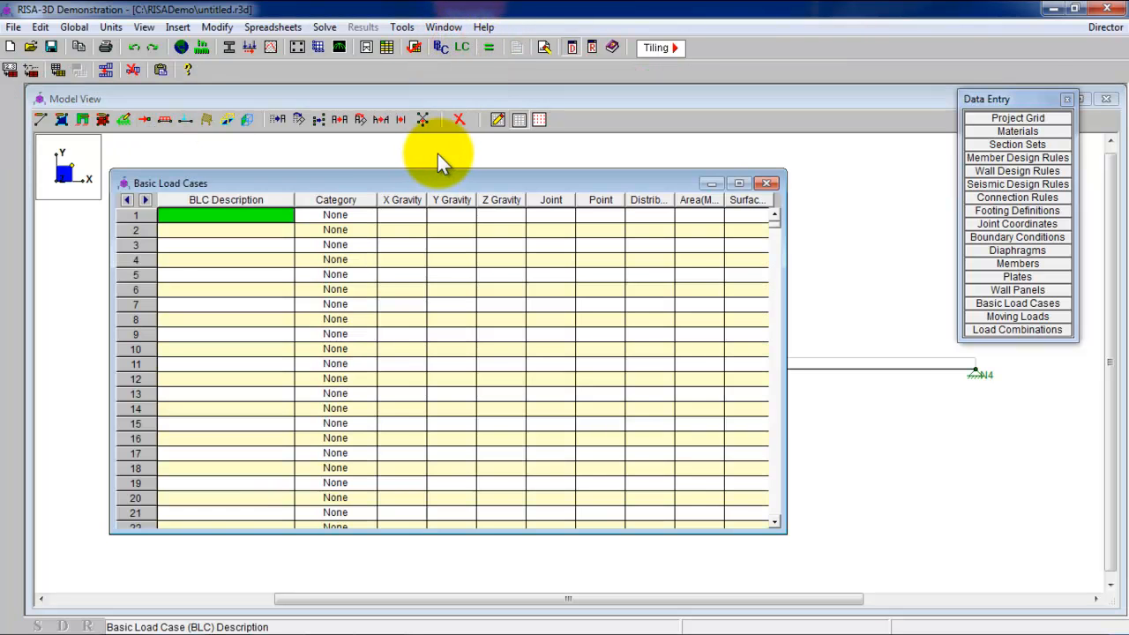
type("Dead Load")
left_click(226, 259)
type("LL even")
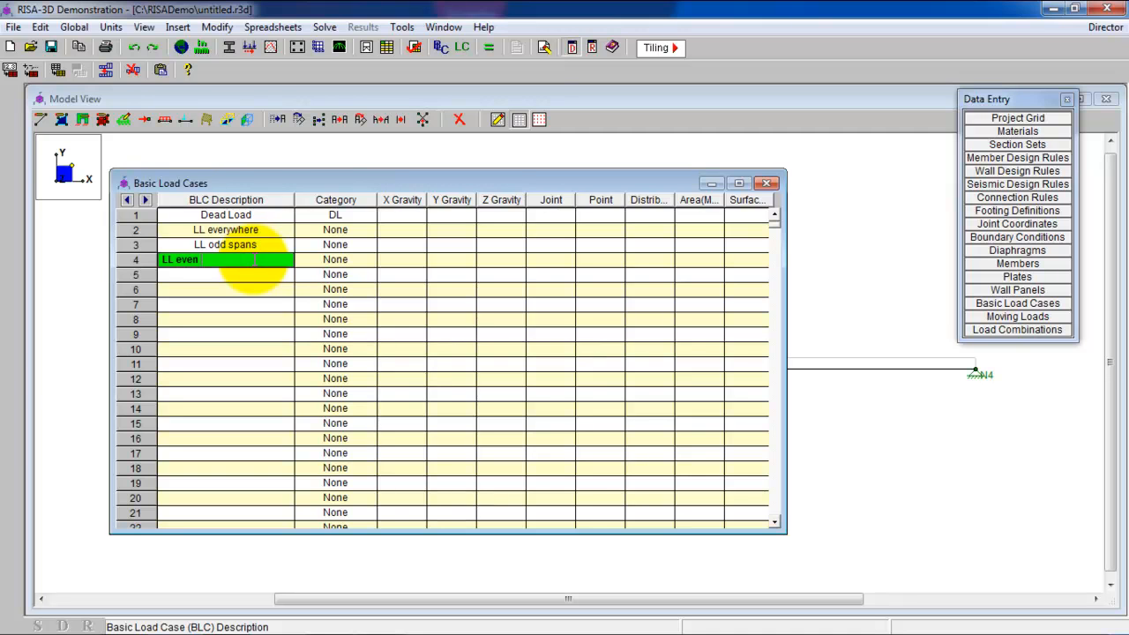
type(" spans")
key("Return")
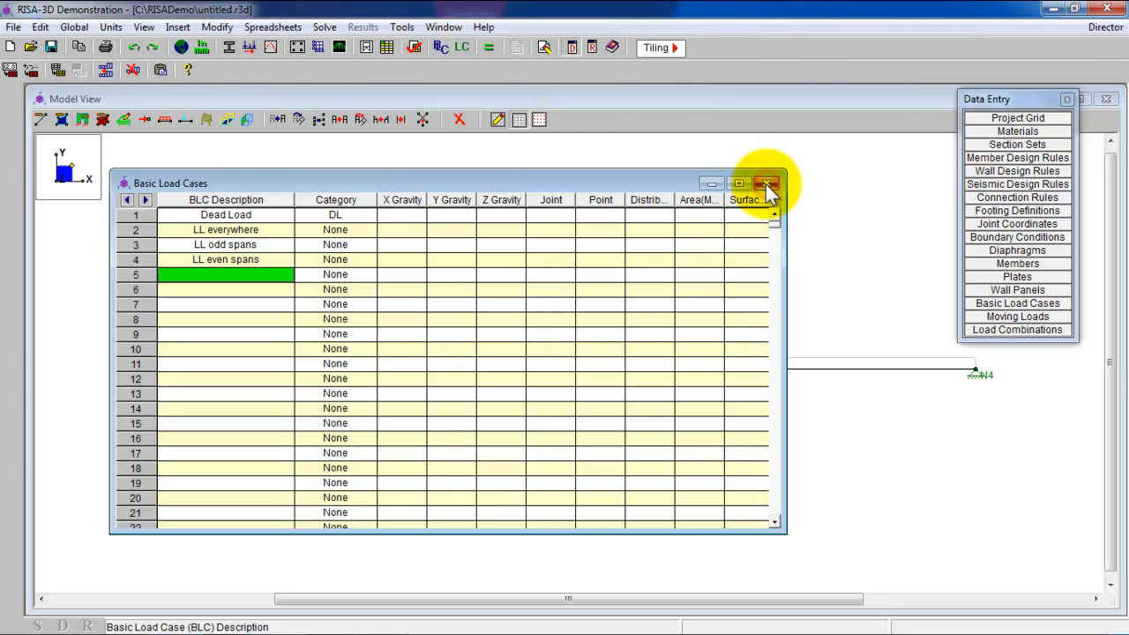
left_click(766, 184)
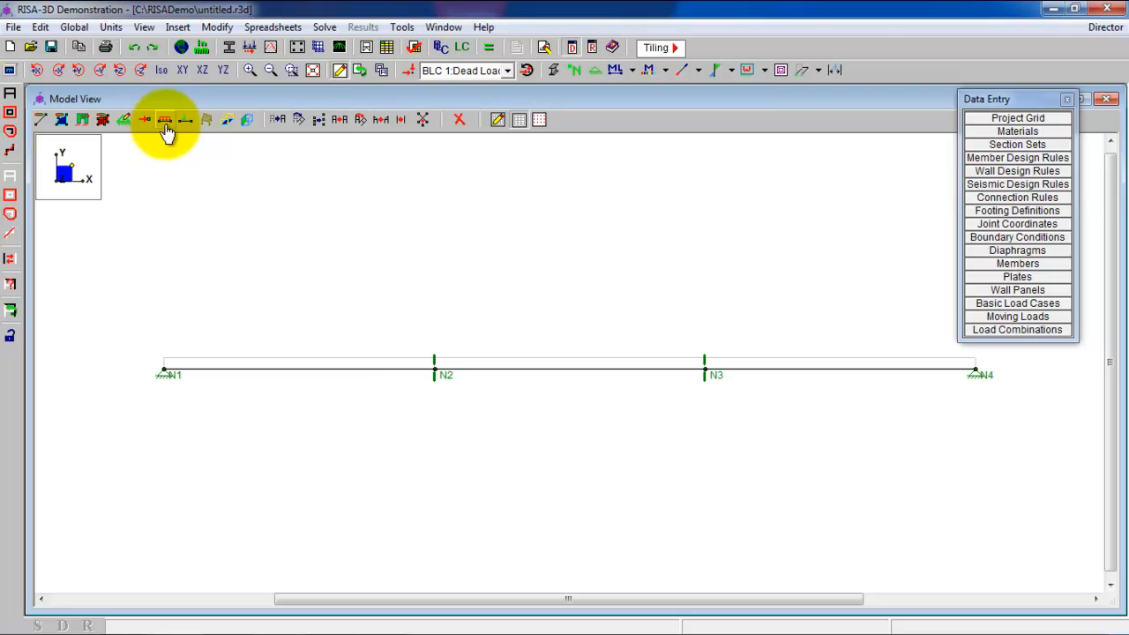
- Apply a -2 k/ft BLC 1 Dead Load to each of the three spans
left_click(165, 119)
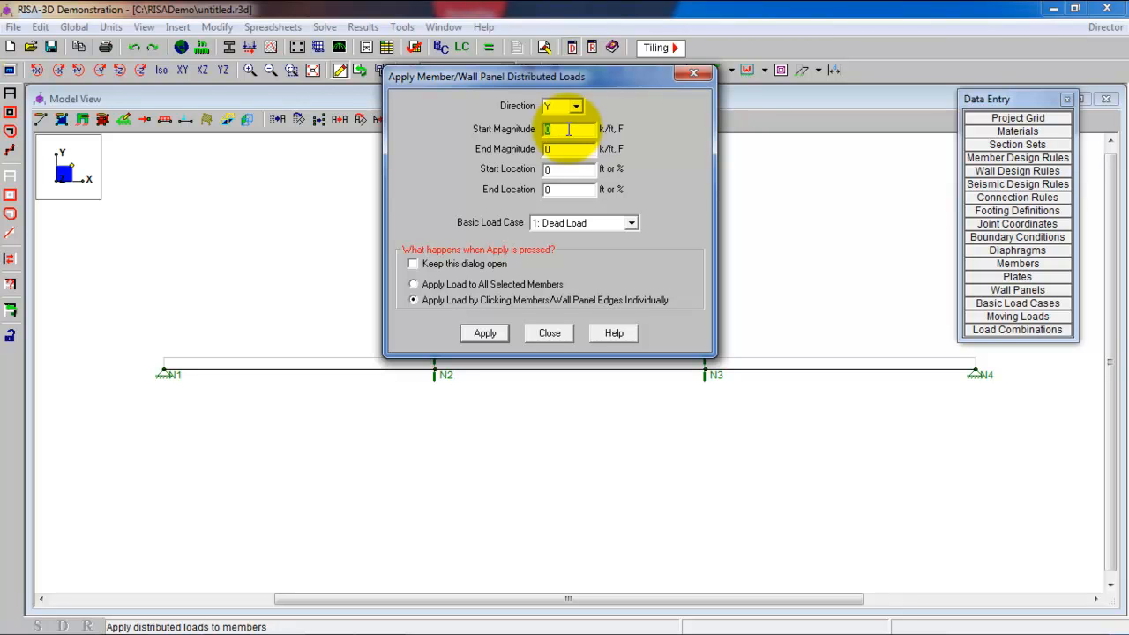
type("-2")
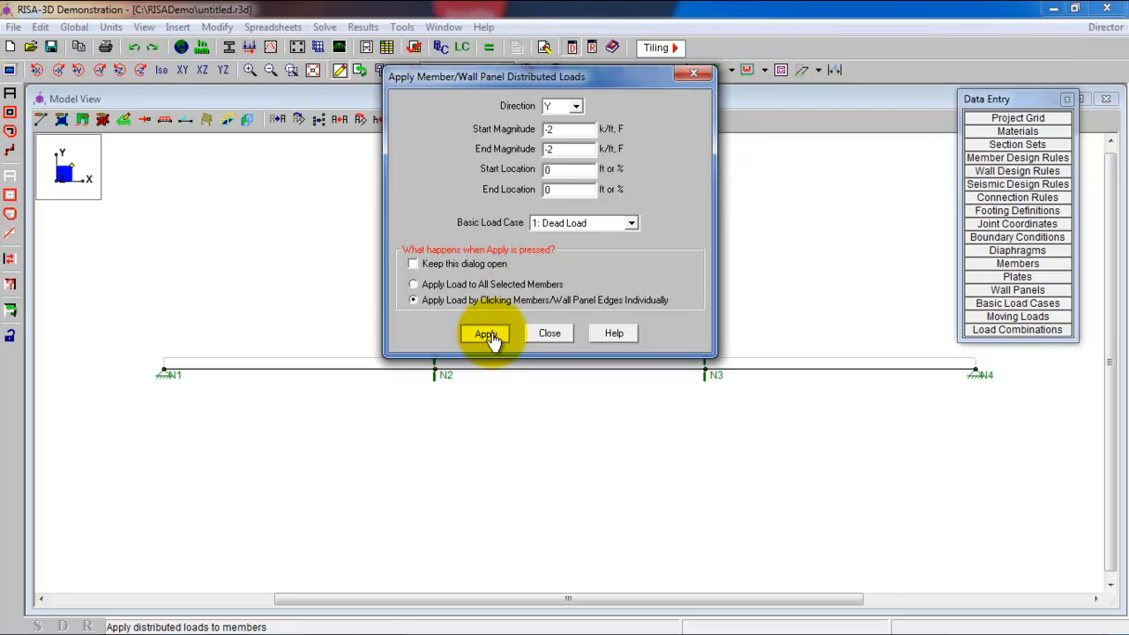
left_click(485, 333)
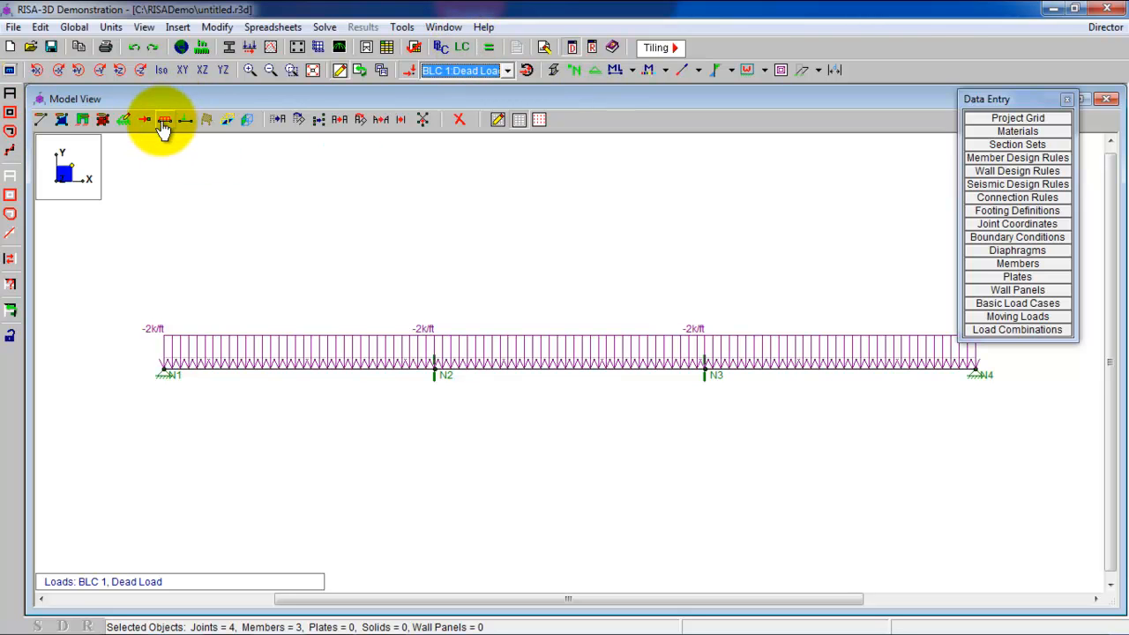
- Apply -4 k/ft live loads for the all-spans and odd-spans load cases
left_click(165, 119)
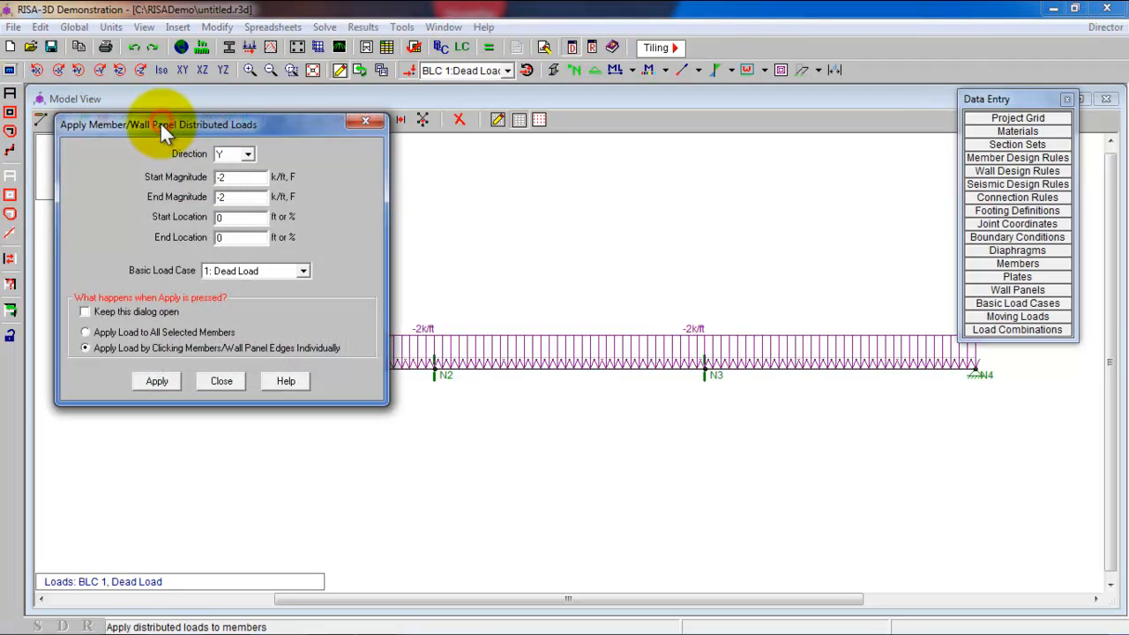
left_click(240, 176)
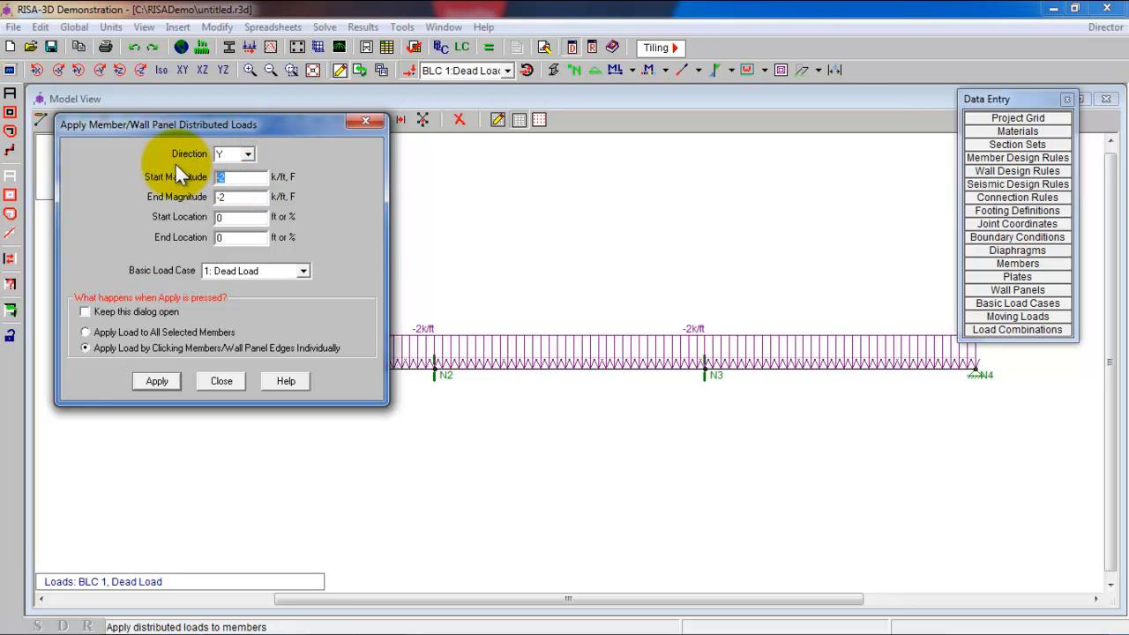
type("-4")
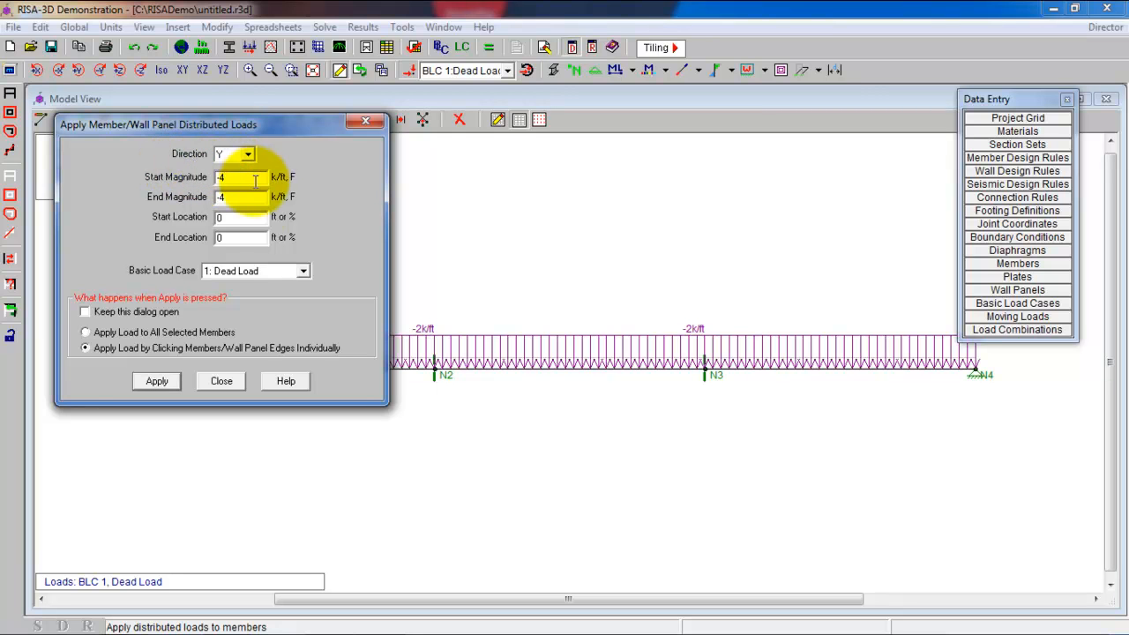
left_click(255, 270)
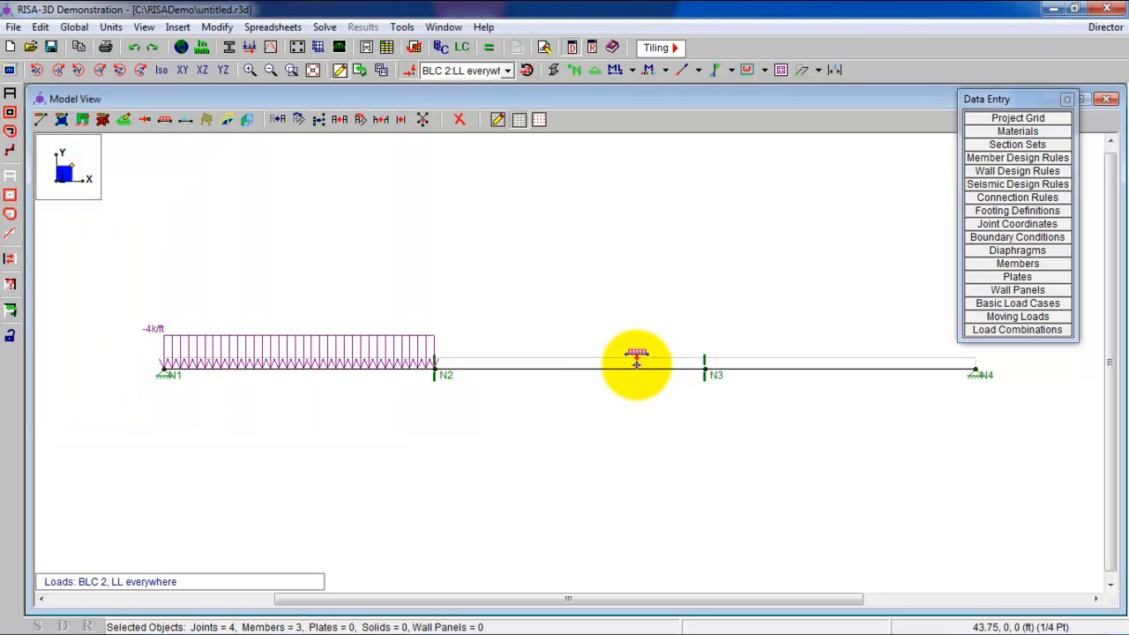
left_click(249, 47)
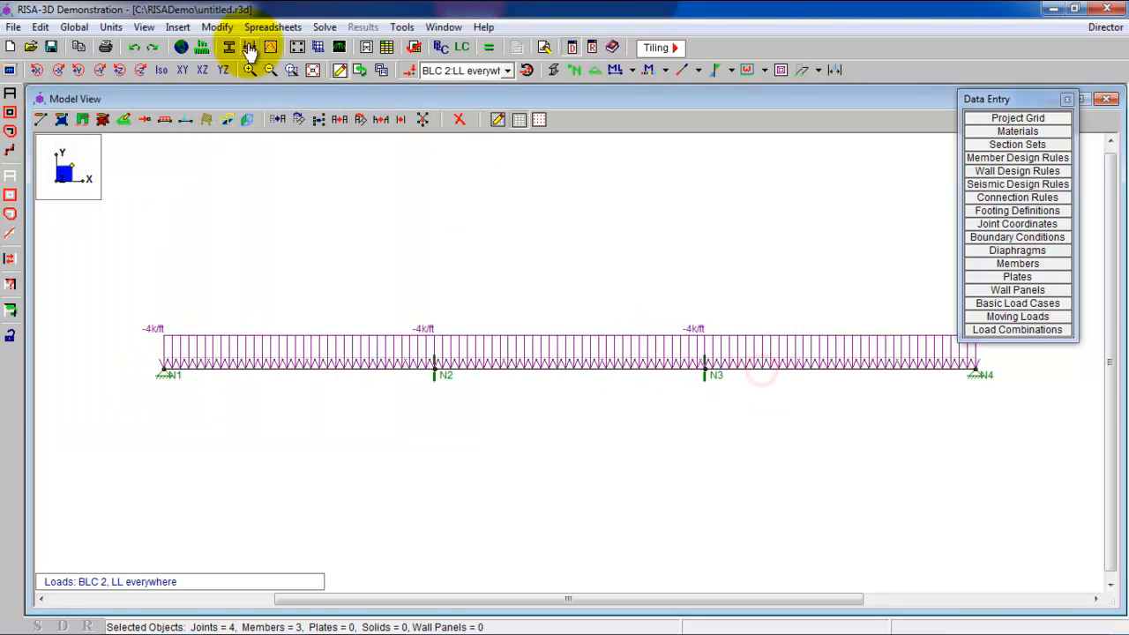
left_click(249, 48)
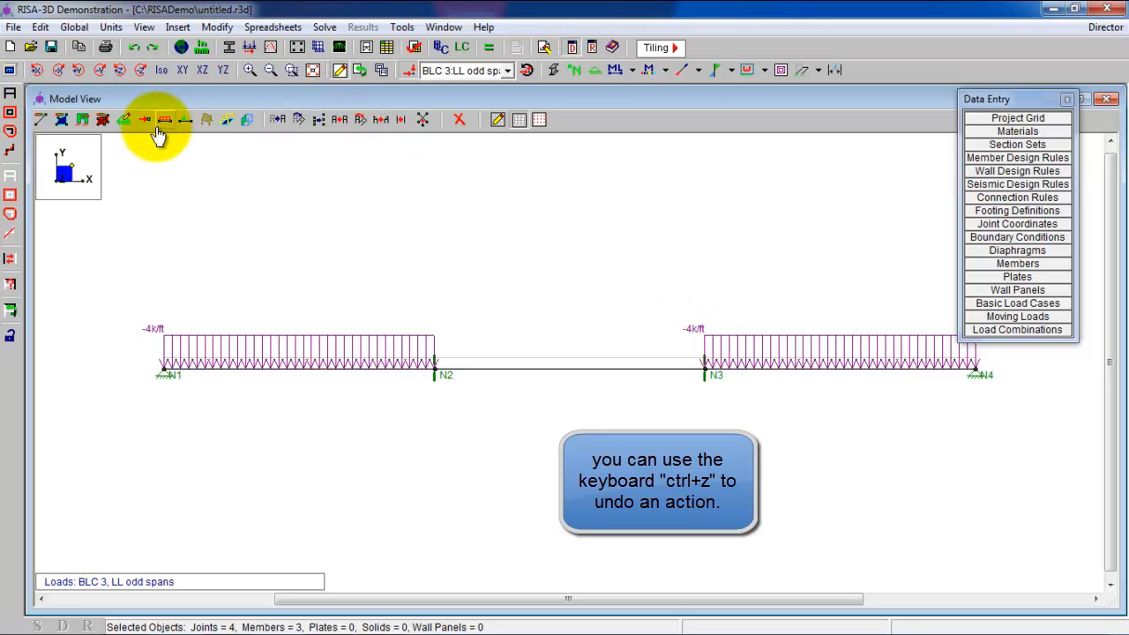
- Apply a -4 k/ft load to the middle span in LL even spans (BLC 4)
left_click(164, 119)
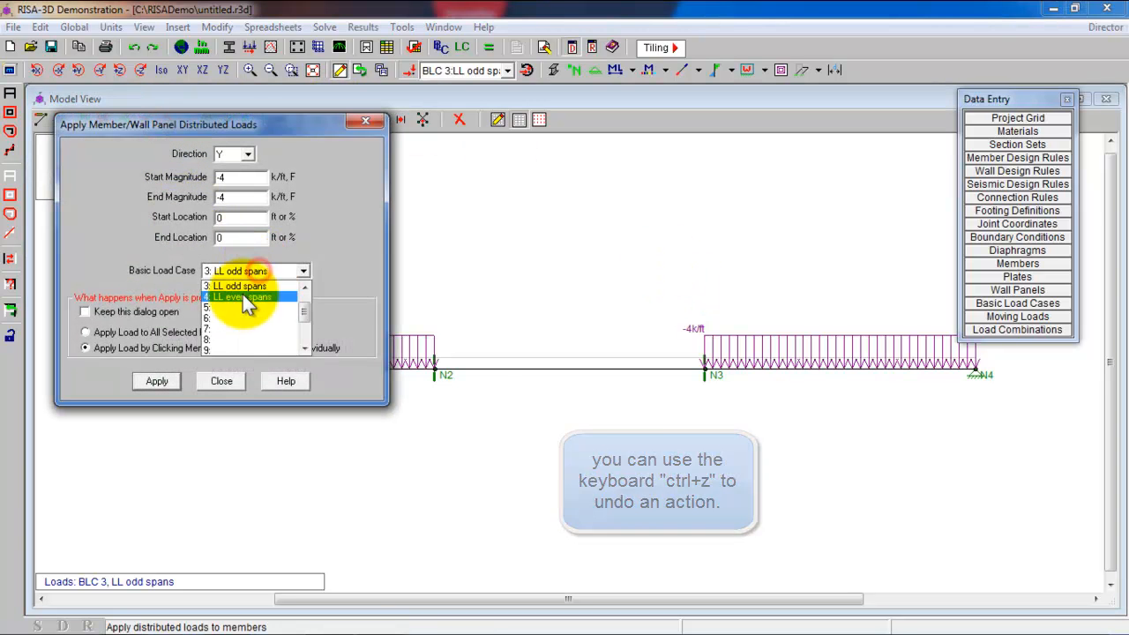
left_click(238, 296)
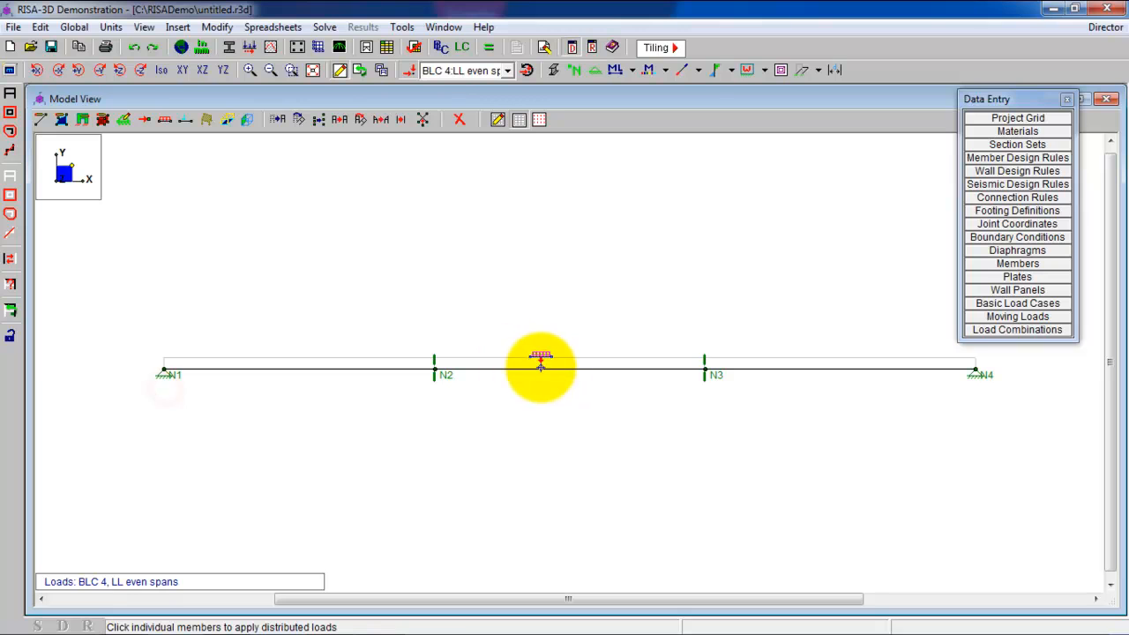
left_click(569, 363)
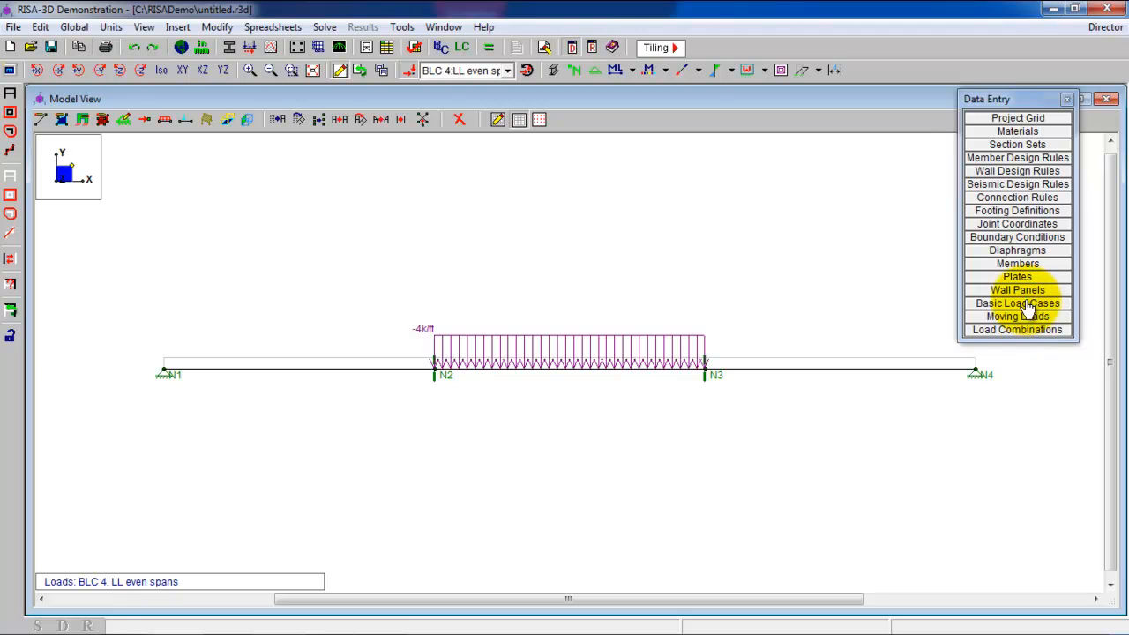
- Start the first 1.2D+1.6L load combination with dead load factor 1.2
left_click(1017, 329)
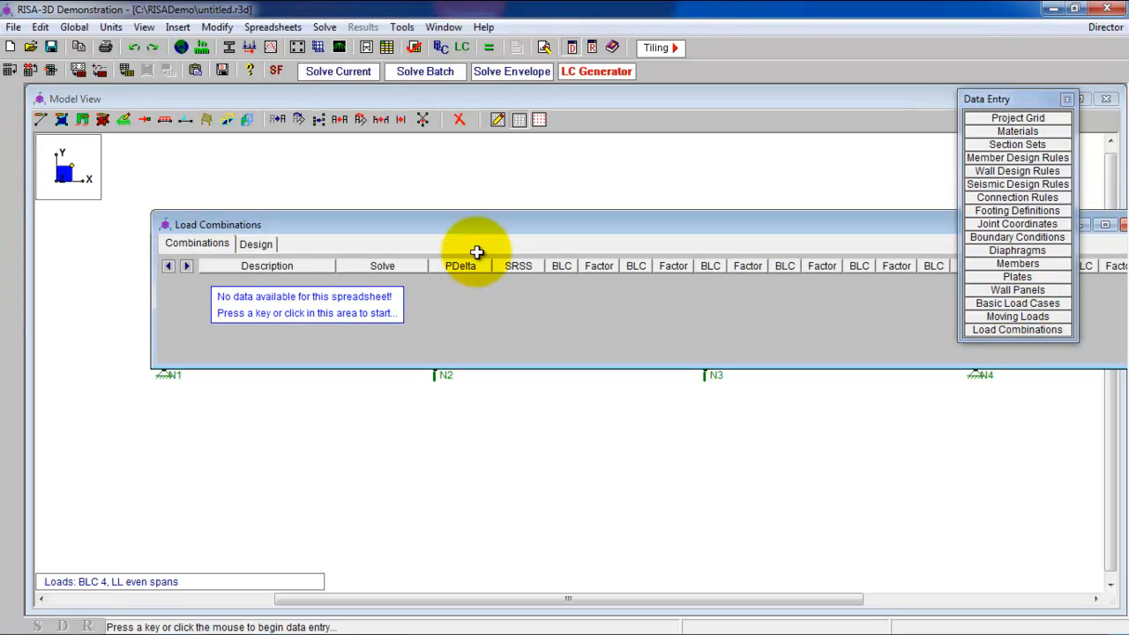
left_click(307, 304)
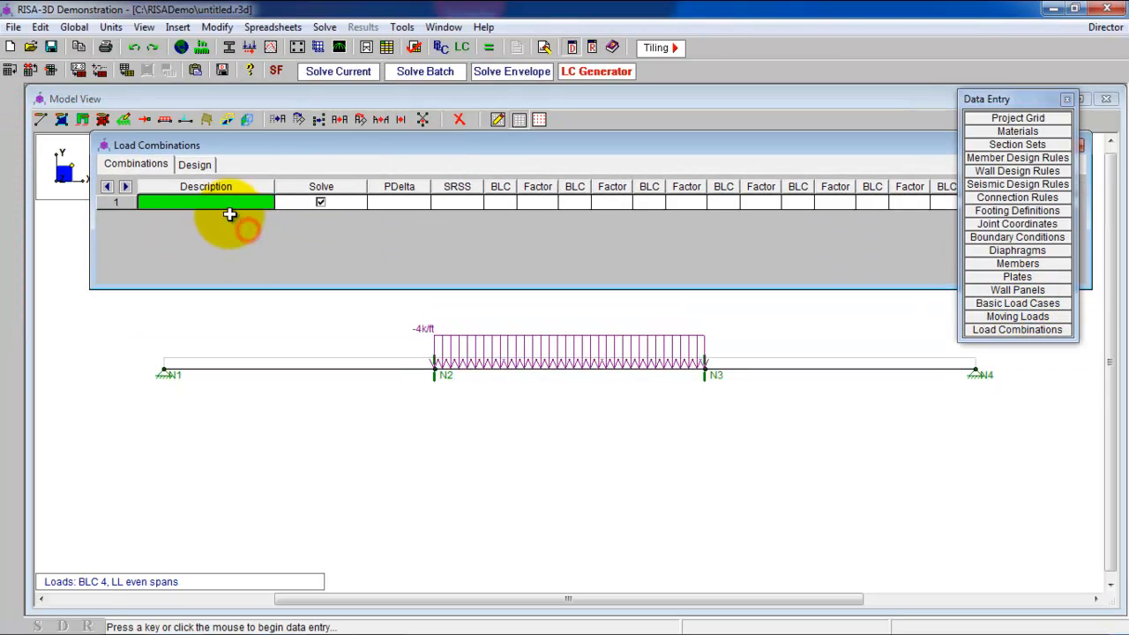
type("1.2D")
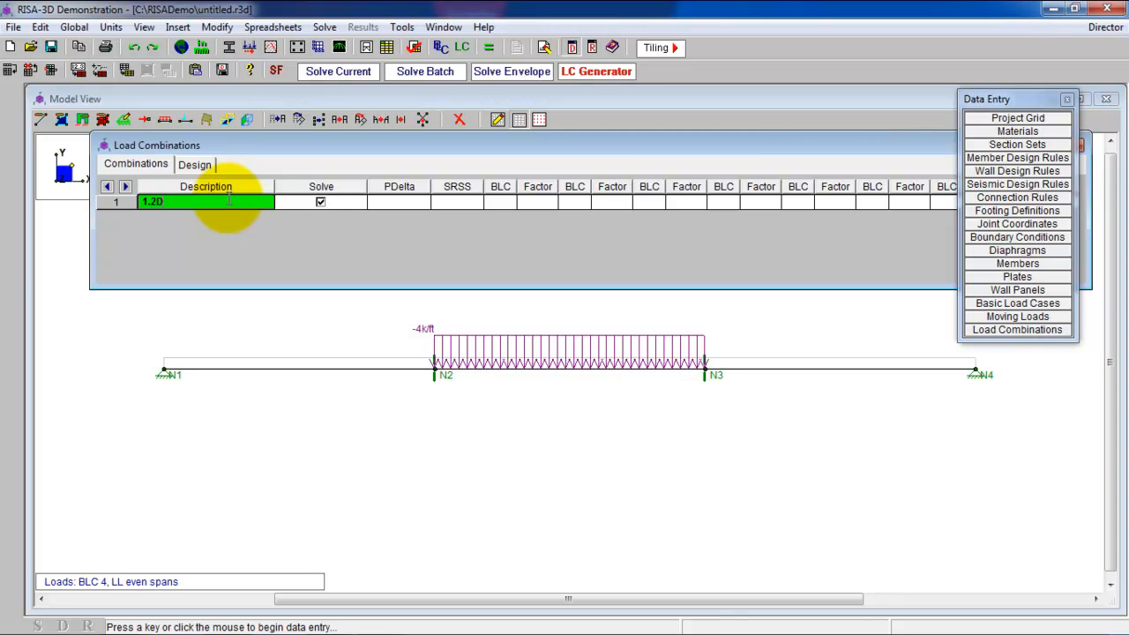
type("+1.6")
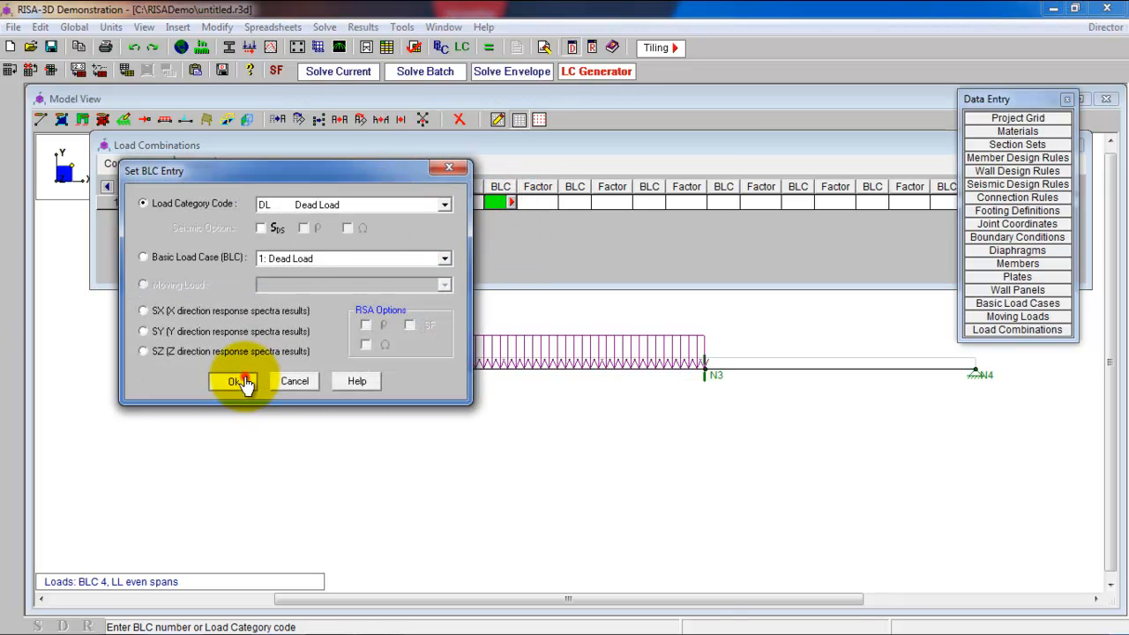
left_click(235, 380)
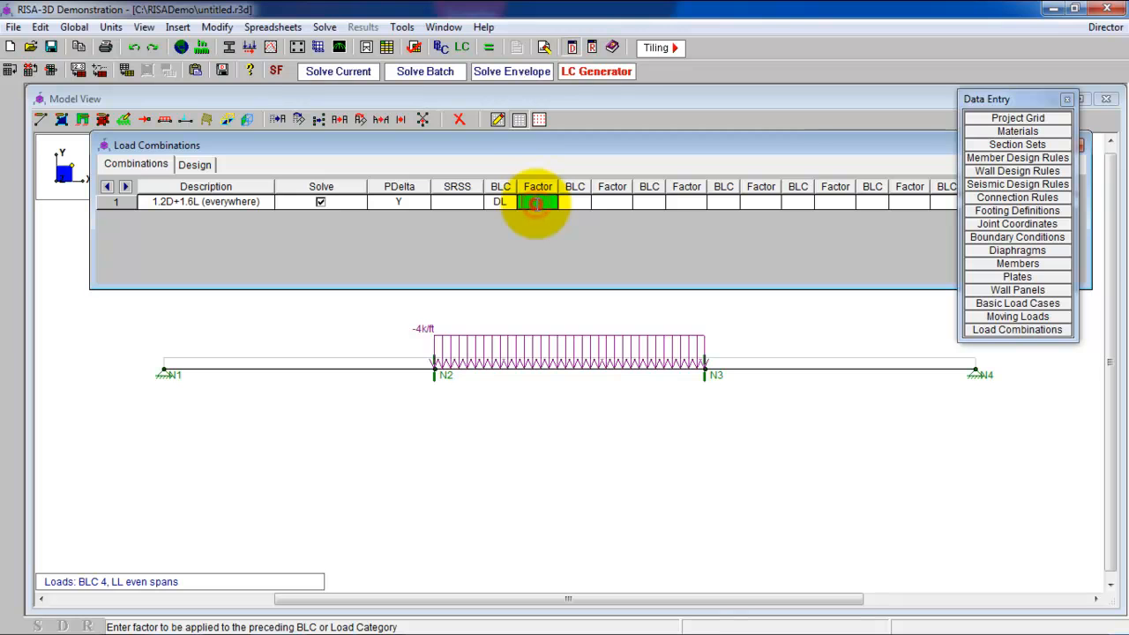
type("1.2")
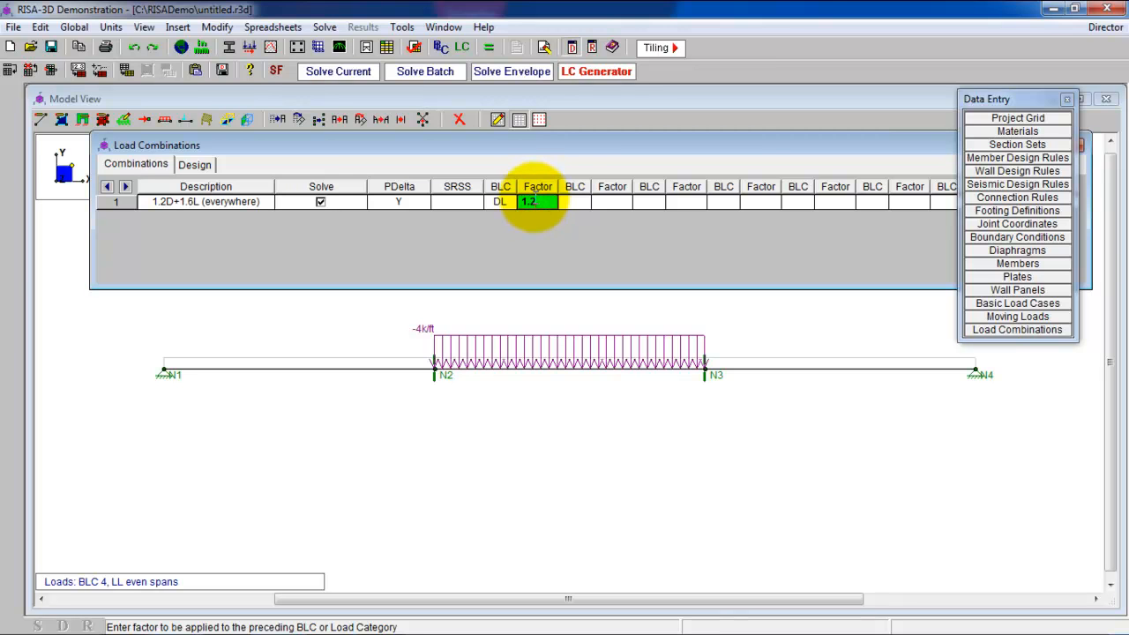
- Add live load BLC 2 at 1.6, then odd and even combinations using BLC 3 and 4
left_click(574, 201)
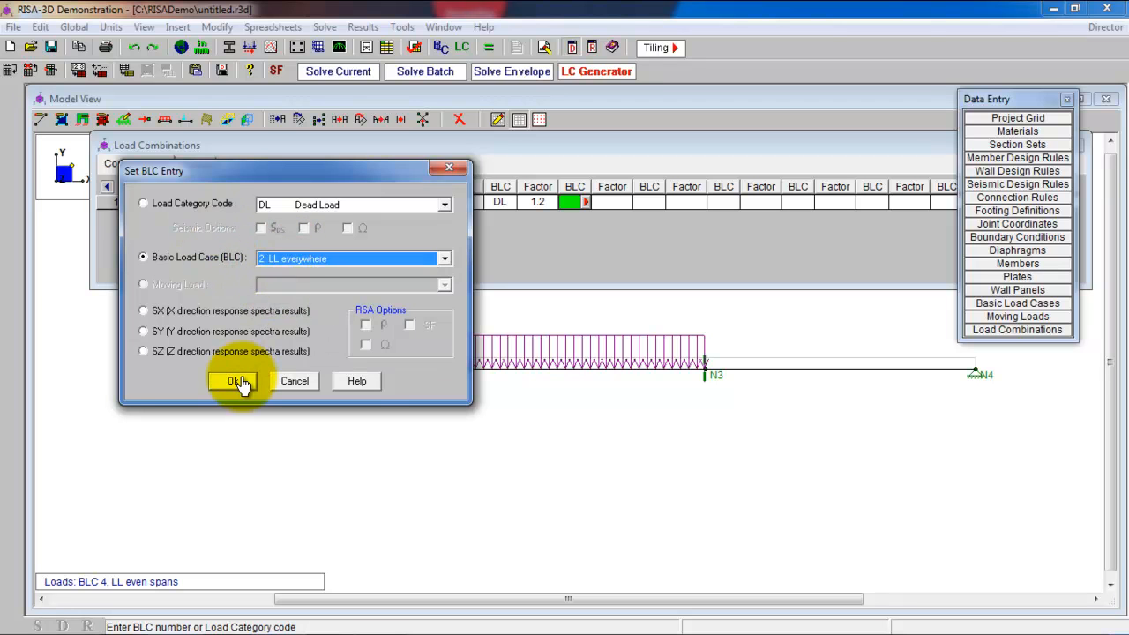
left_click(236, 381)
type("1.2D+1.6L (odd")
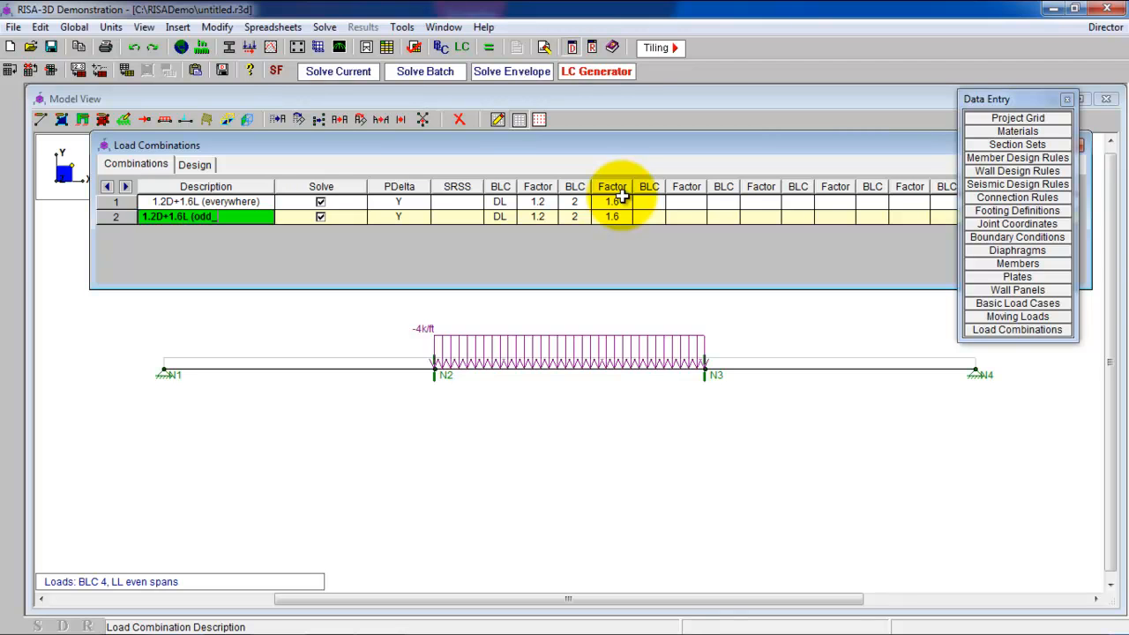
left_click(574, 217)
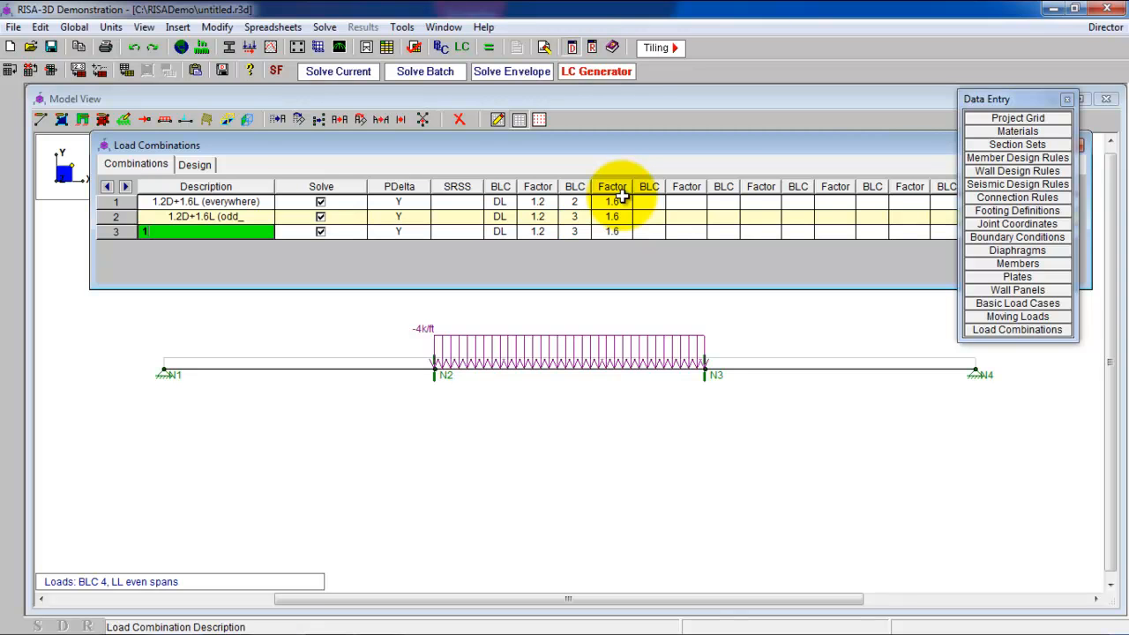
type("1.2D+1.6L(even")
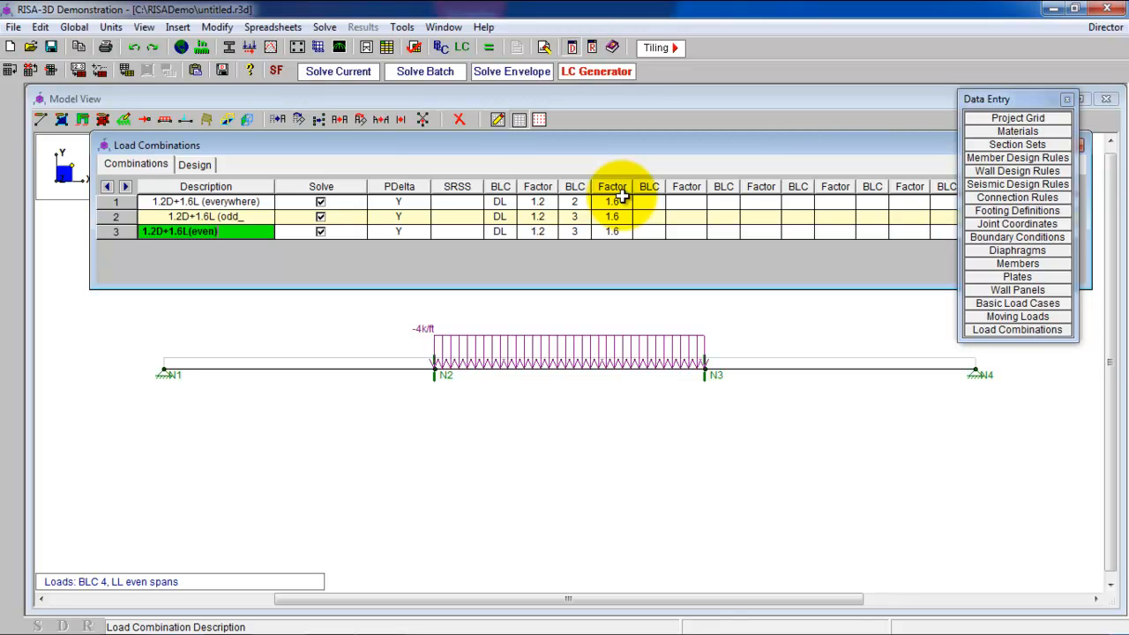
left_click(574, 231)
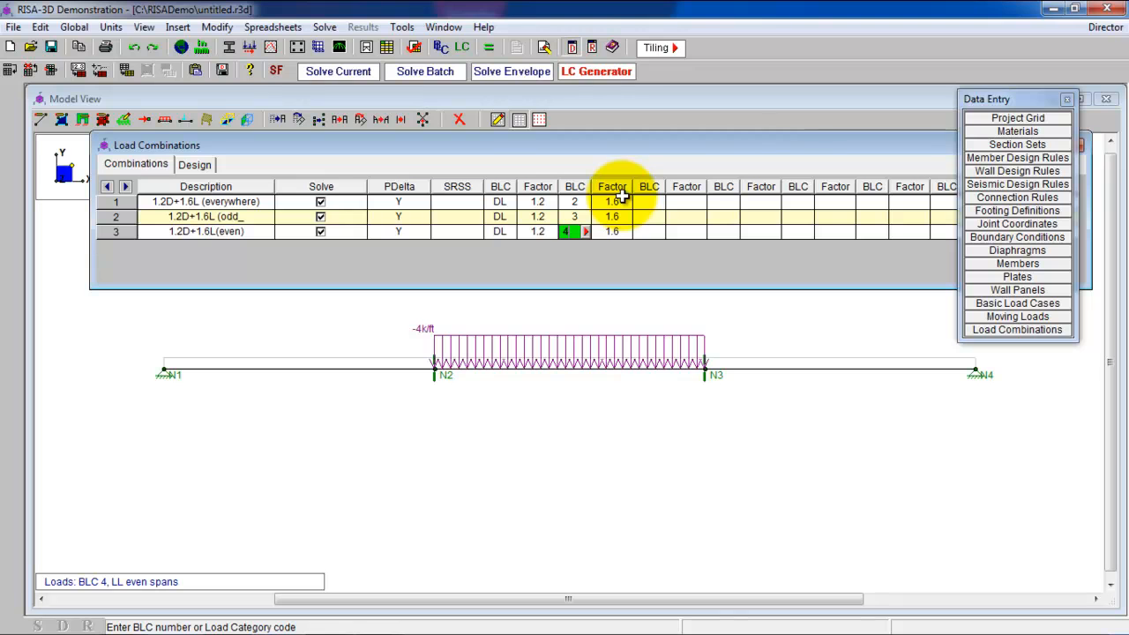
left_click(206, 217)
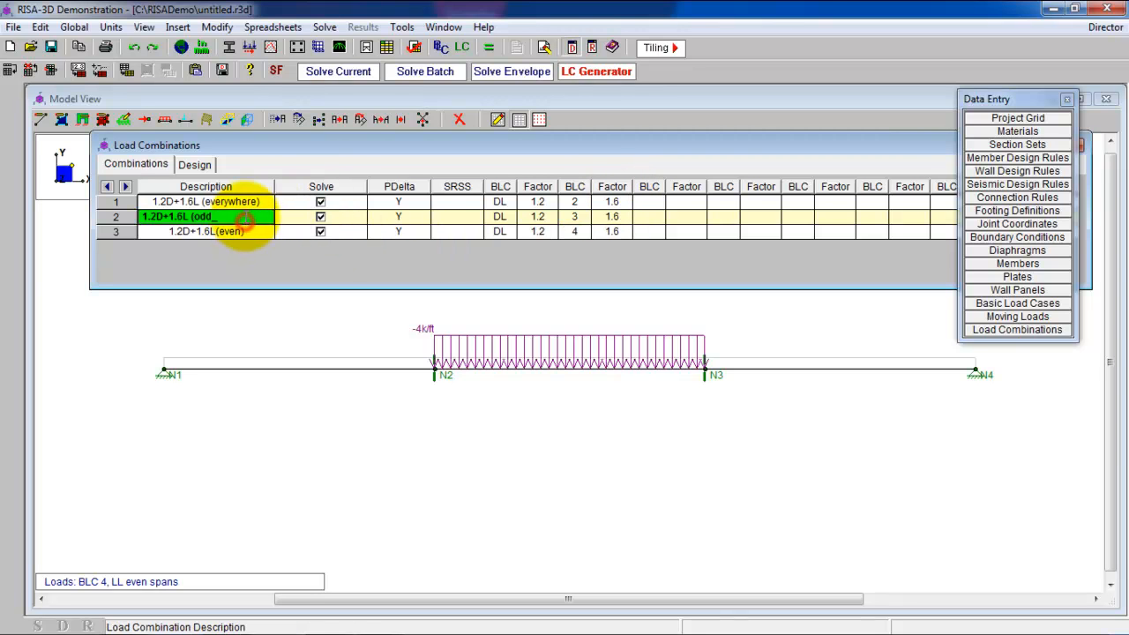
- Cancel the solution options and reopen the Load Combinations table
left_click(338, 71)
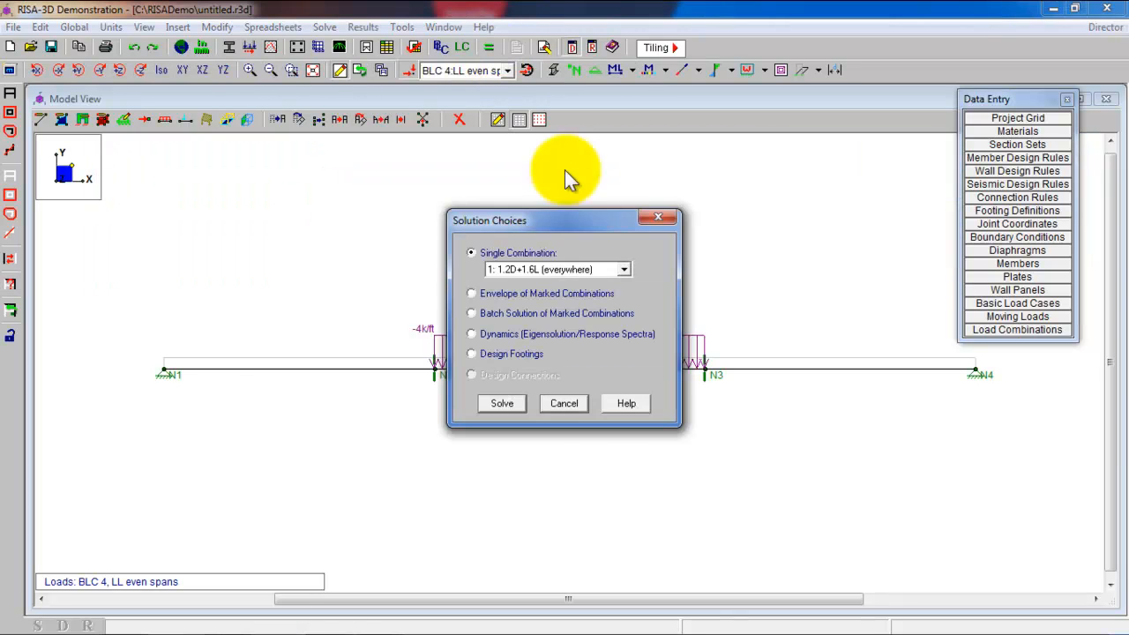
left_click(500, 403)
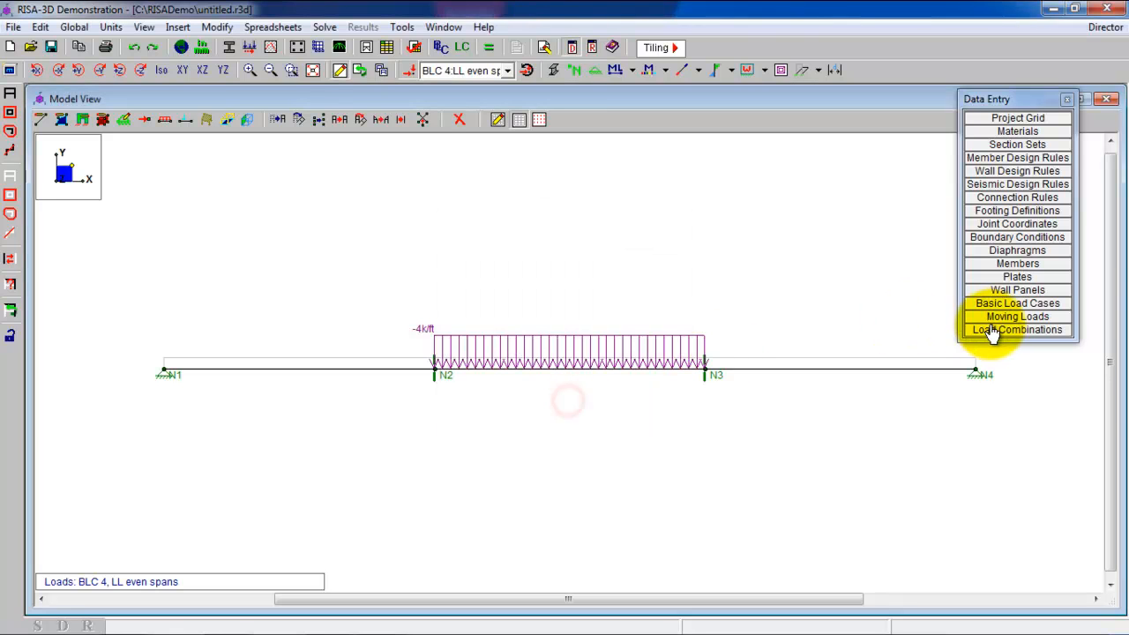
left_click(1017, 329)
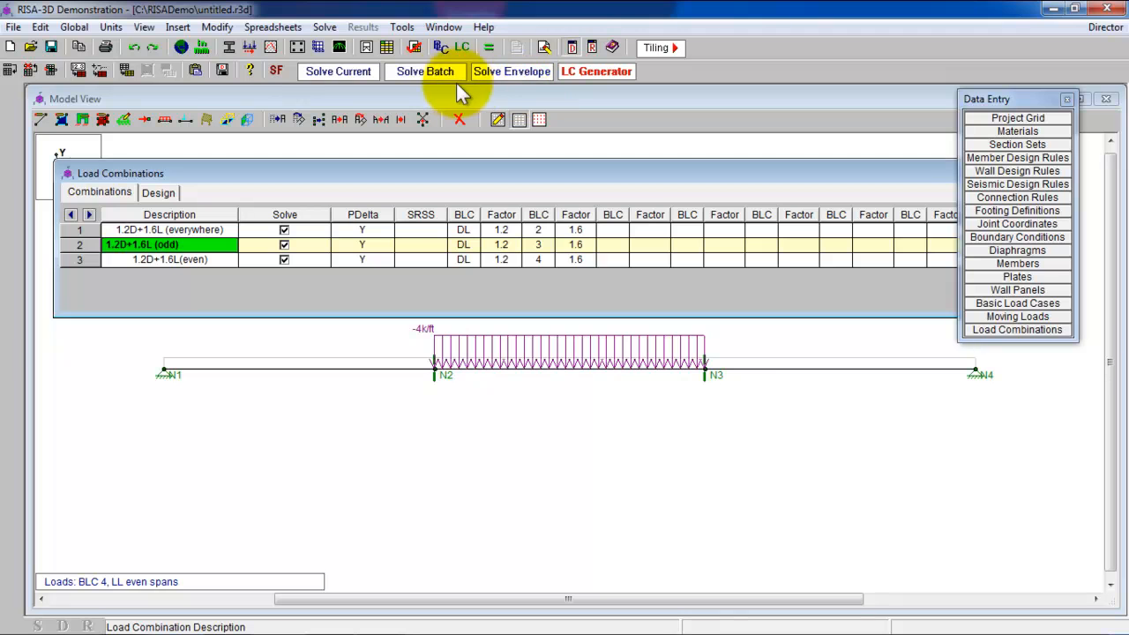
- Batch-solve all three combinations, acknowledging the instability notice and declining the locked-joints view
left_click(425, 71)
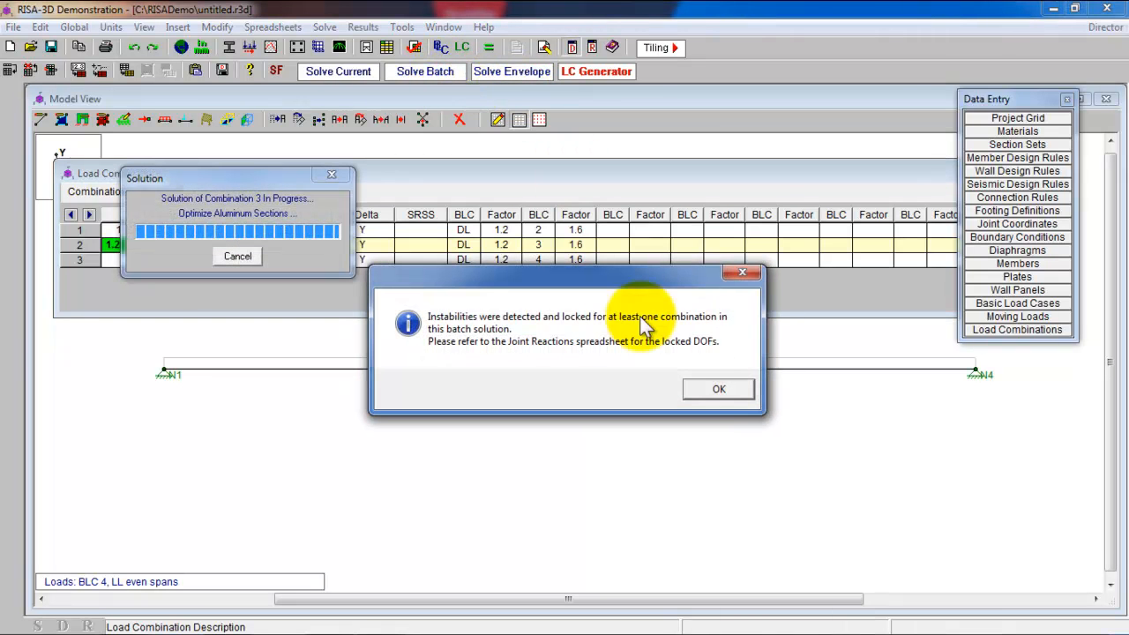
left_click(718, 389)
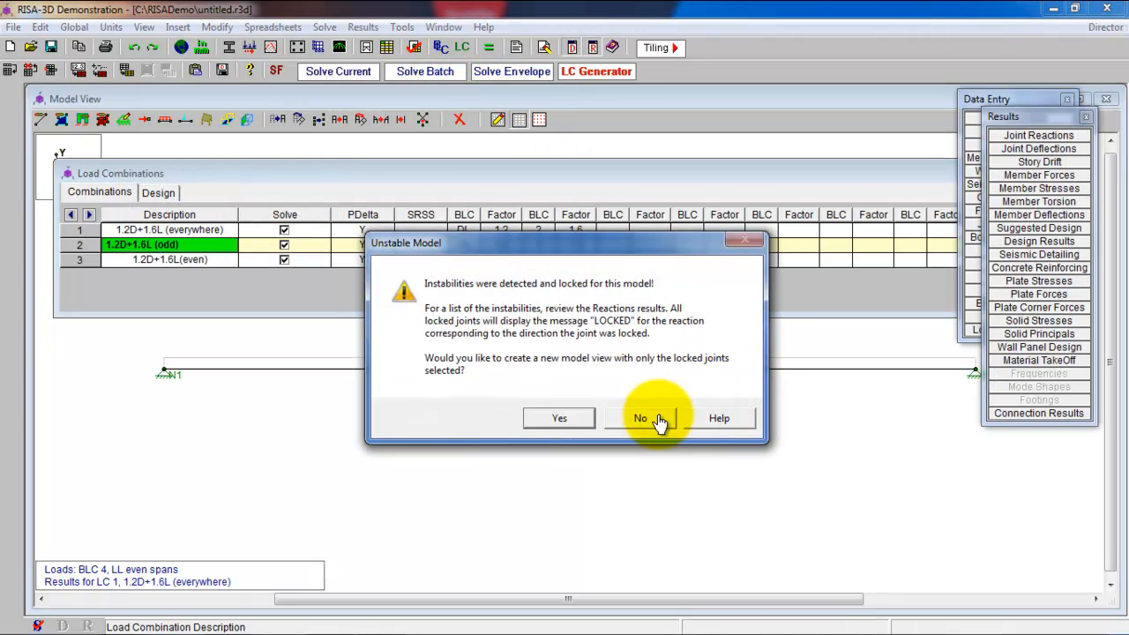
left_click(640, 417)
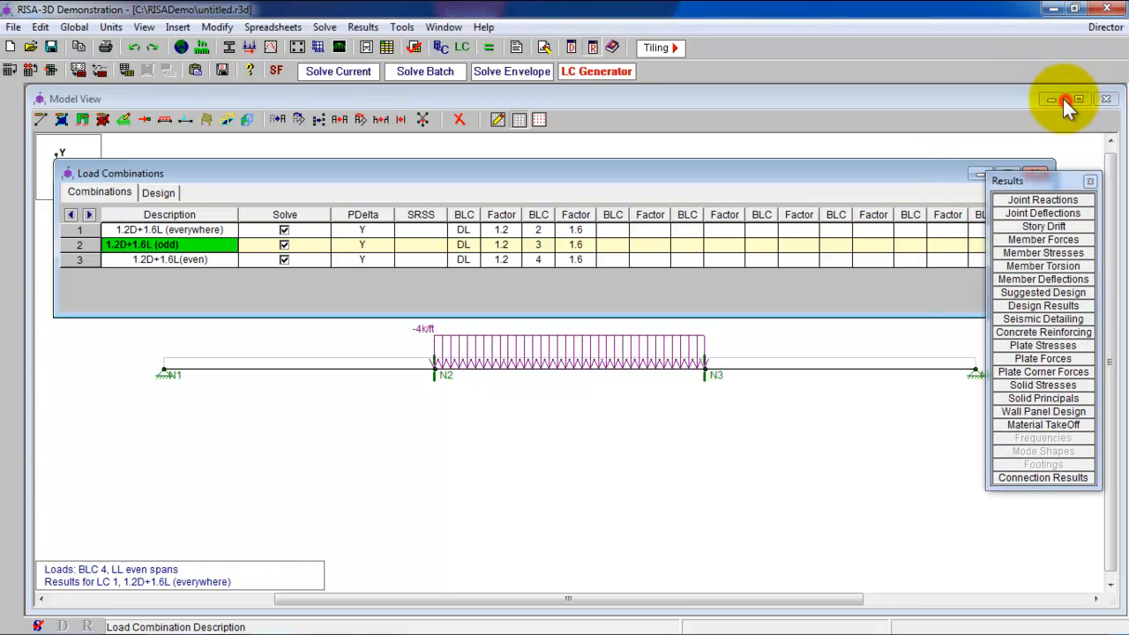
mouse_move(1009, 180)
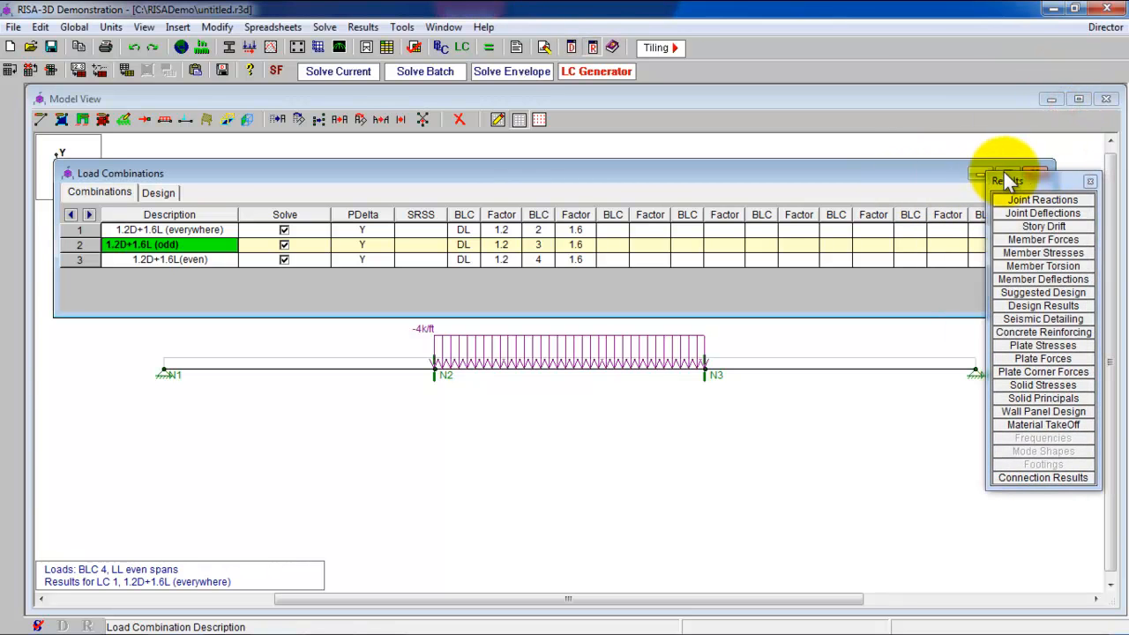
left_click(1090, 182)
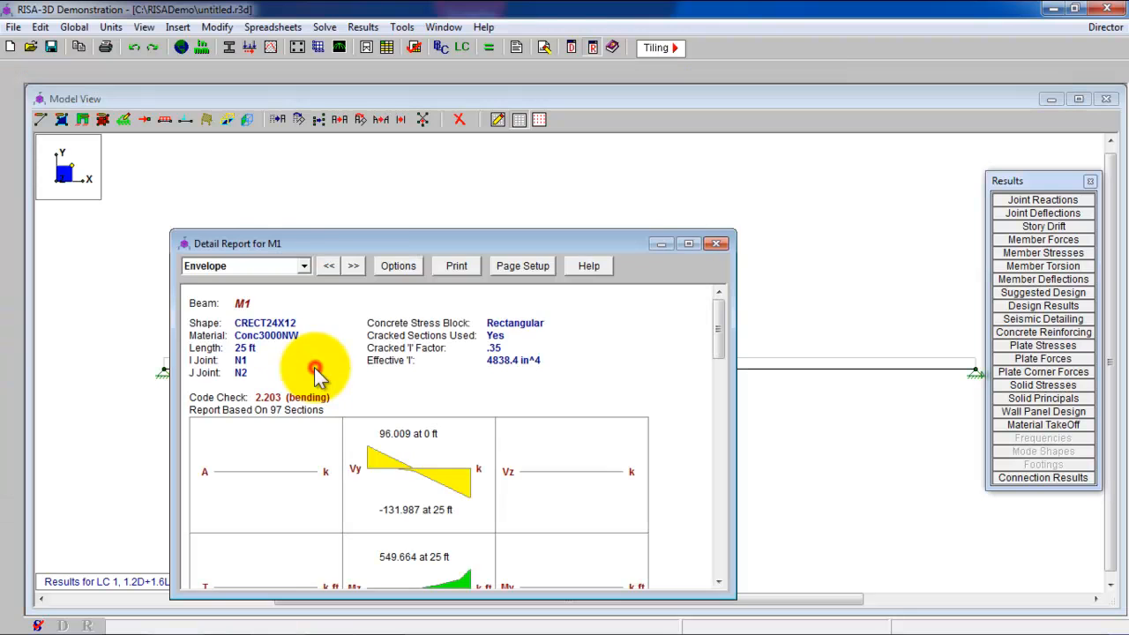
left_click_drag(238, 243, 265, 90)
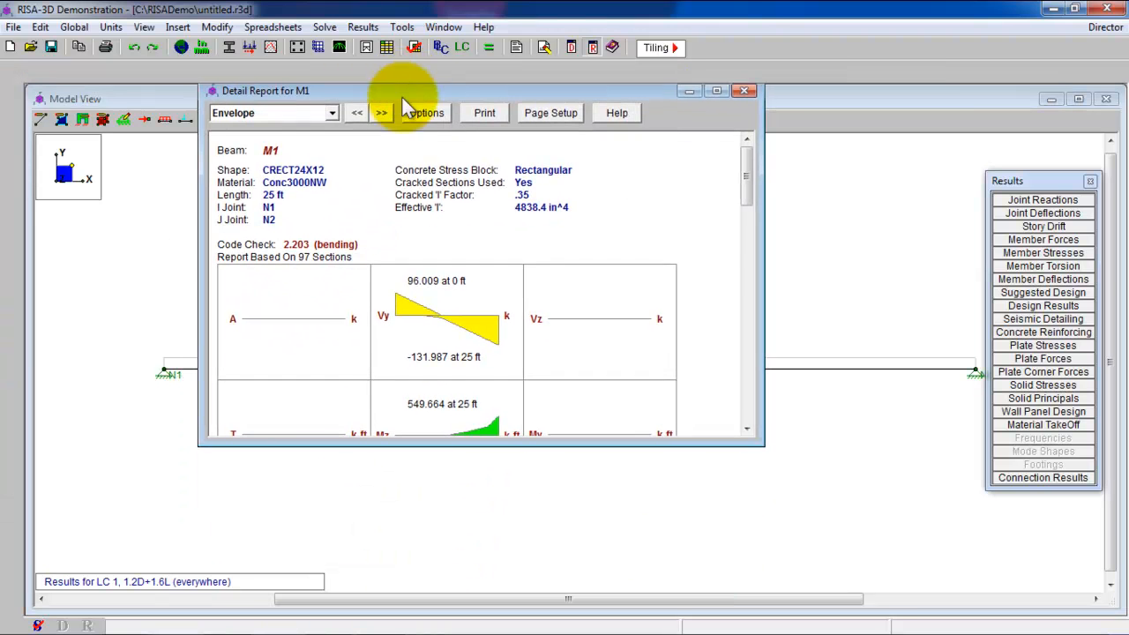
left_click(689, 91)
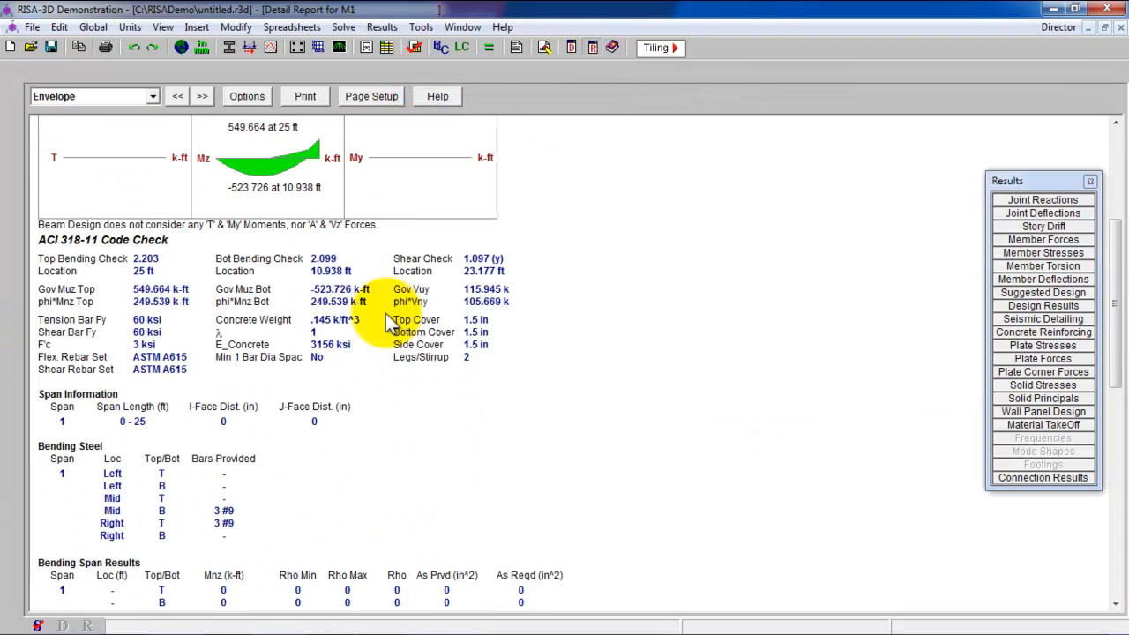
scroll("down", 3)
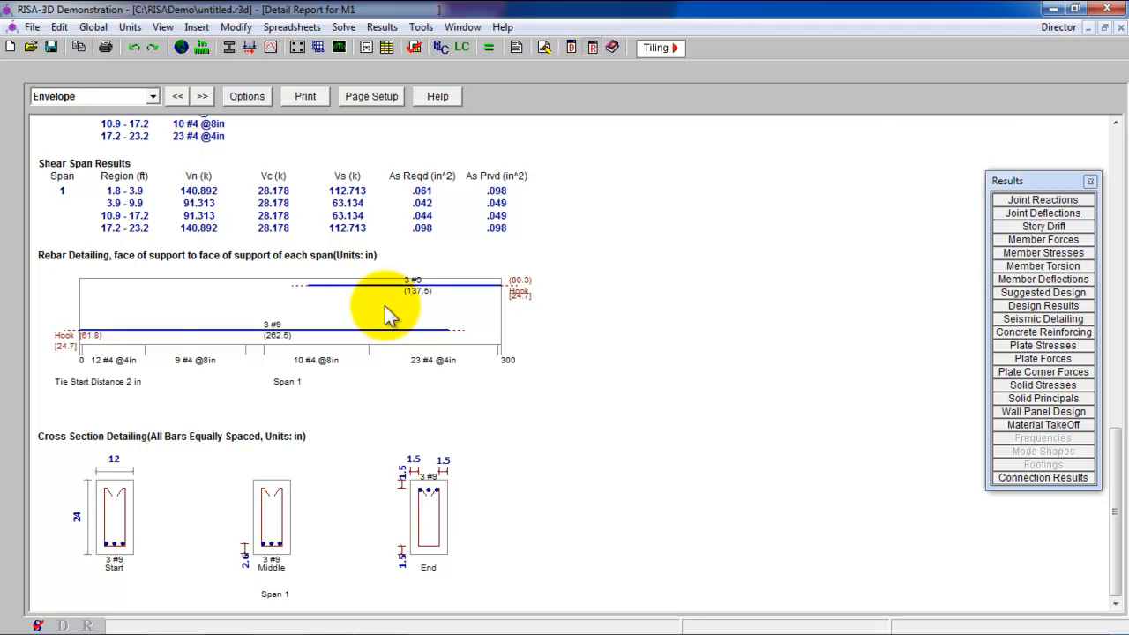
mouse_move(242, 554)
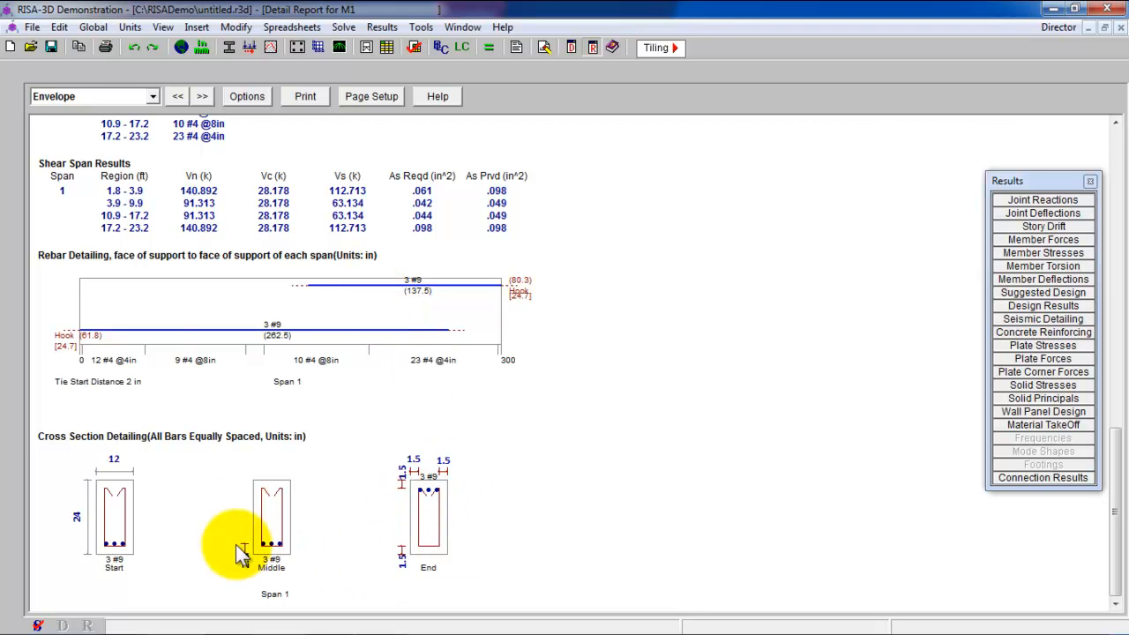
mouse_move(102, 525)
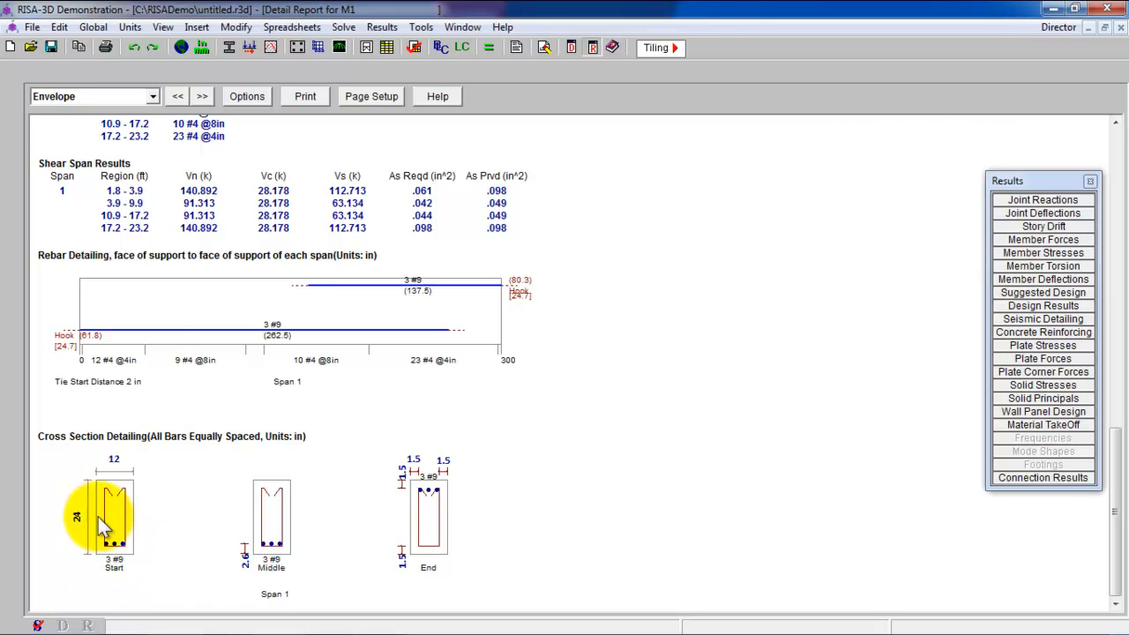
mouse_move(258, 488)
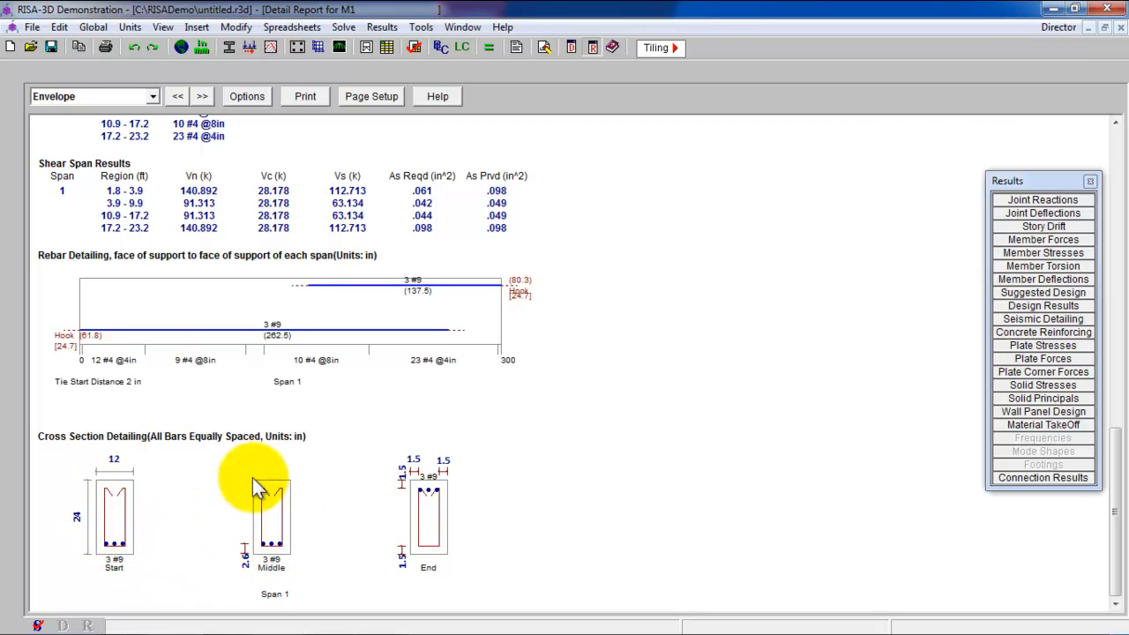
mouse_move(97, 370)
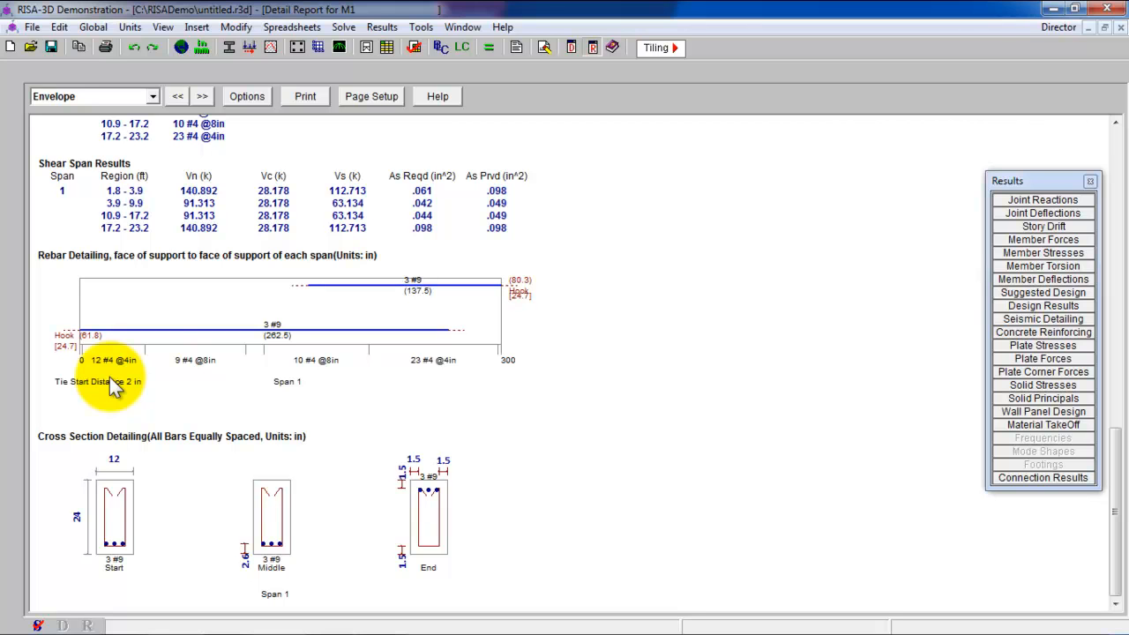
mouse_move(130, 375)
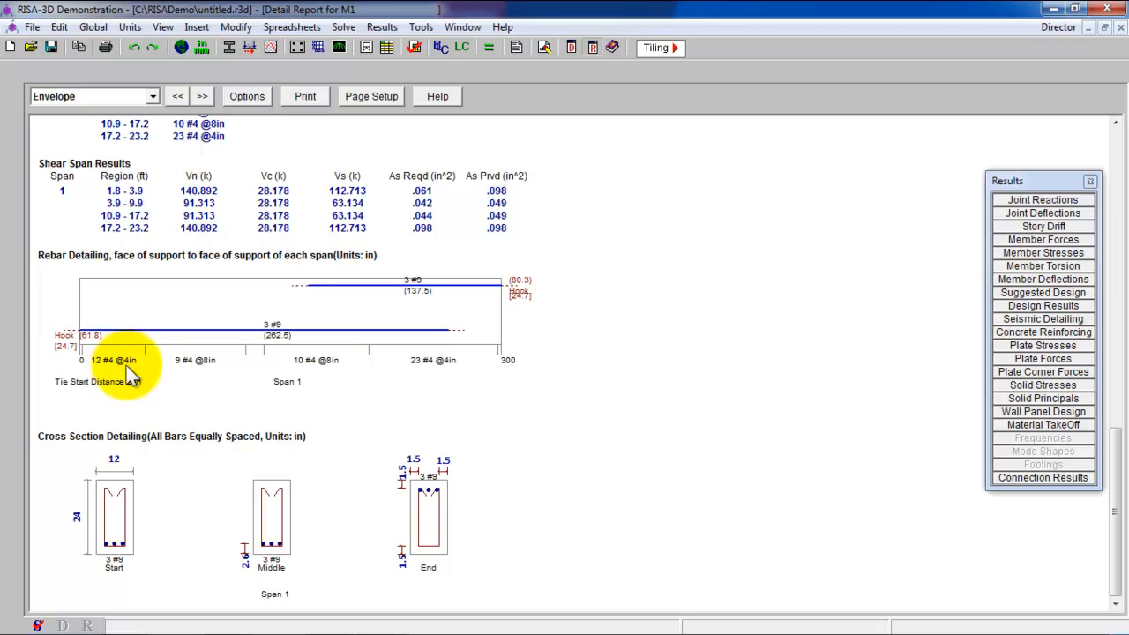
mouse_move(197, 413)
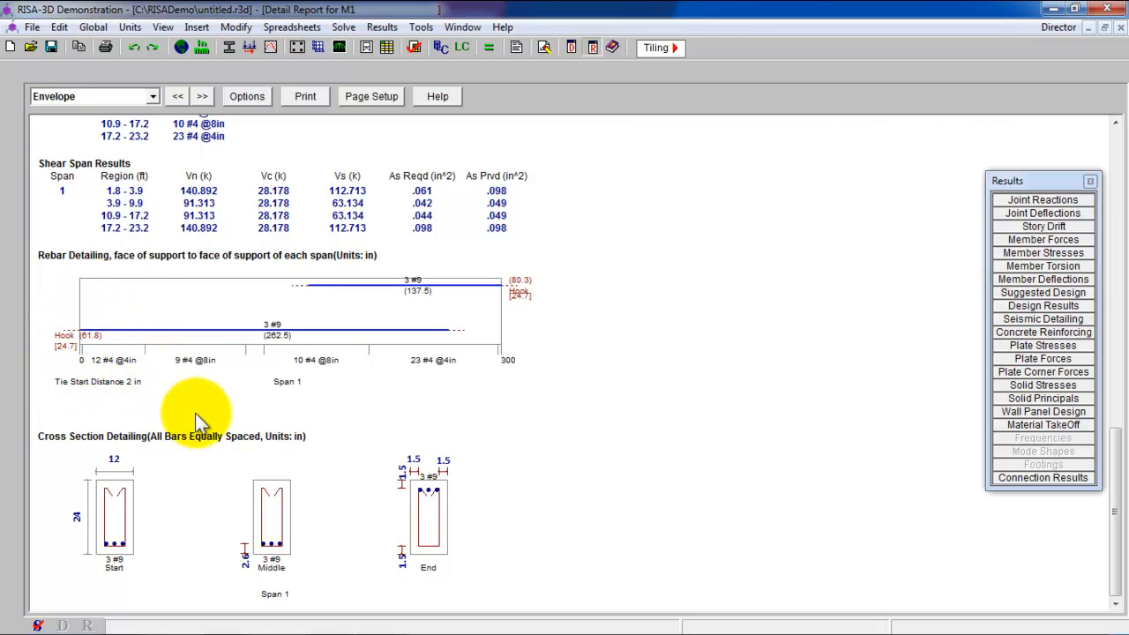
mouse_move(172, 406)
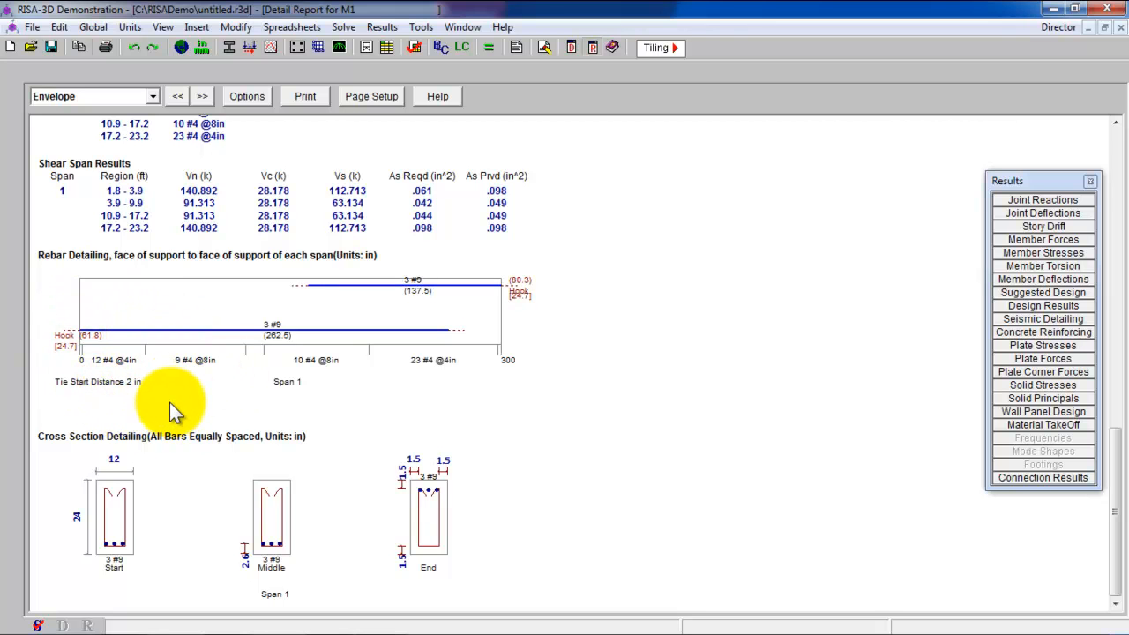
mouse_move(317, 380)
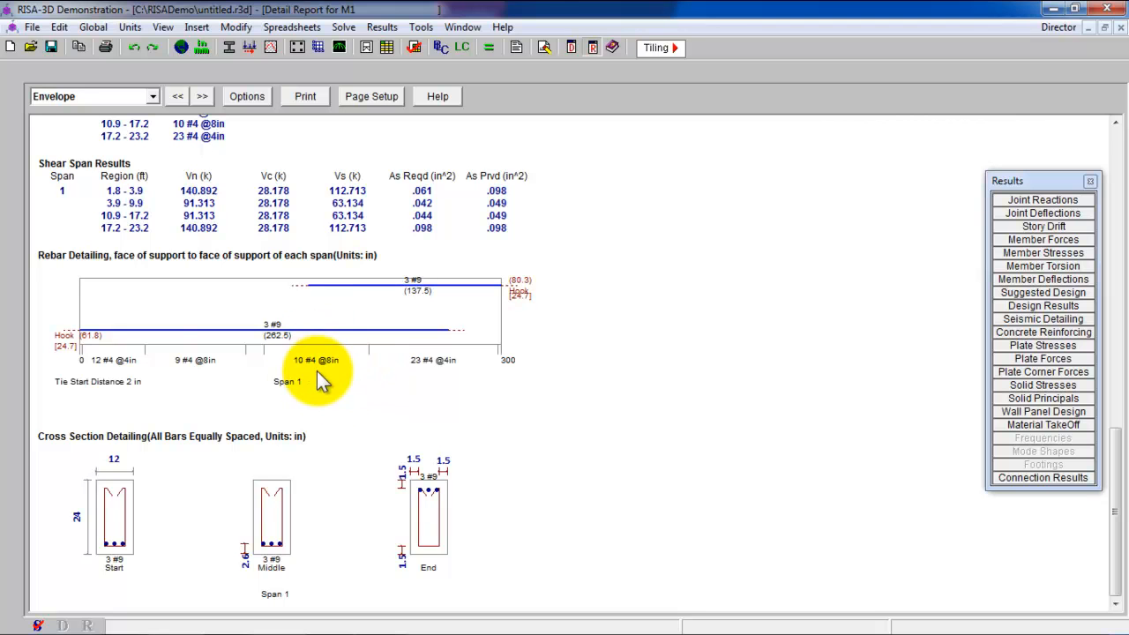
mouse_move(438, 401)
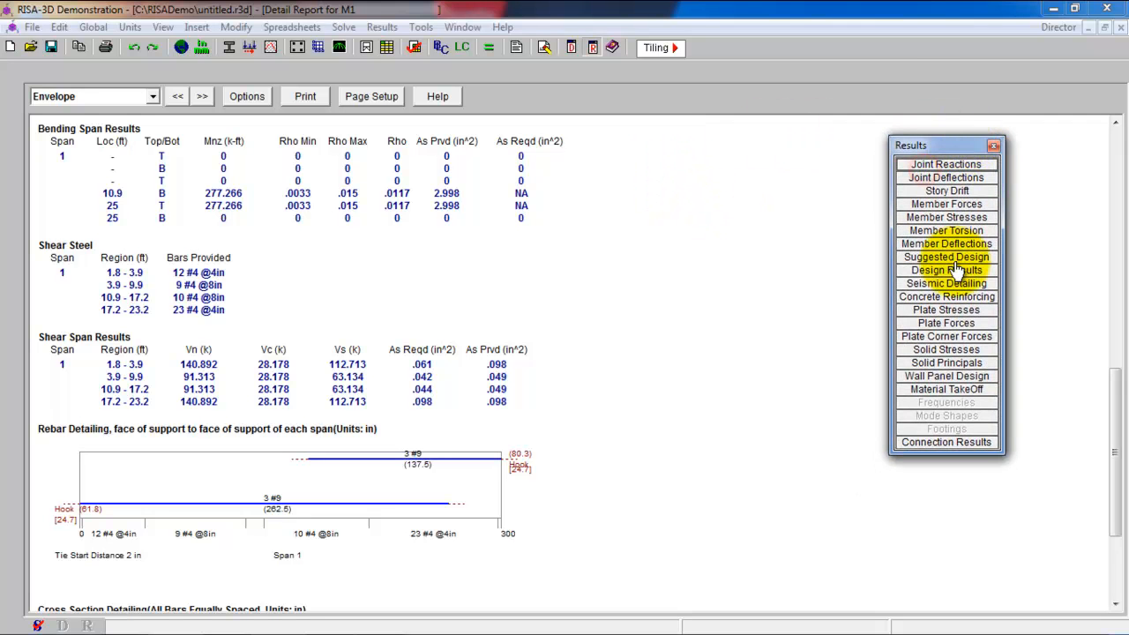
left_click(945, 256)
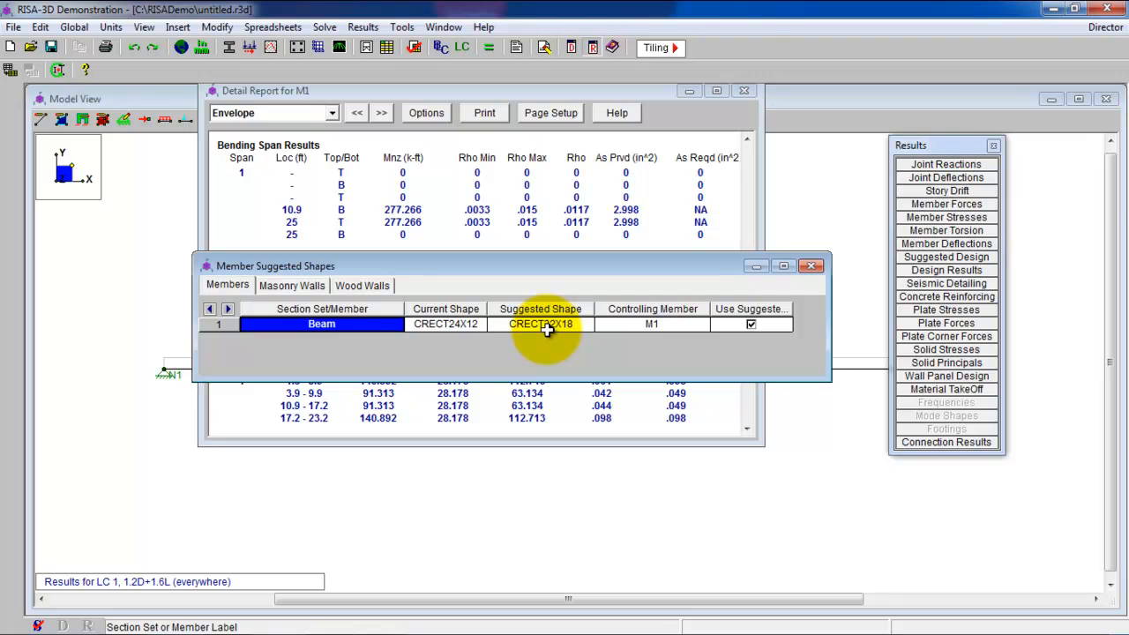
- Re-solve with suggested shape CRECT32X18, clearing old results and dismissing the instability prompts
right_click(539, 324)
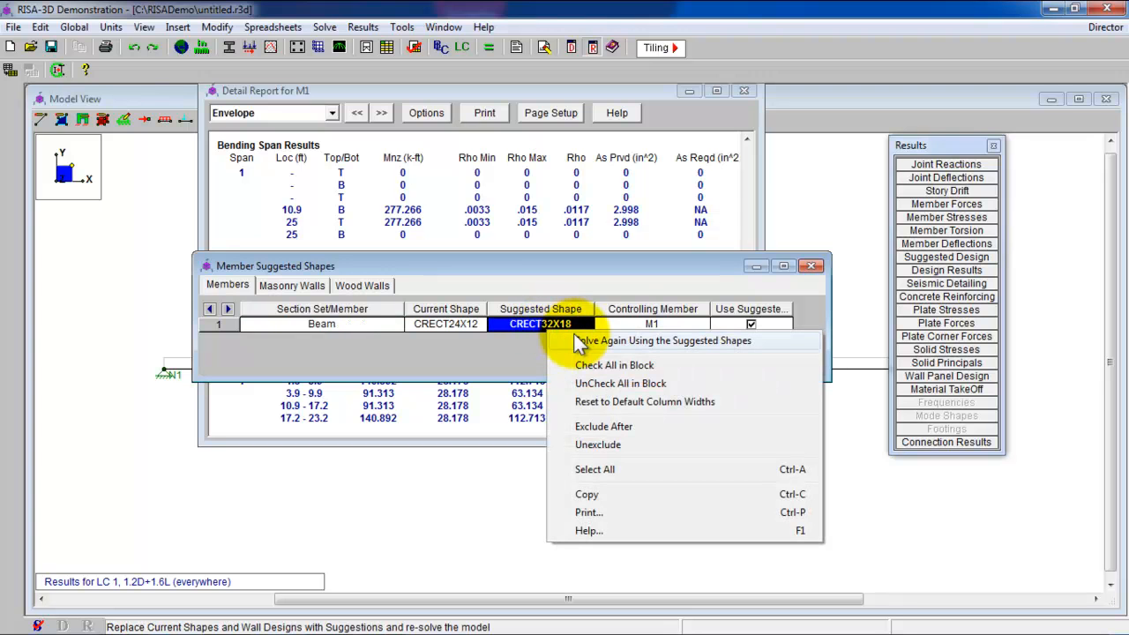
mouse_move(583, 351)
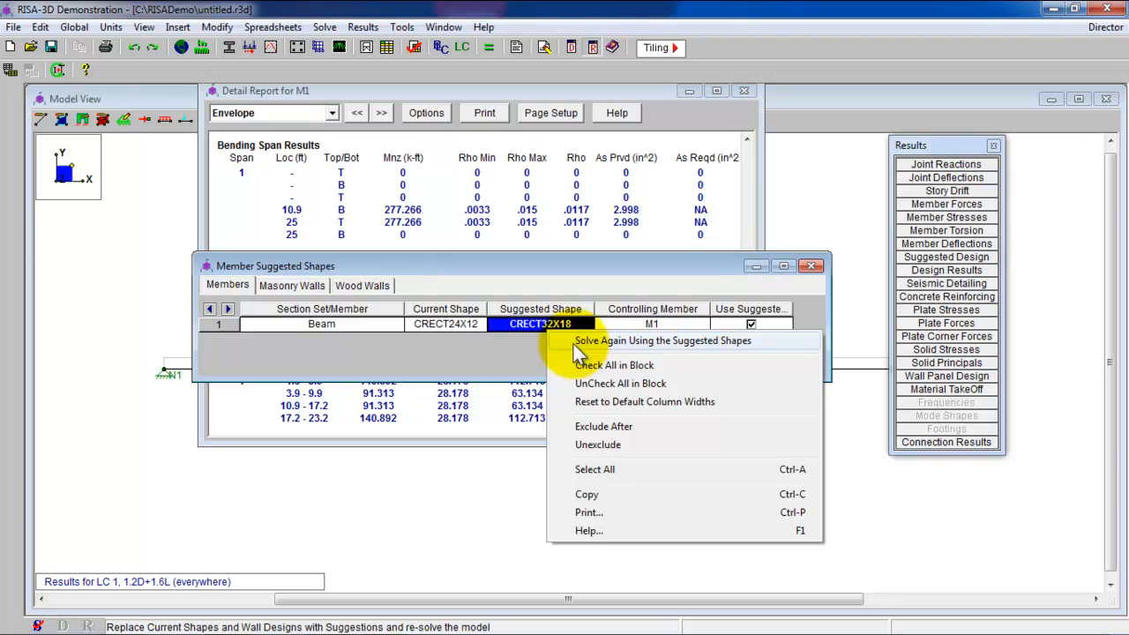
left_click(662, 341)
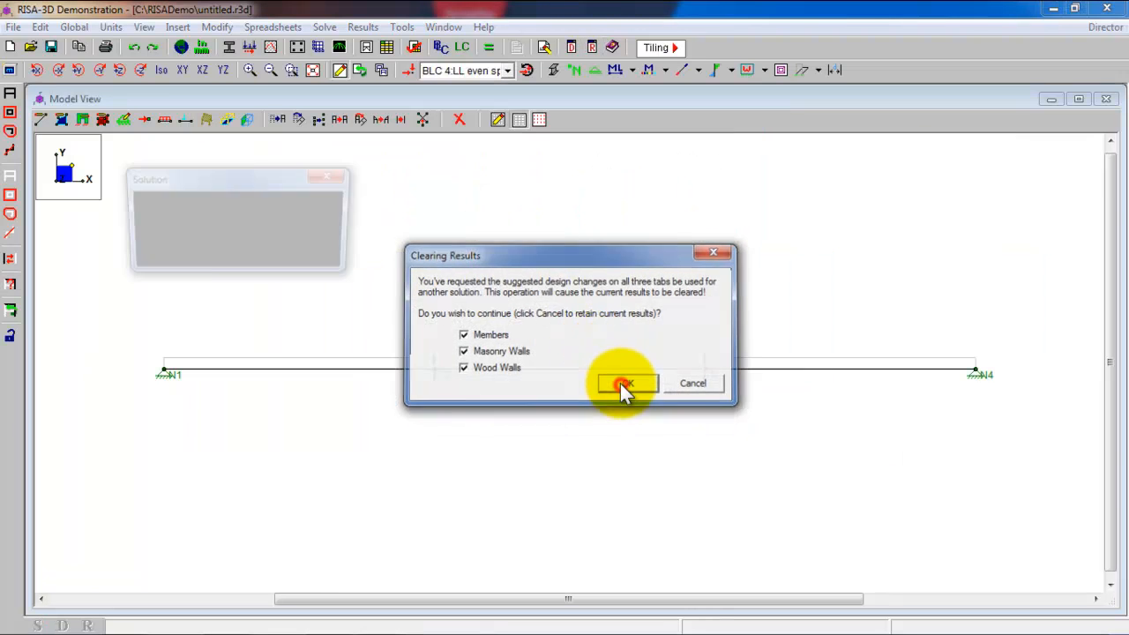
left_click(625, 382)
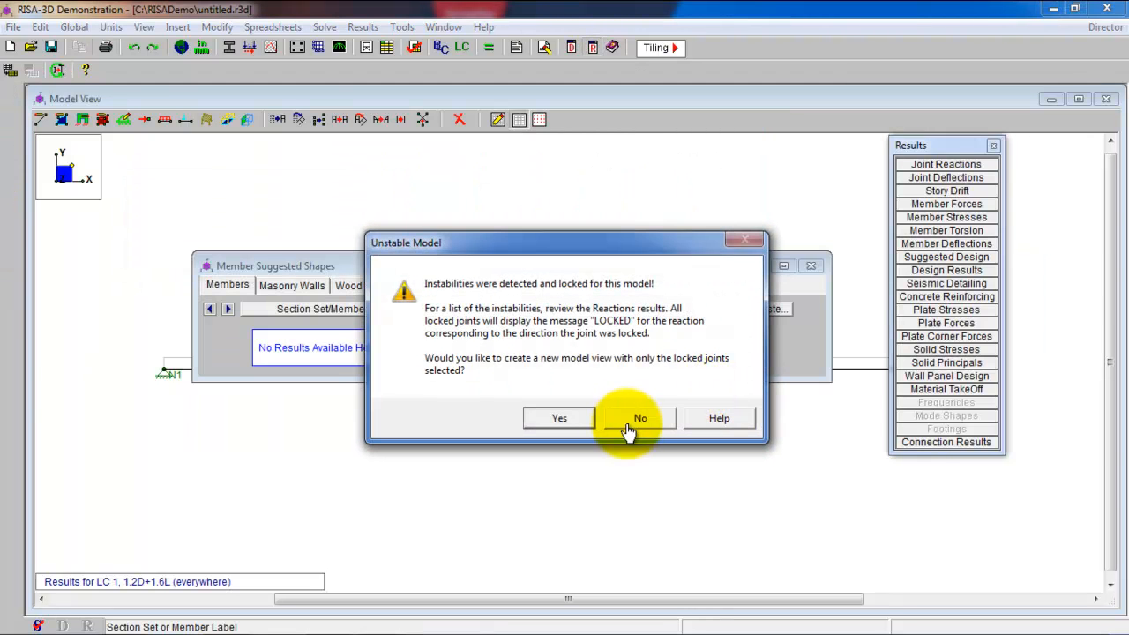
left_click(639, 417)
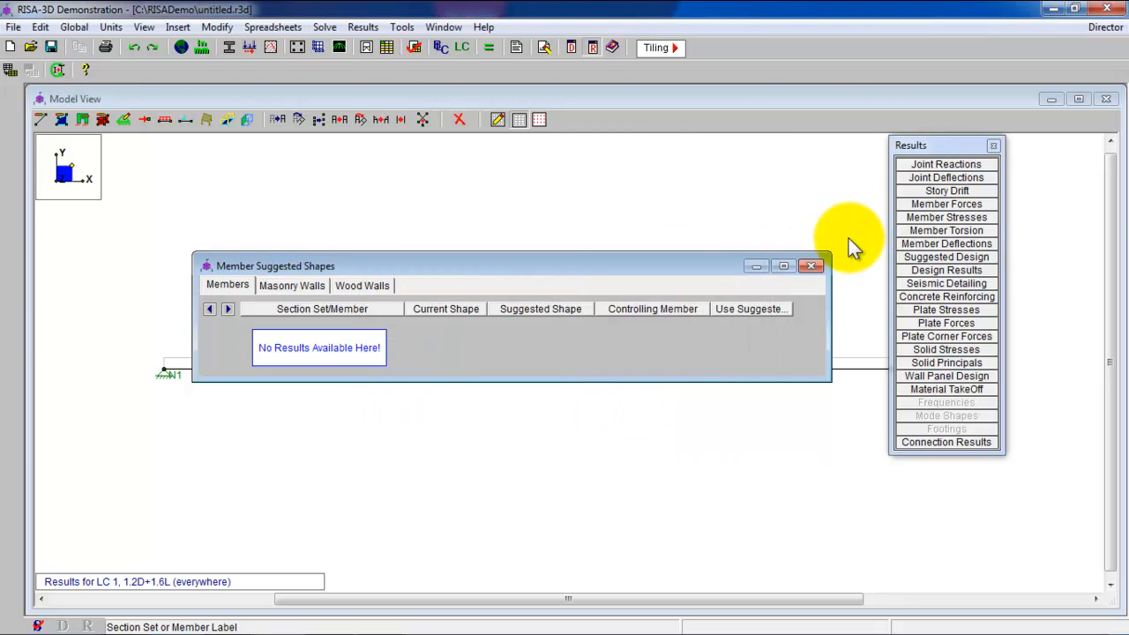
left_click(810, 265)
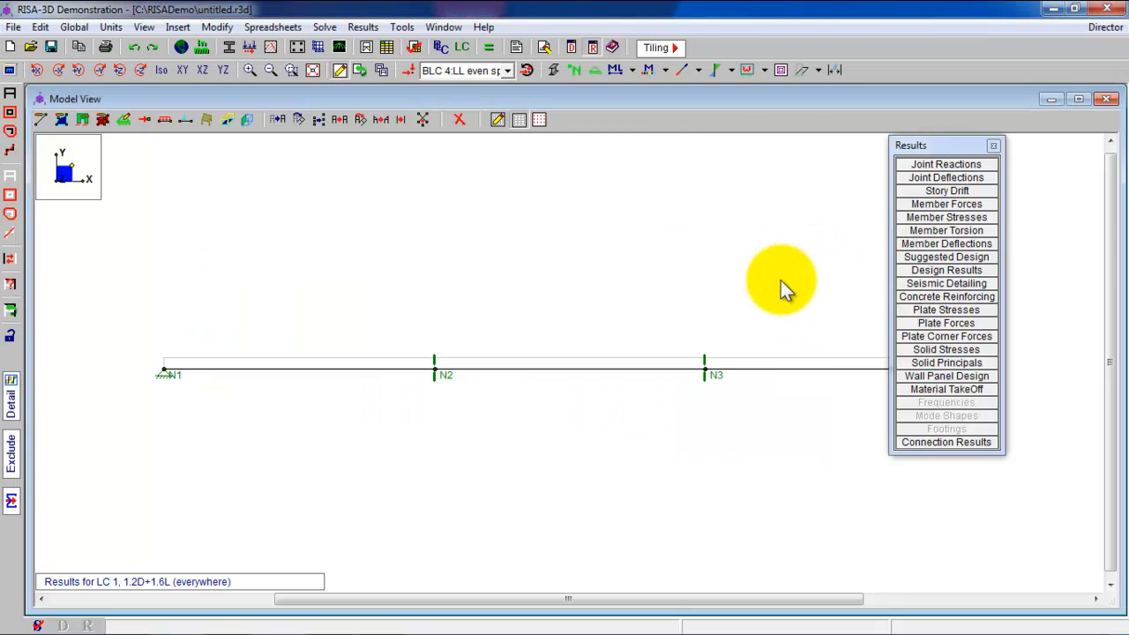
mouse_move(353, 375)
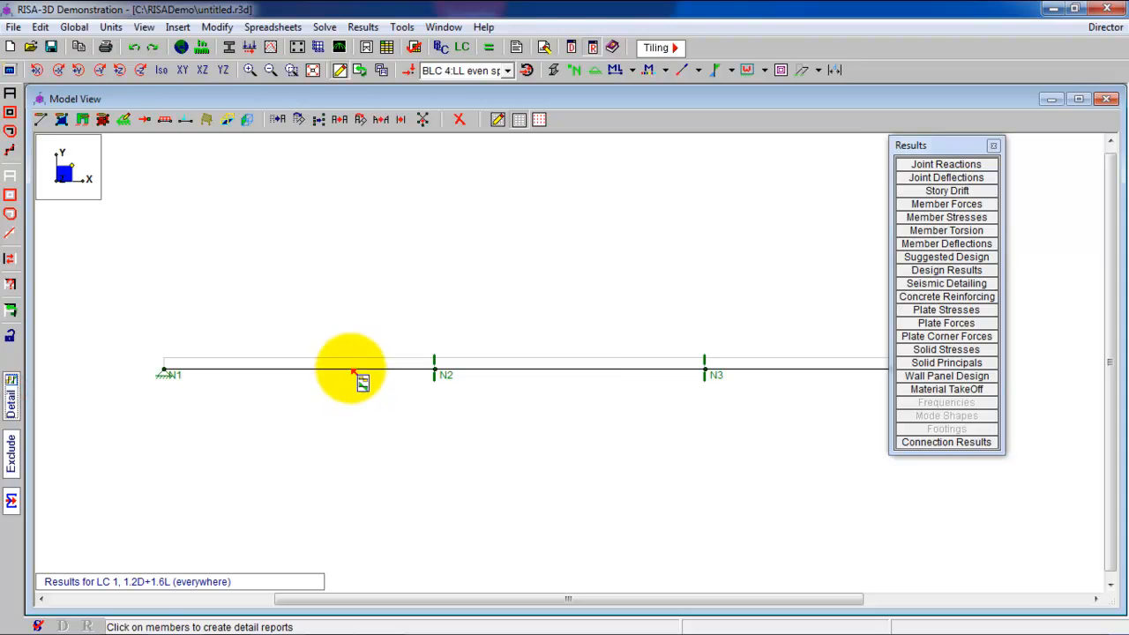
- Open beam M1's detail report, scroll to the ACI 318-11 code check, and maximize it
left_click(353, 370)
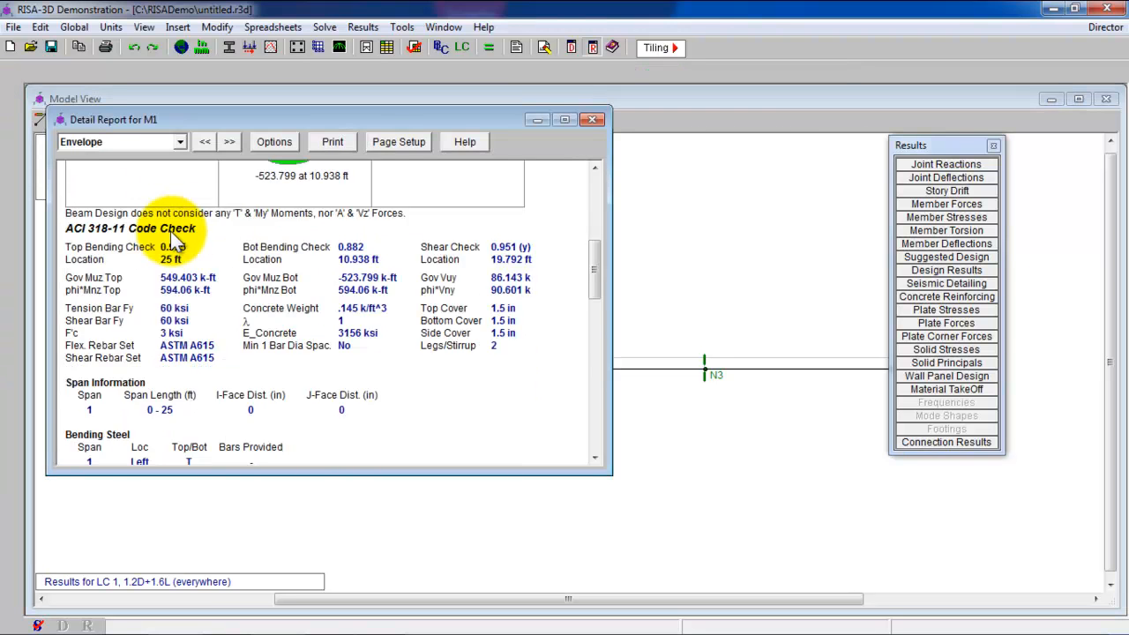
scroll("down", 3)
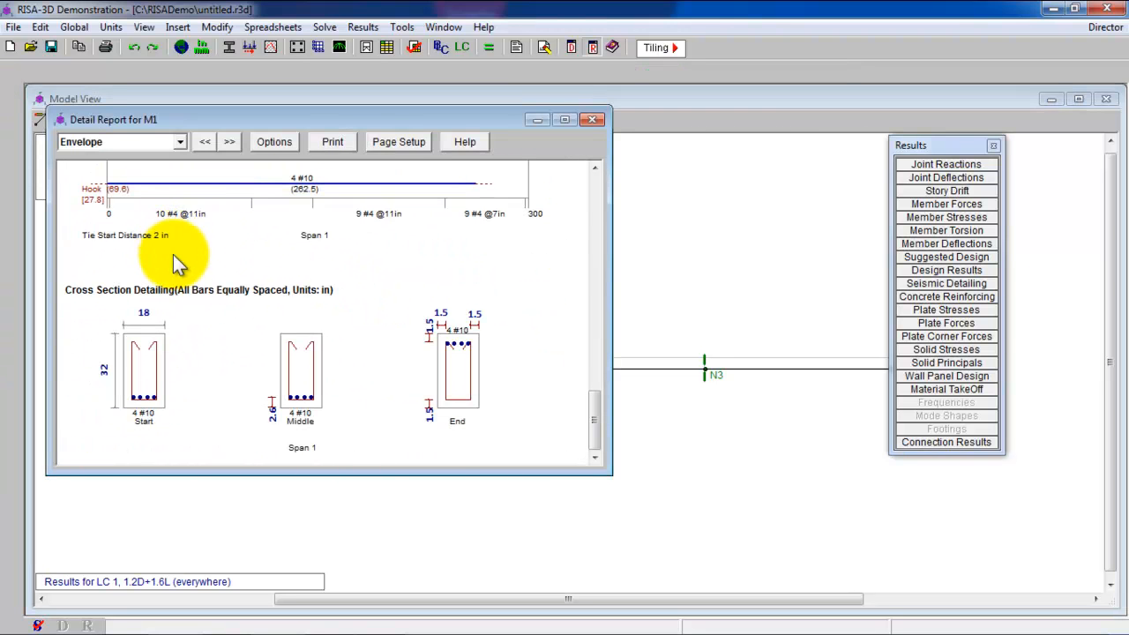
mouse_move(269, 397)
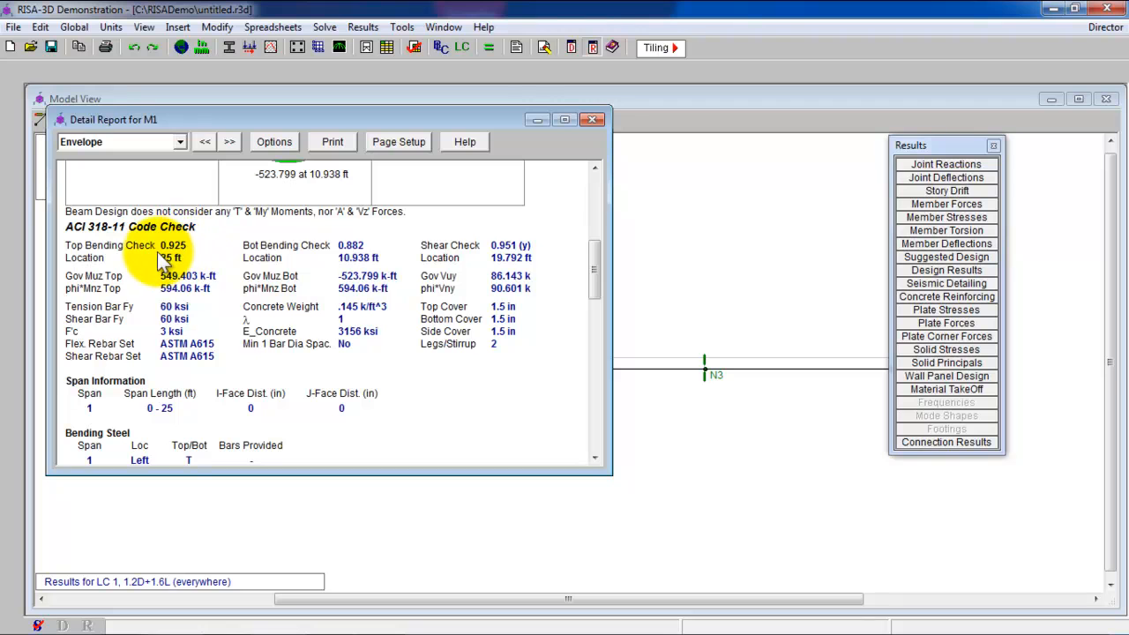
mouse_move(194, 245)
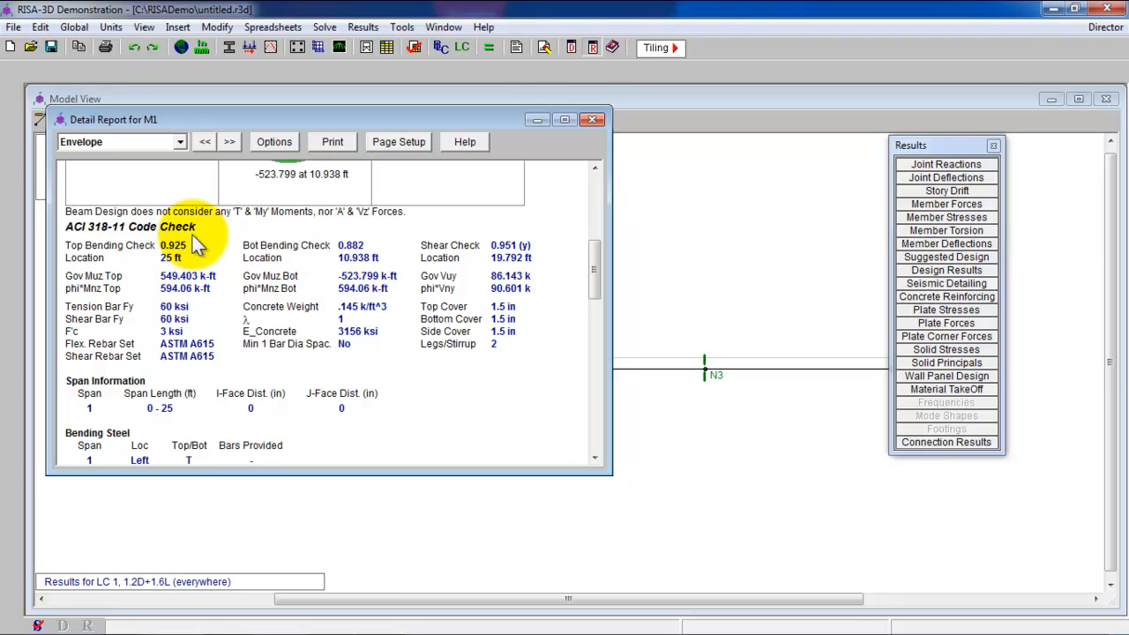
left_click(564, 120)
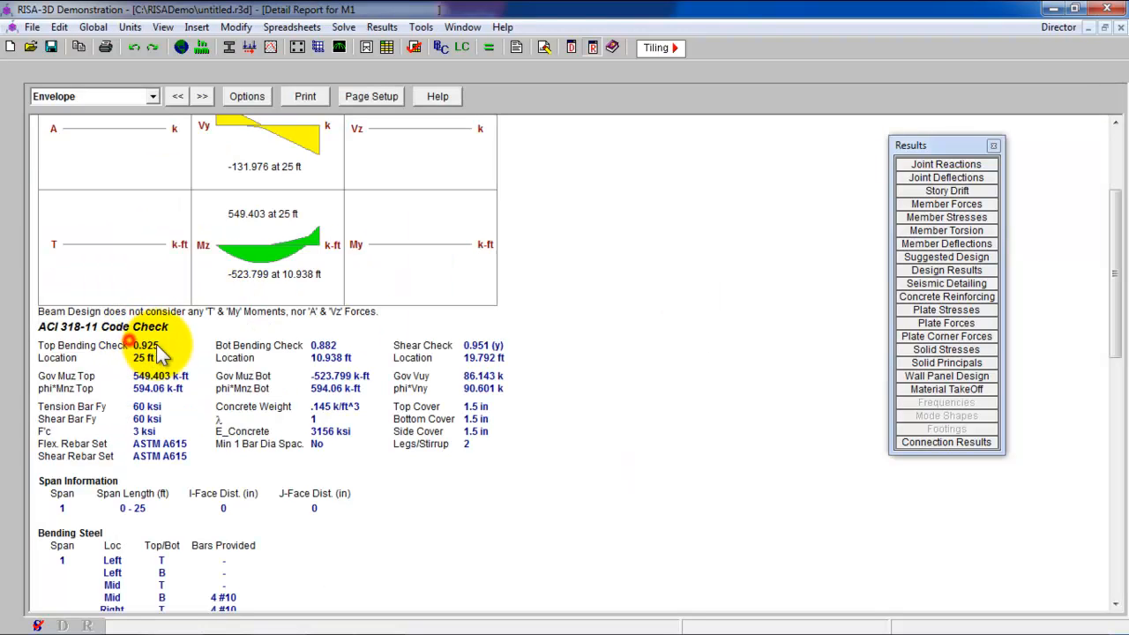
mouse_move(174, 352)
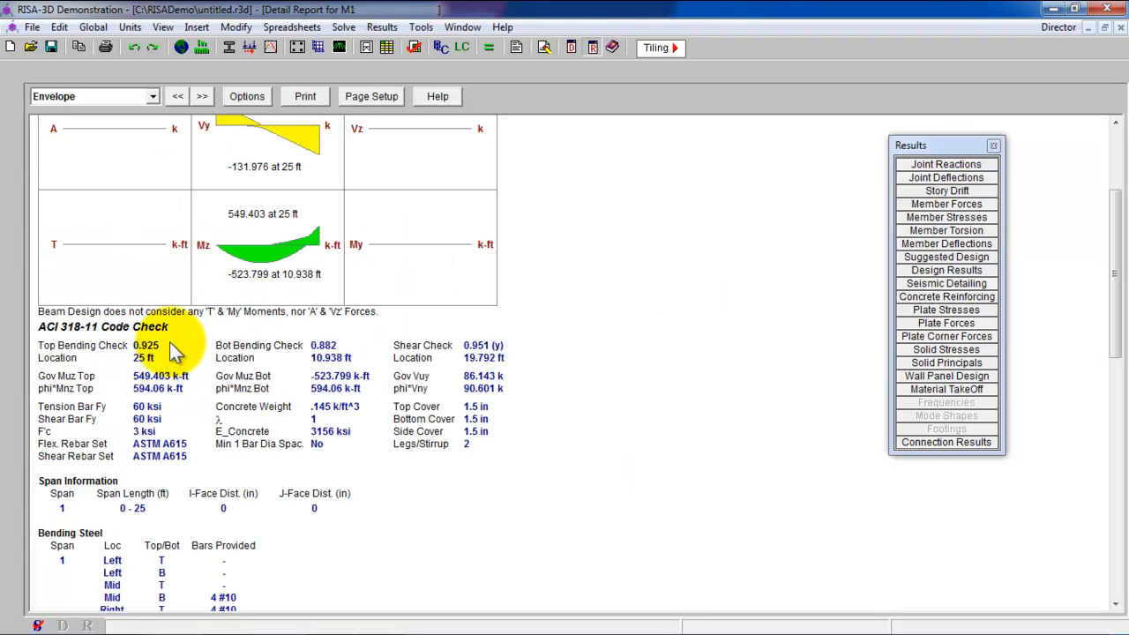
mouse_move(167, 348)
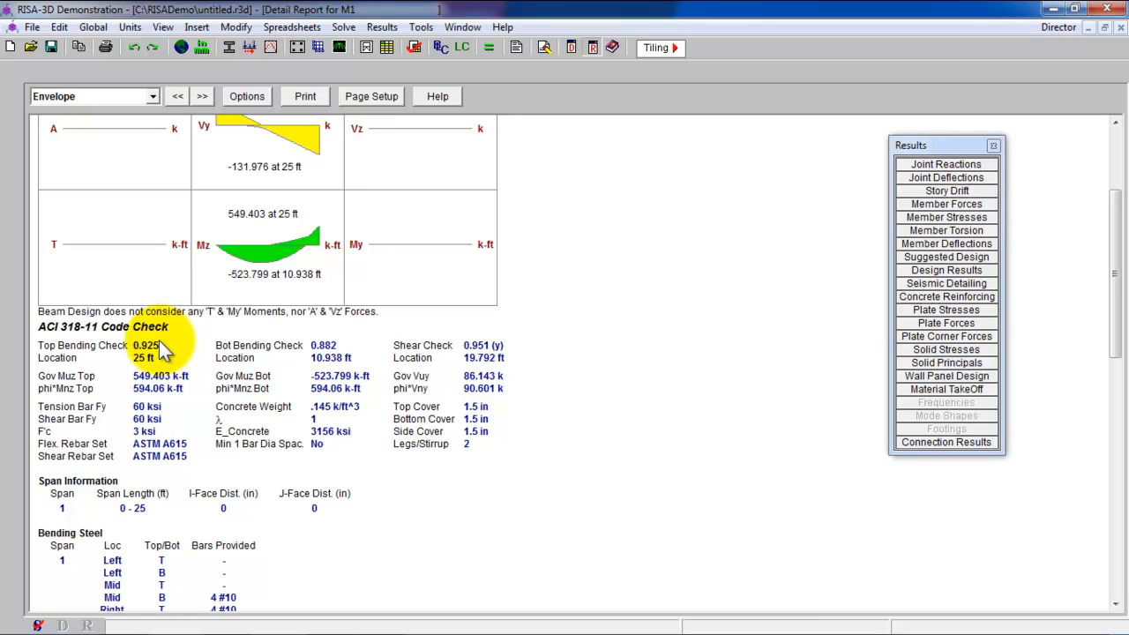
mouse_move(491, 357)
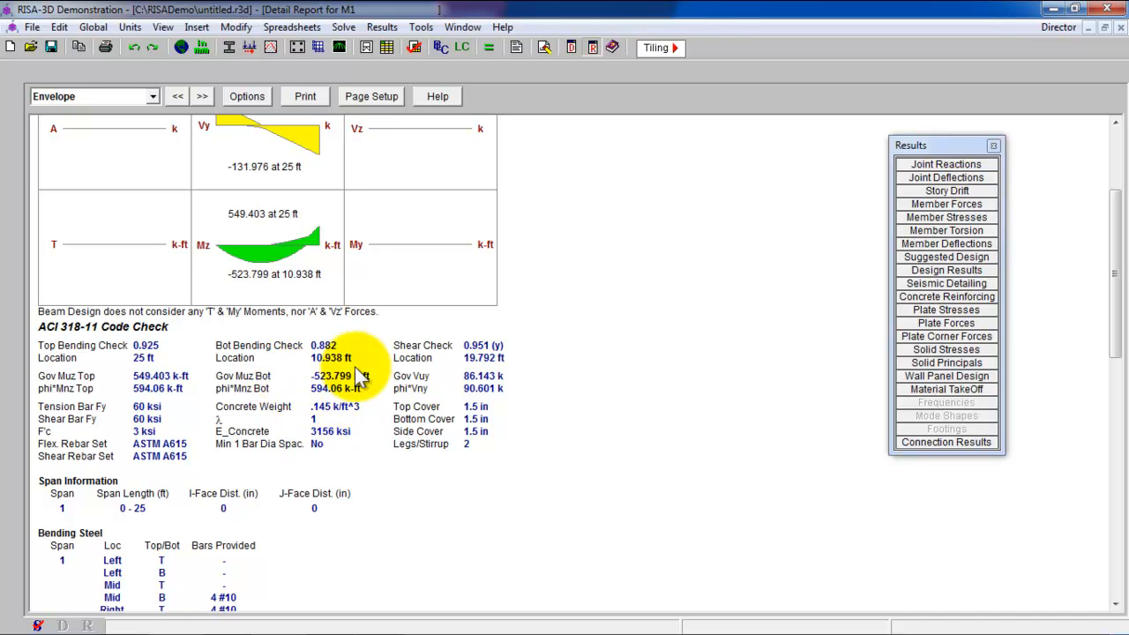
mouse_move(377, 384)
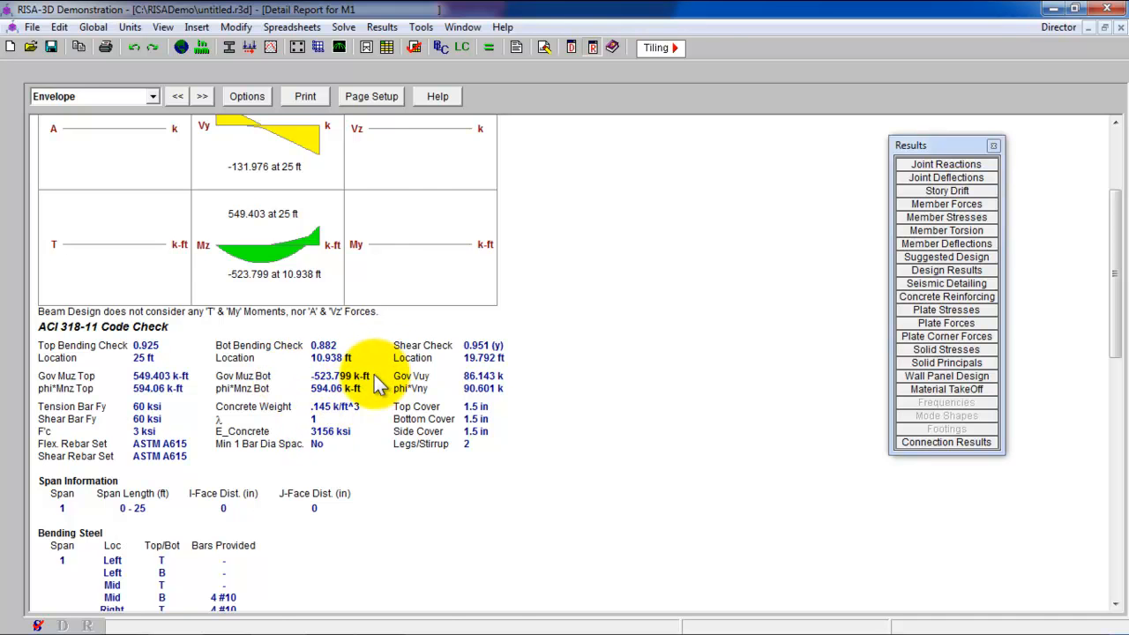